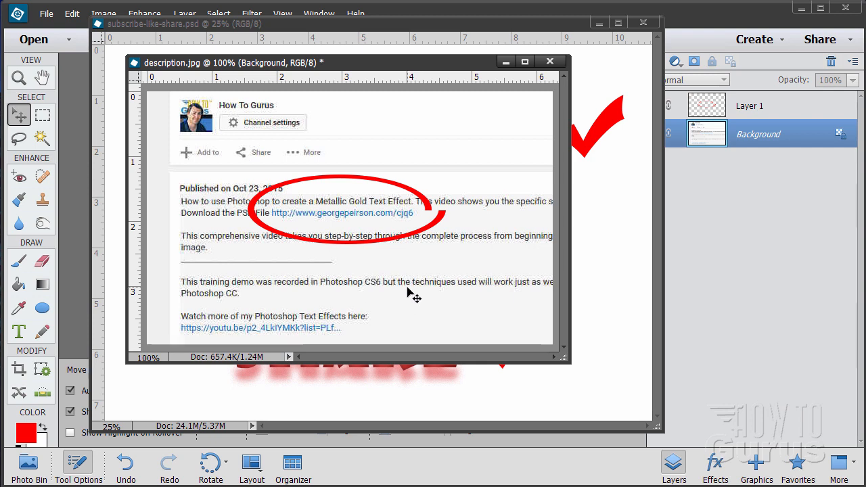
mouse_move(406, 227)
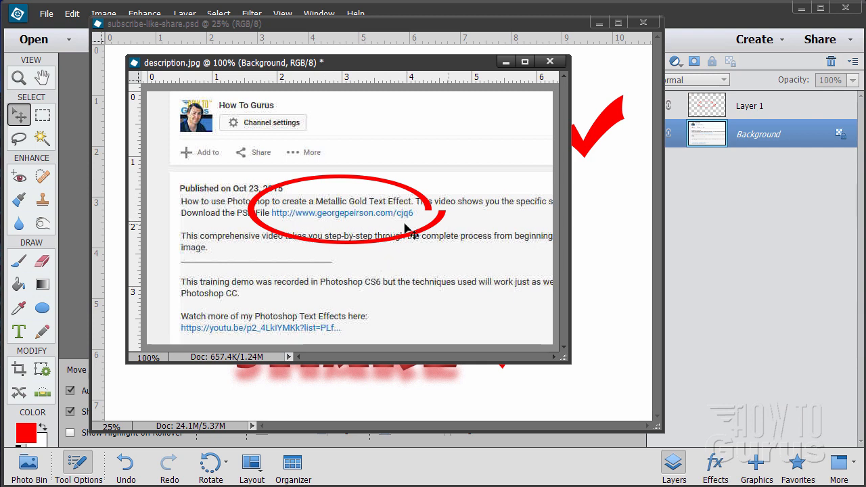
mouse_move(288, 230)
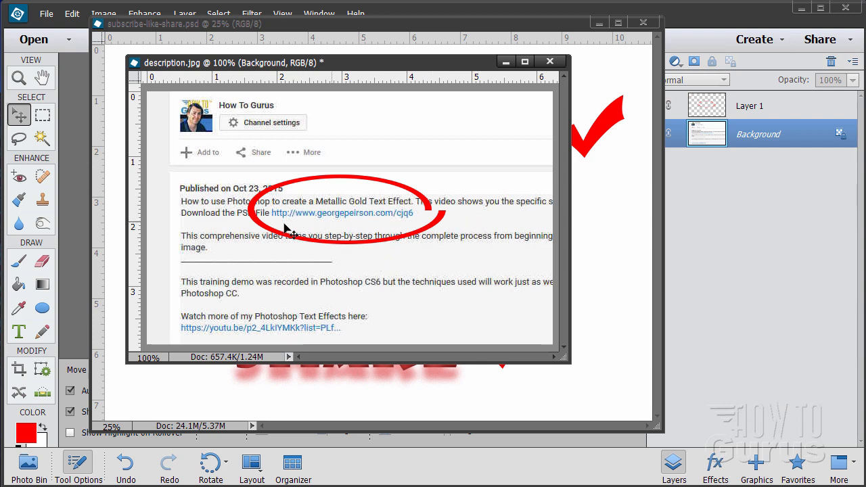
mouse_move(362, 229)
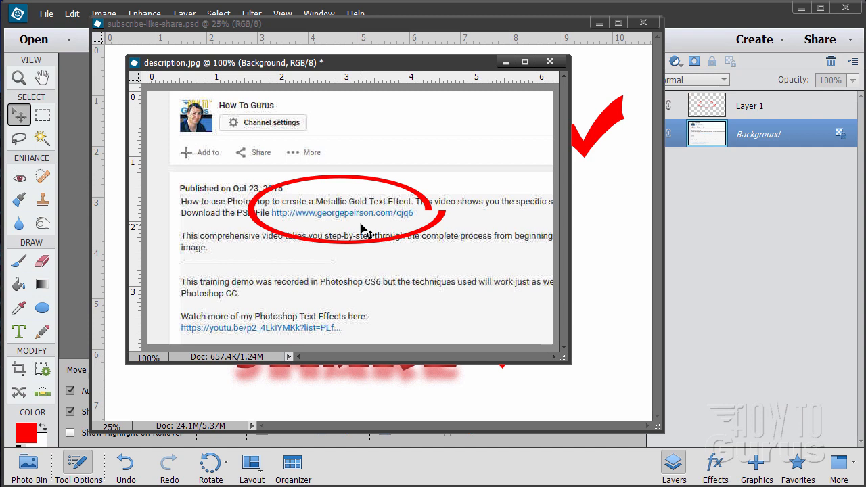
Close the description.jpg document to reveal the Subscribe Like Share graphic.
left_click(550, 61)
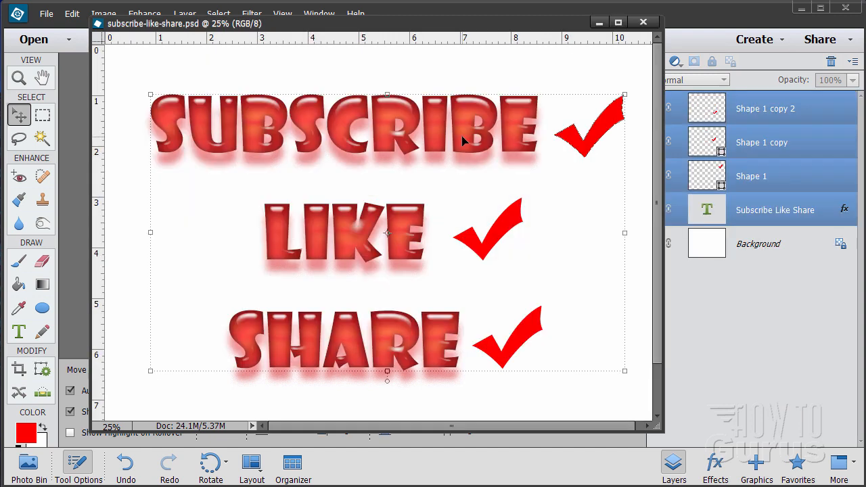
mouse_move(255, 287)
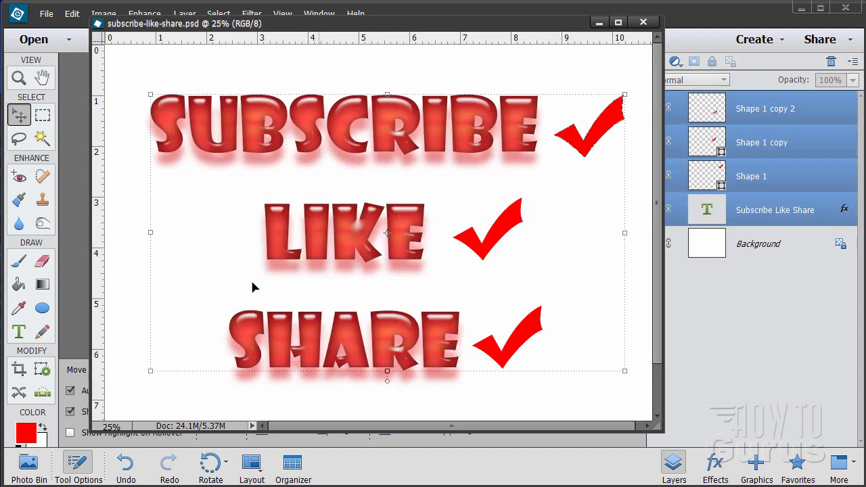
mouse_move(362, 399)
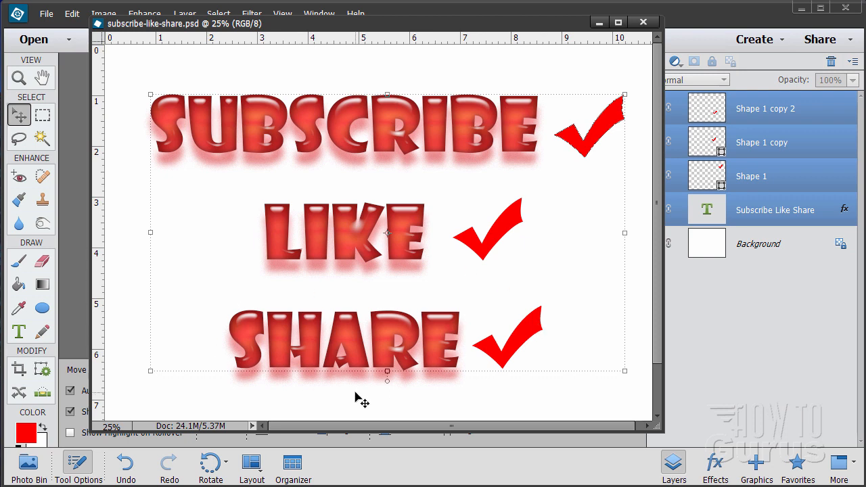
mouse_move(381, 319)
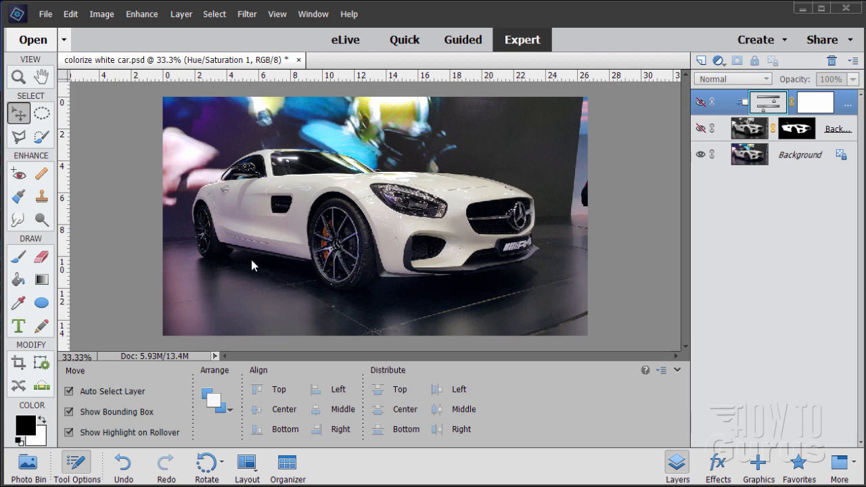
mouse_move(451, 243)
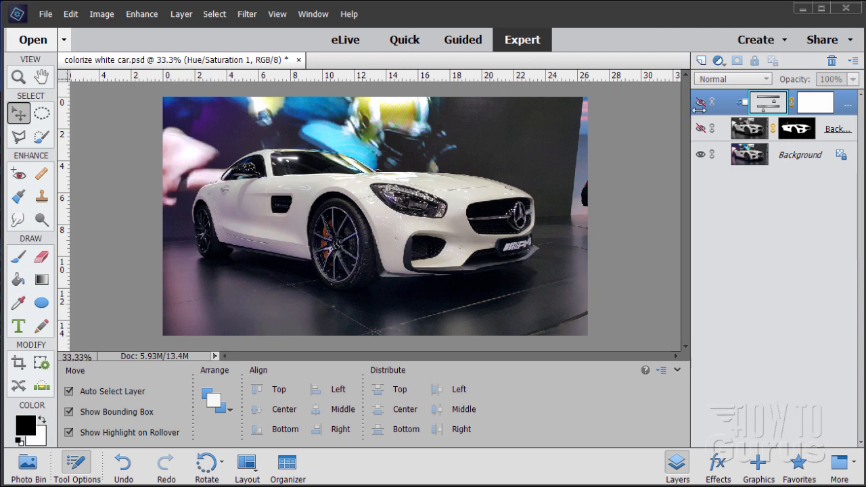
Make the Hue/Saturation and masked copy layers visible in the Layers panel.
left_click(700, 102)
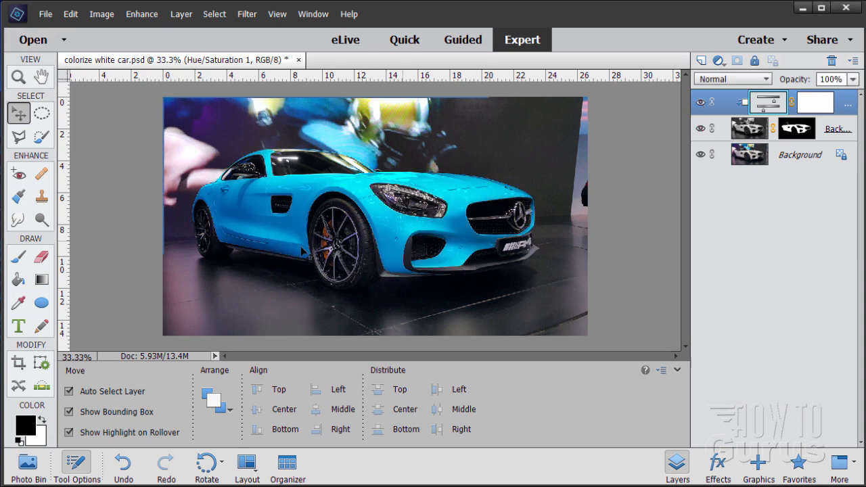
mouse_move(622, 257)
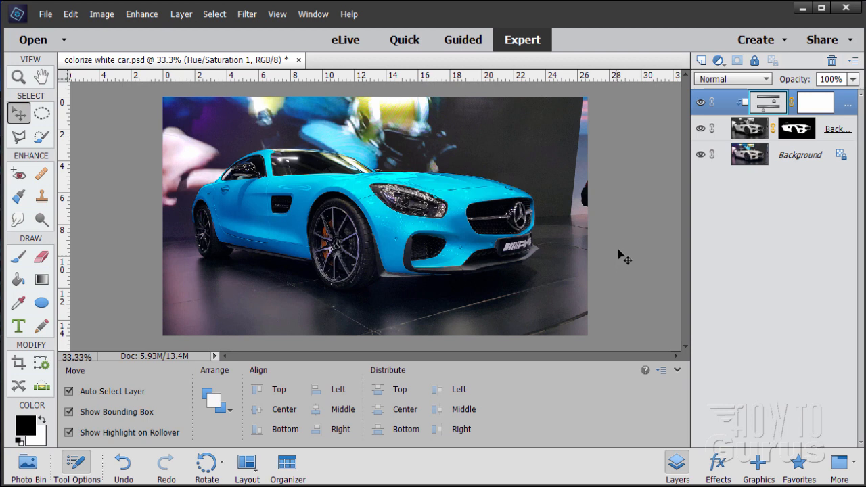
mouse_move(579, 211)
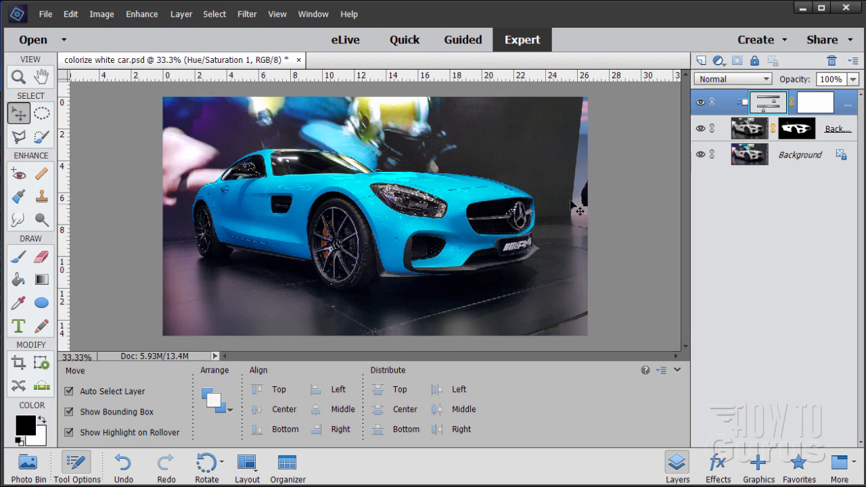
mouse_move(623, 201)
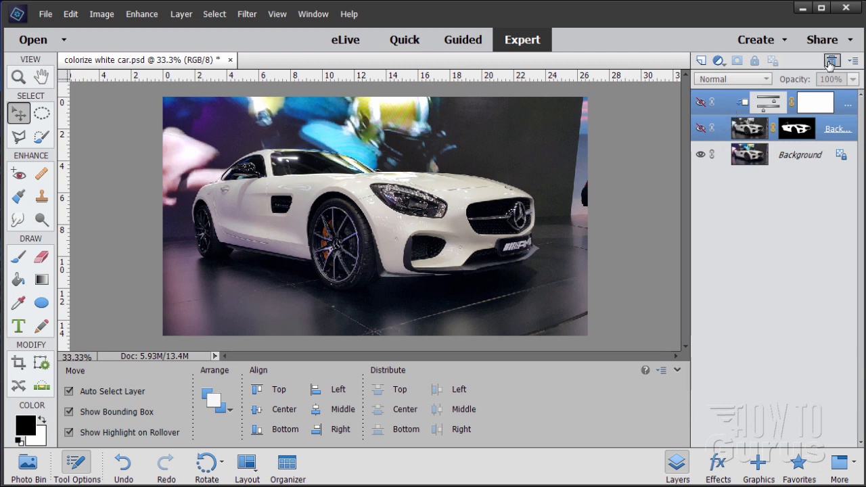
Delete the top colorize and masked copy layers, confirming with Yes.
left_click(809, 61)
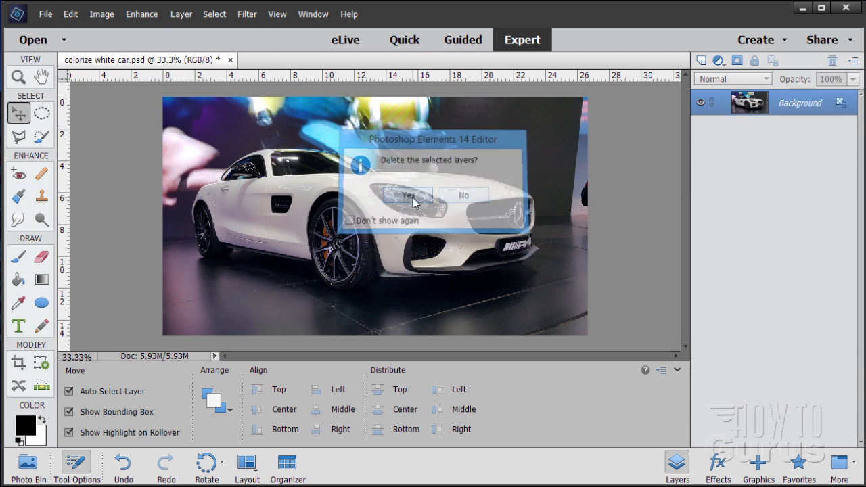
left_click(407, 195)
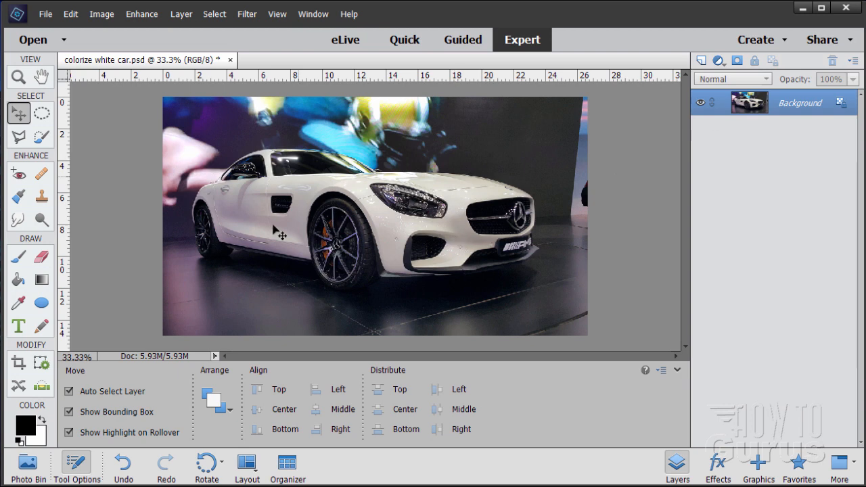
mouse_move(287, 236)
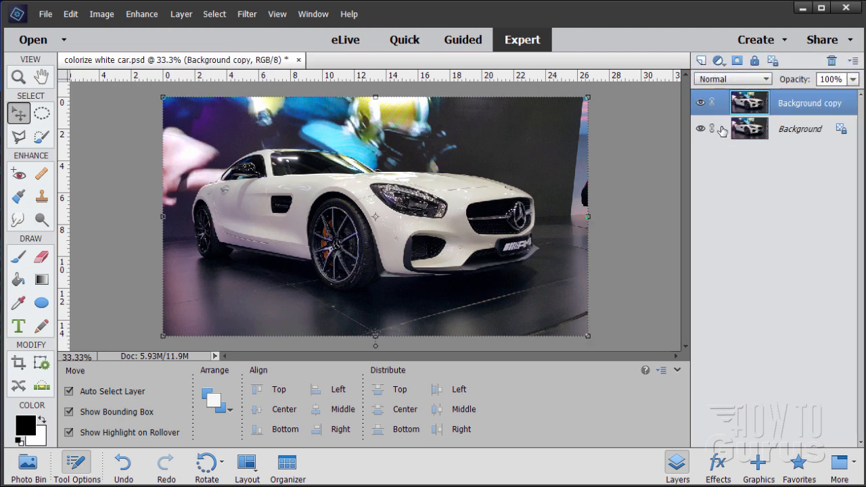
mouse_move(723, 132)
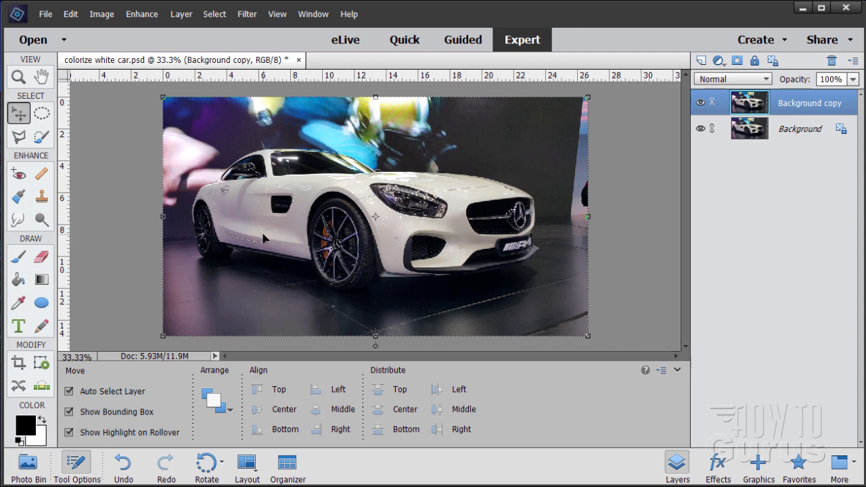
mouse_move(388, 241)
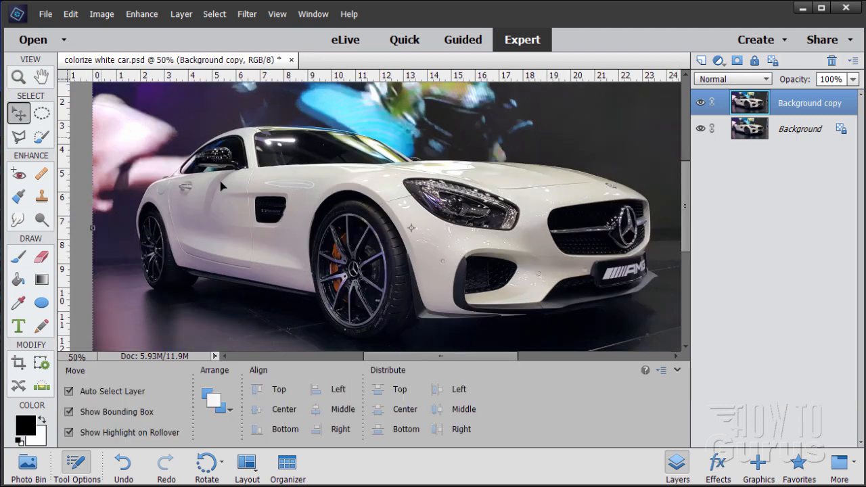
mouse_move(516, 178)
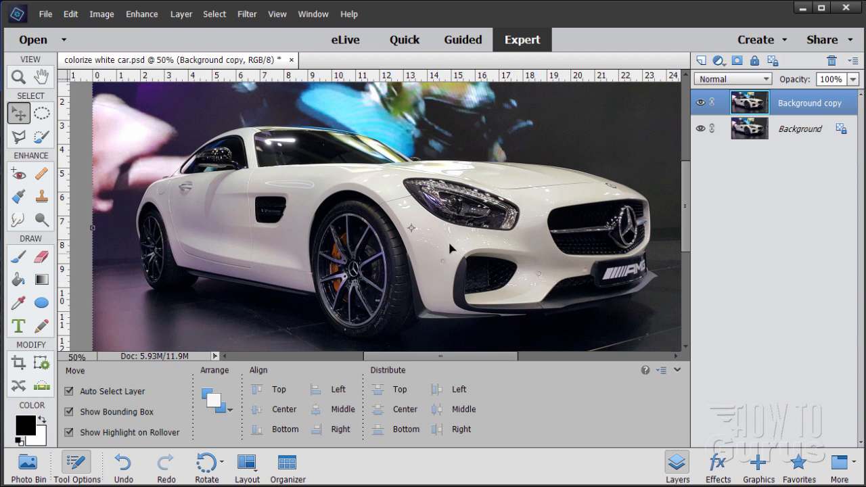
mouse_move(417, 168)
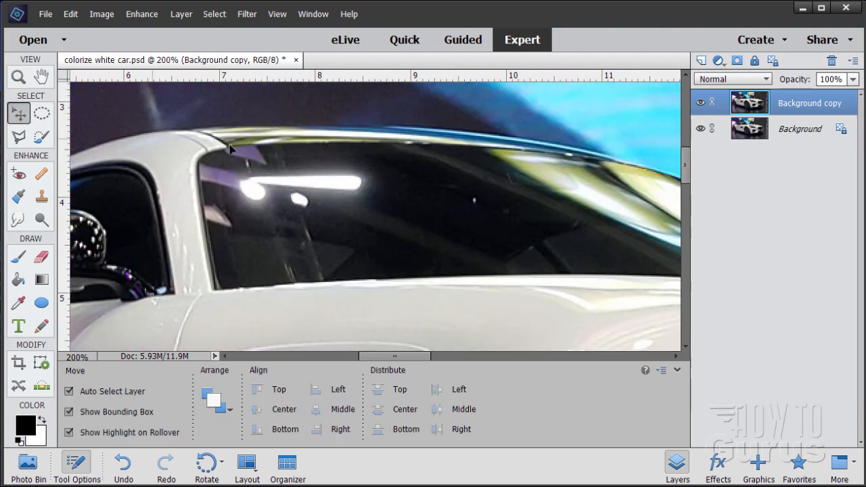
mouse_move(220, 147)
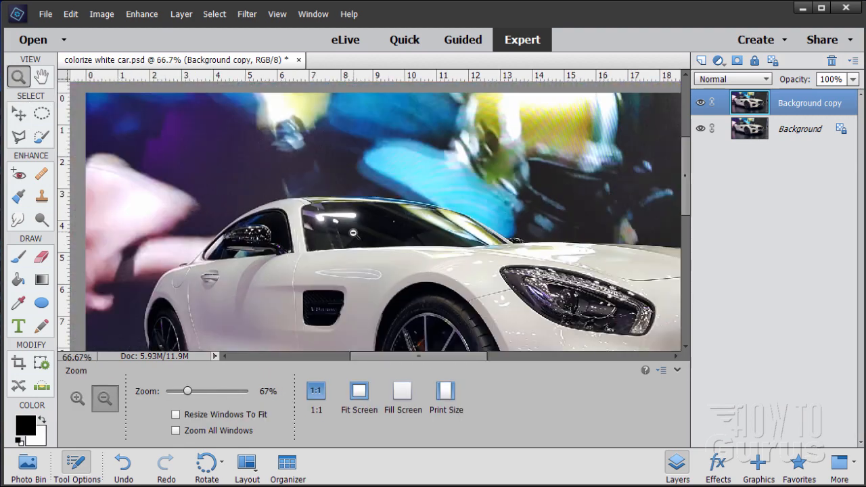
Zoom out to view the whole car and switch to the Move tool.
left_click(105, 398)
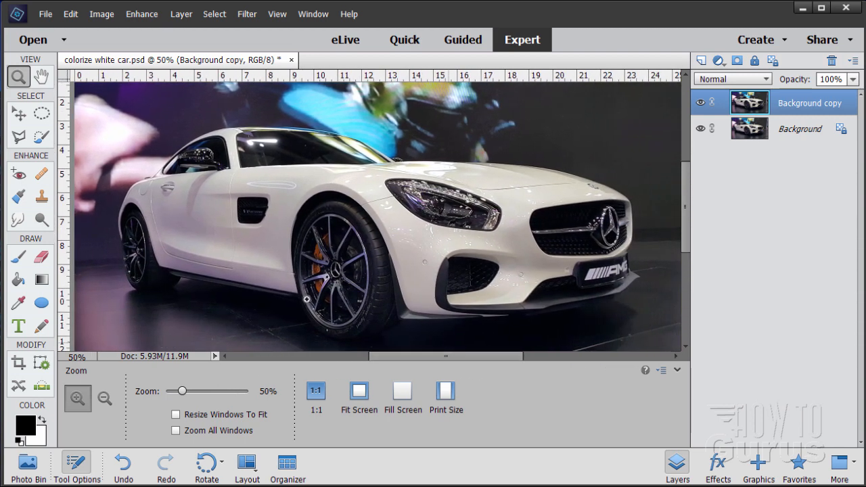
left_click(19, 113)
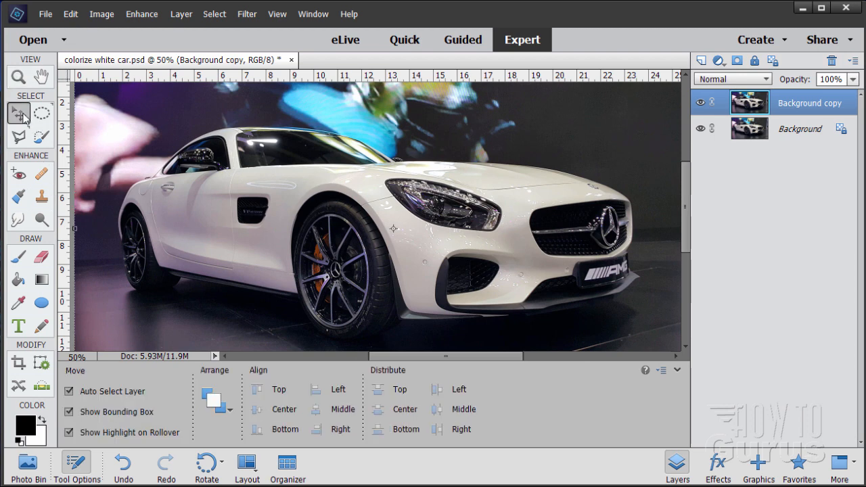
mouse_move(71, 286)
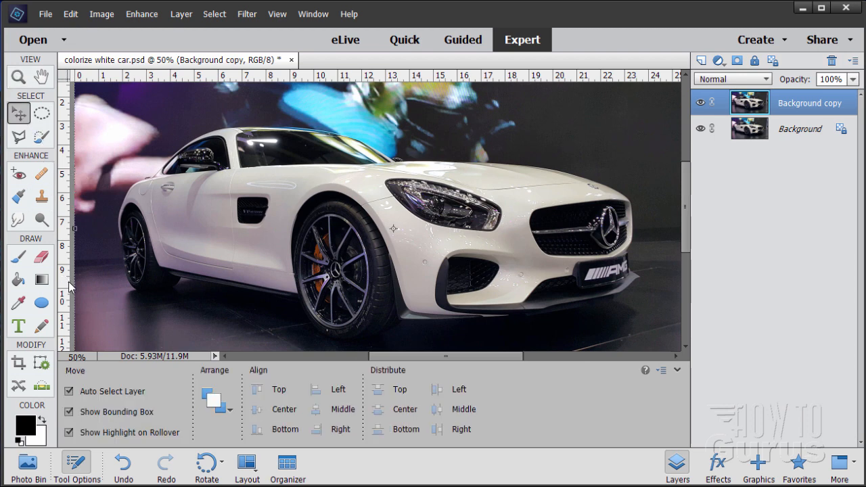
mouse_move(459, 286)
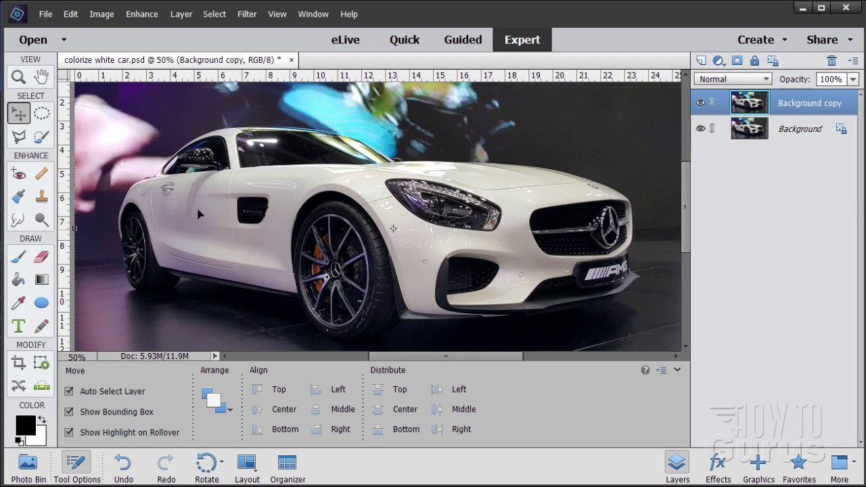
Use the Quick Selection tool at about 45 px to select the car's side body.
left_click(41, 136)
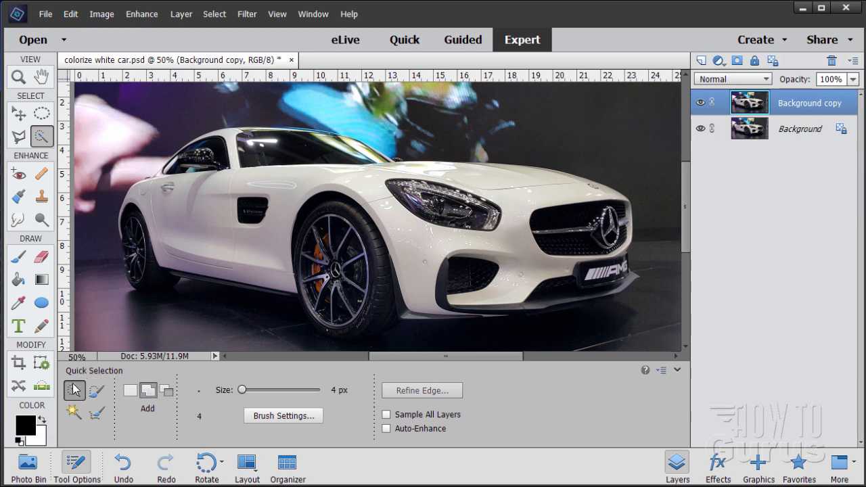
mouse_move(97, 392)
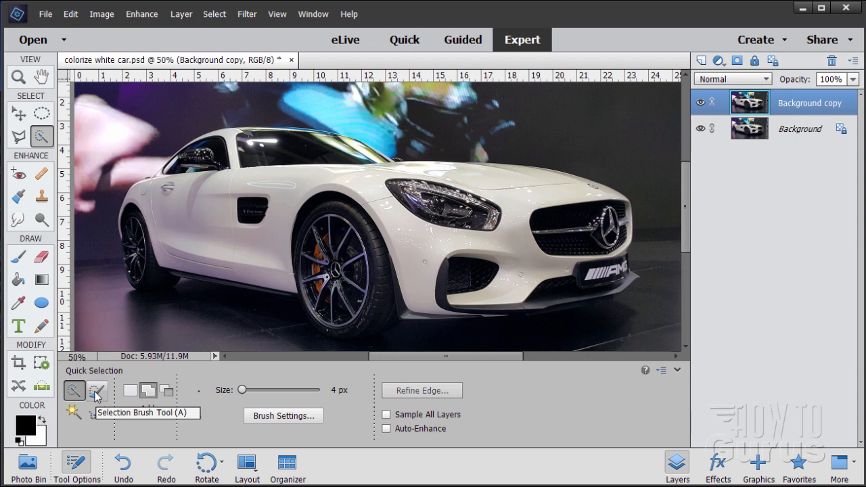
left_click(74, 391)
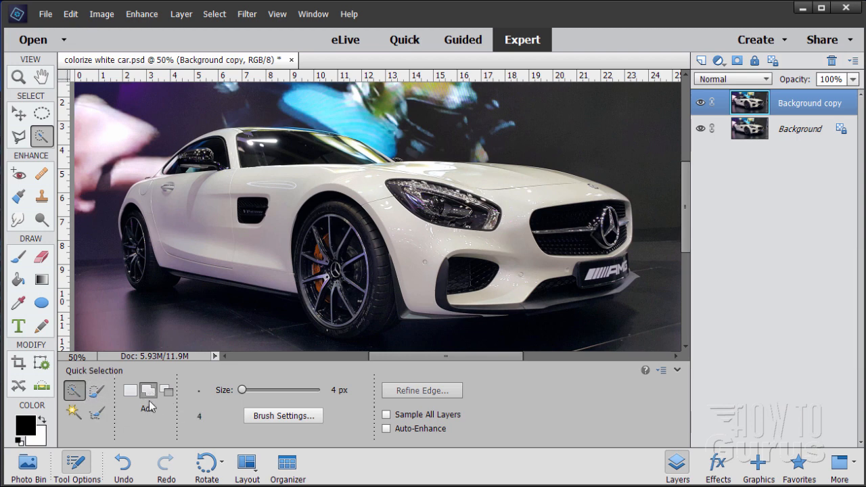
mouse_move(233, 292)
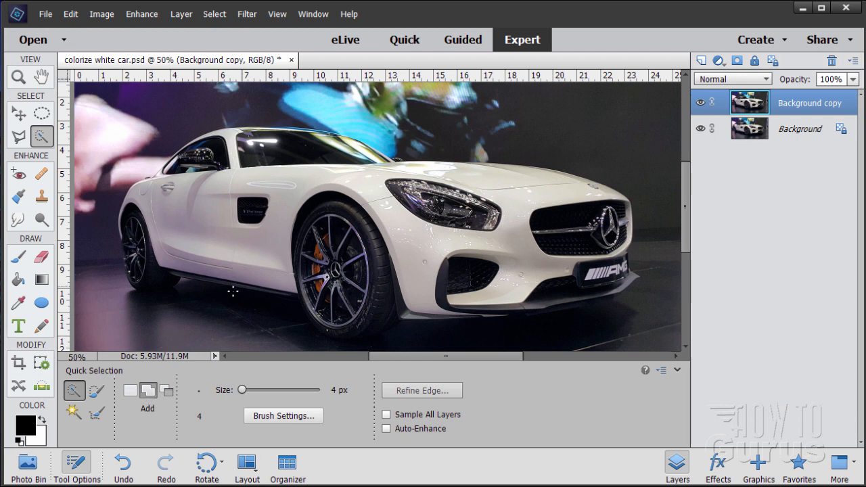
left_click_drag(255, 390, 271, 390)
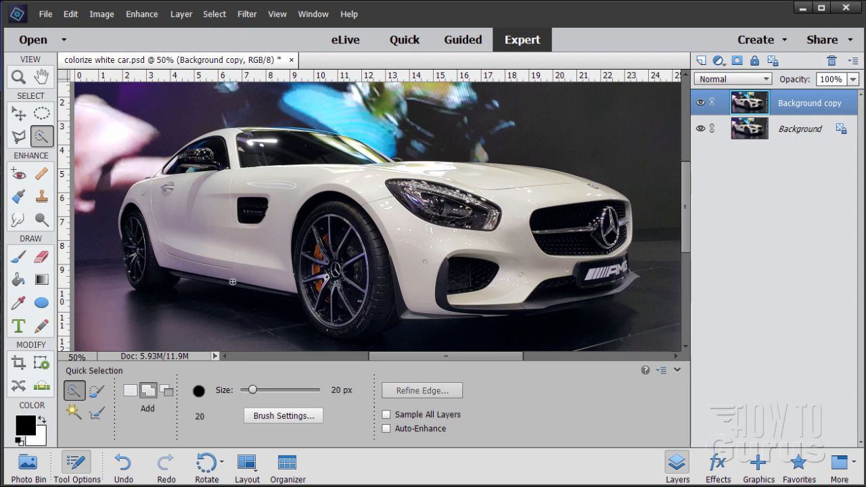
left_click_drag(252, 390, 266, 390)
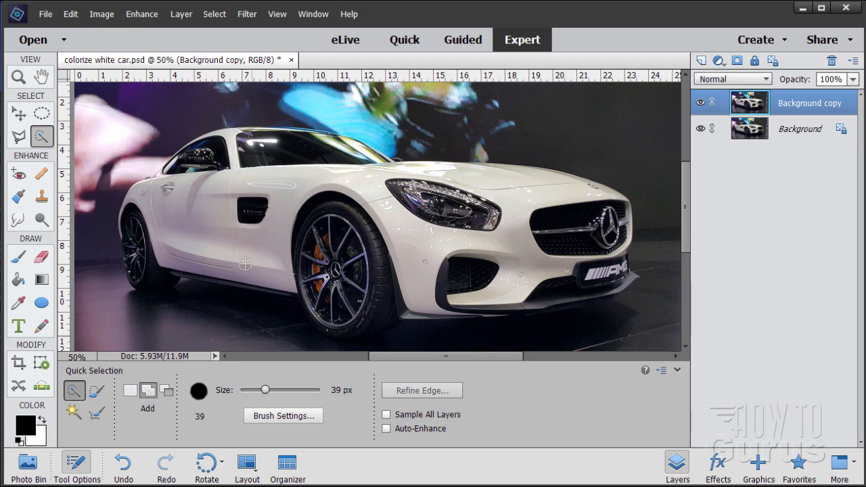
left_click_drag(264, 390, 270, 390)
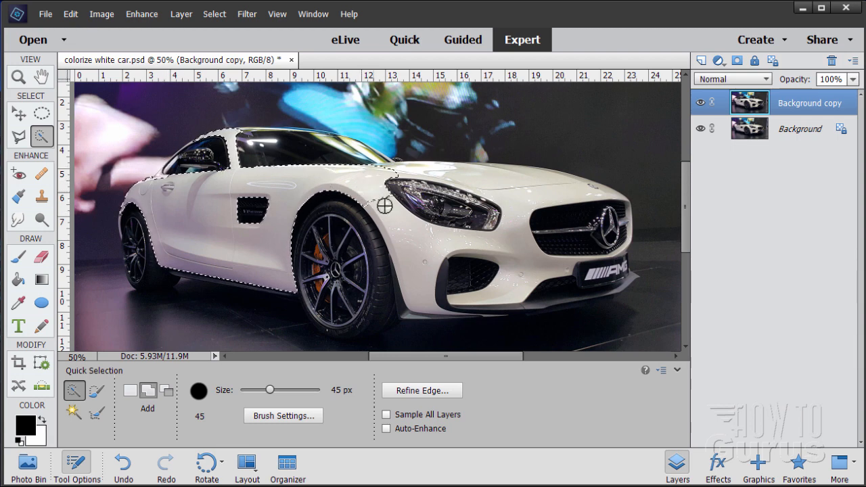
left_click_drag(386, 205, 439, 243)
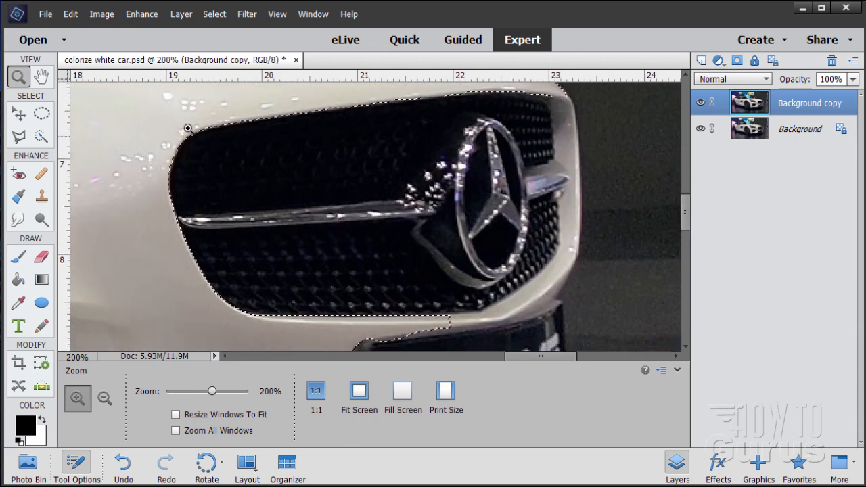
mouse_move(559, 271)
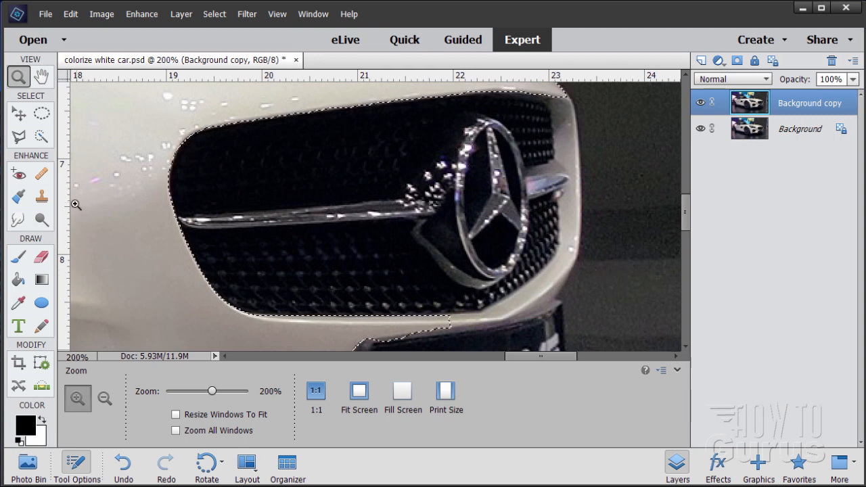
Switch to the Selection Brush and set its size to around 12–16 px.
left_click(41, 136)
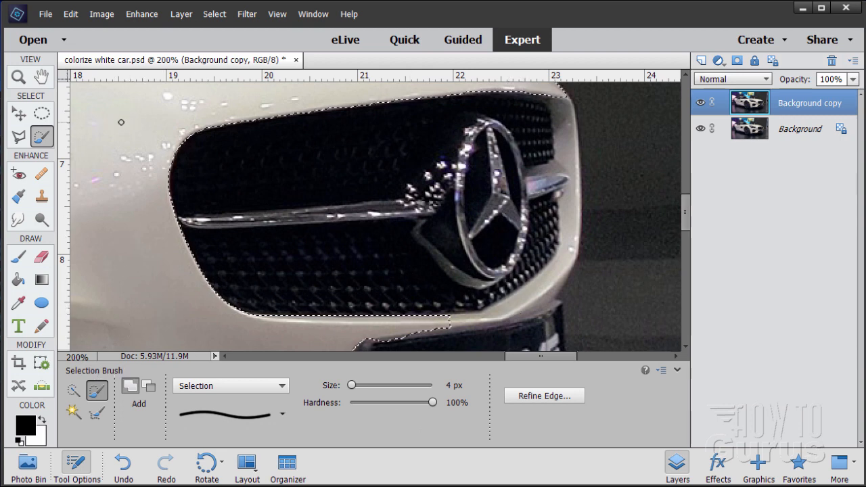
left_click_drag(352, 384, 362, 385)
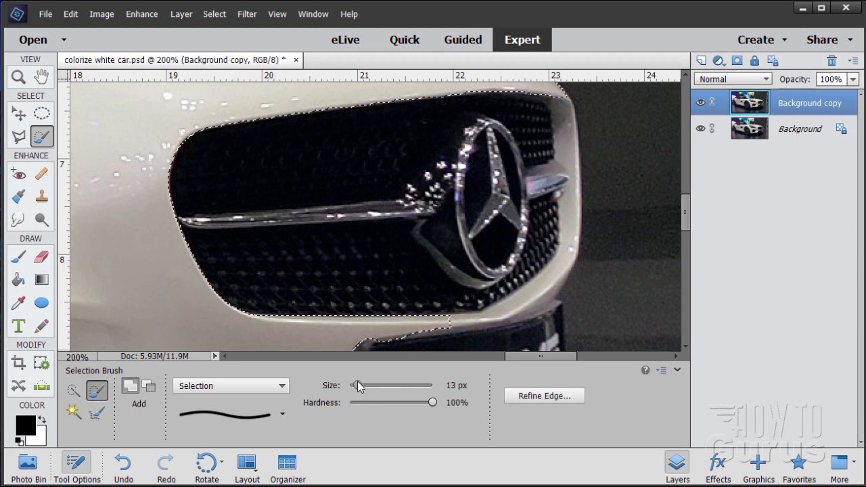
left_click_drag(356, 385, 364, 385)
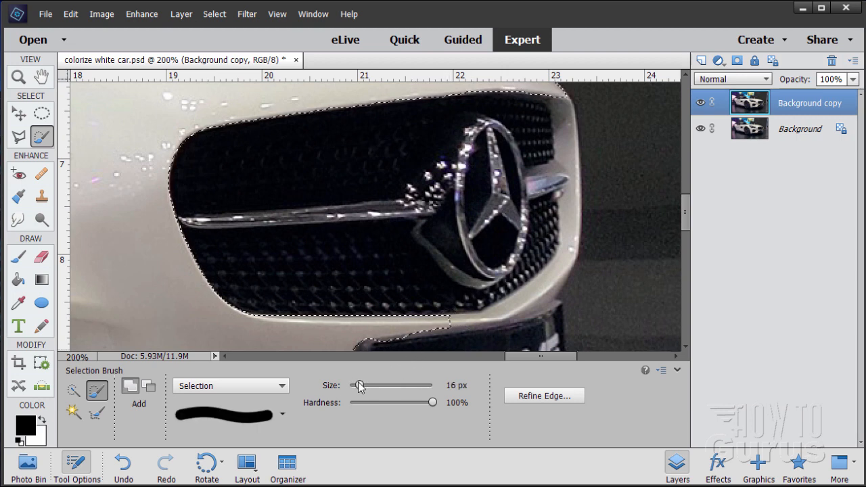
left_click_drag(358, 384, 339, 385)
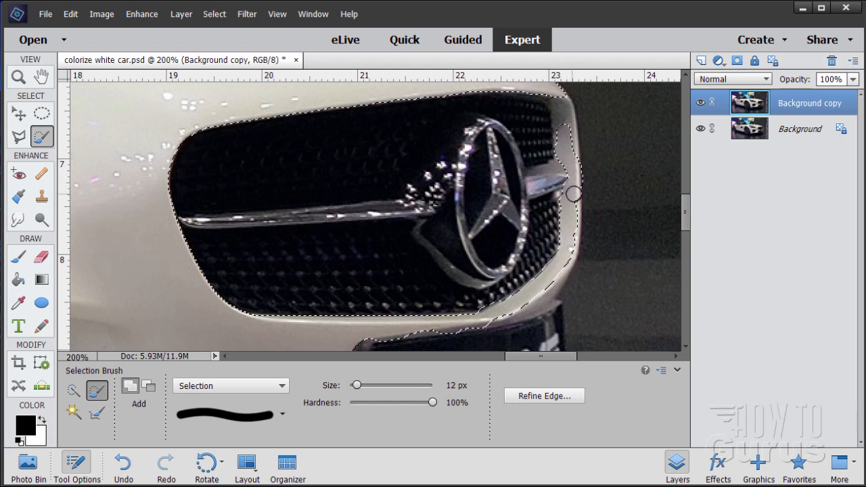
mouse_move(572, 221)
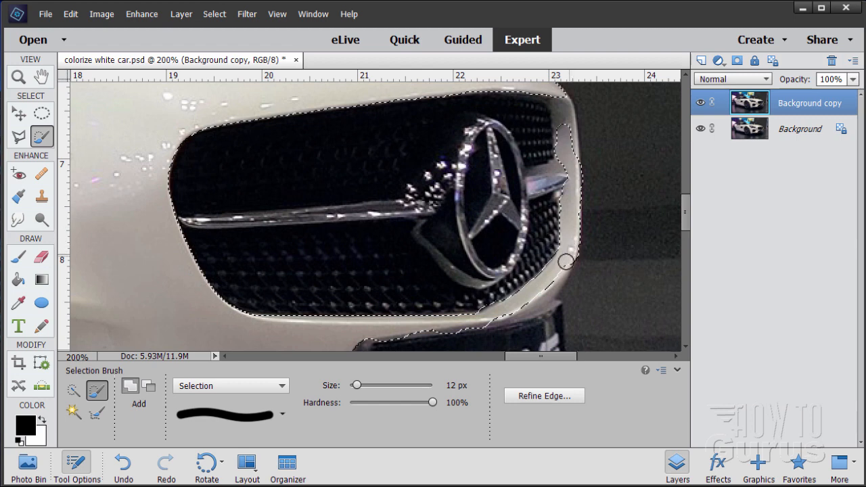
mouse_move(536, 299)
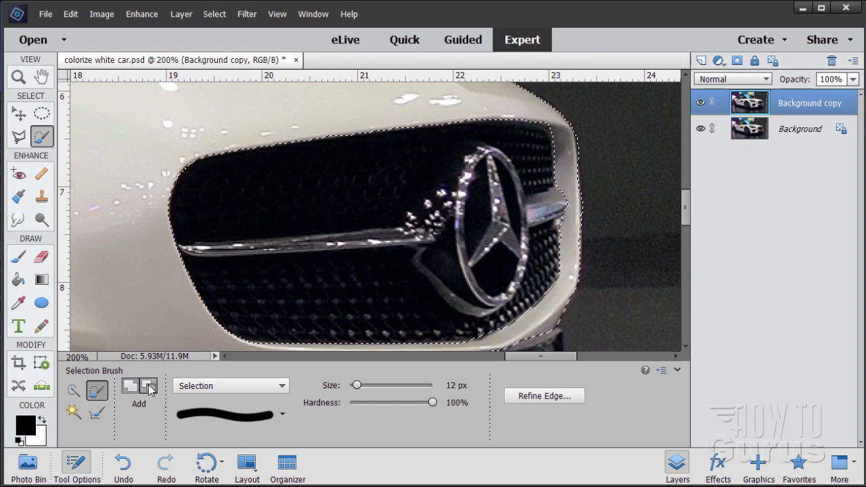
Set the Selection Brush to Subtract at about 11 px and work around the front end.
left_click(149, 387)
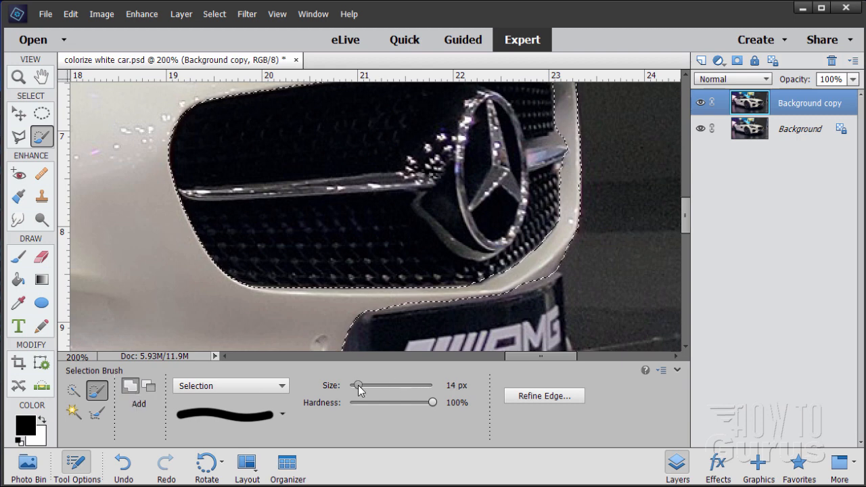
left_click_drag(360, 385, 342, 384)
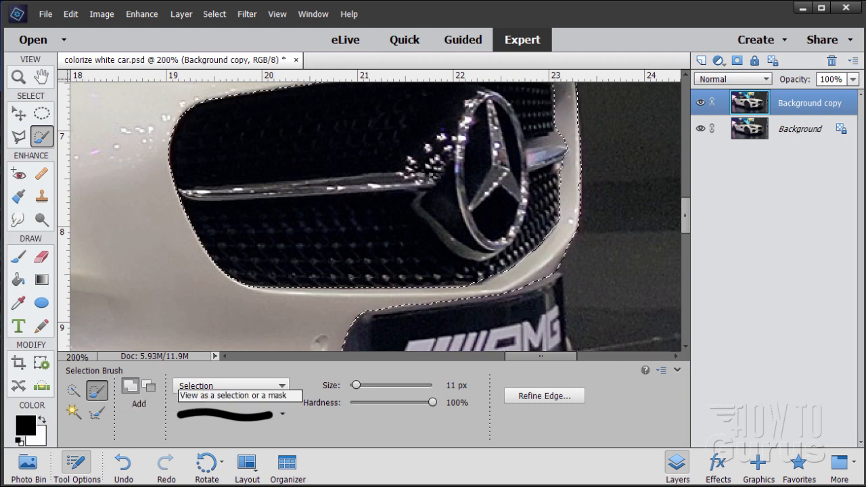
mouse_move(402, 393)
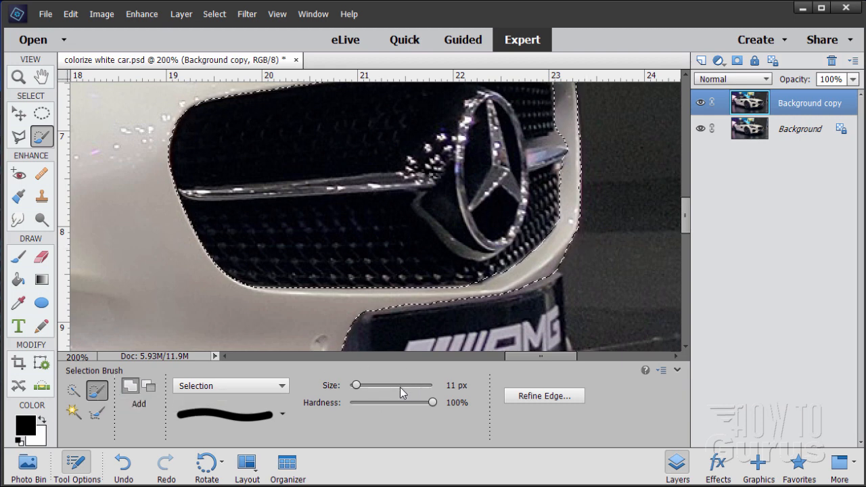
scroll("down", 3)
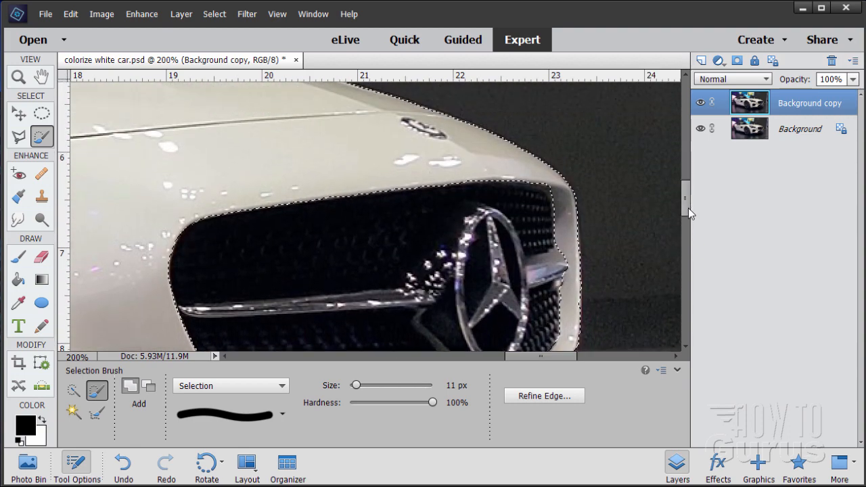
scroll("down", 3)
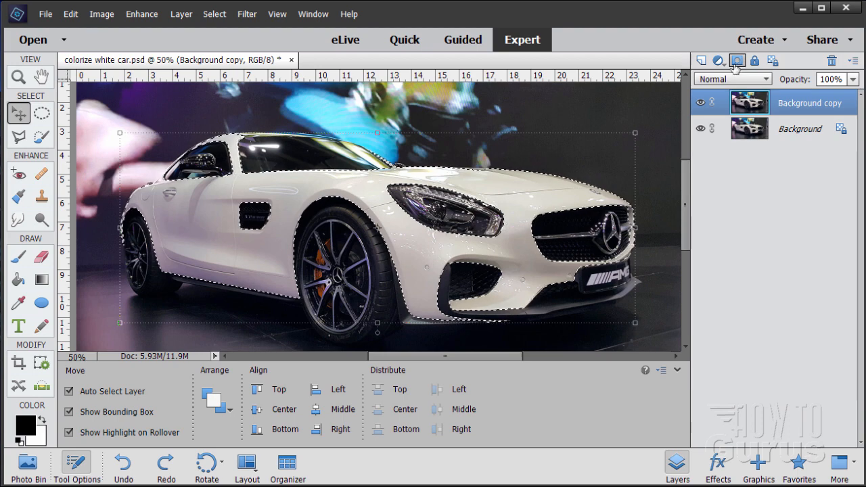
left_click(737, 61)
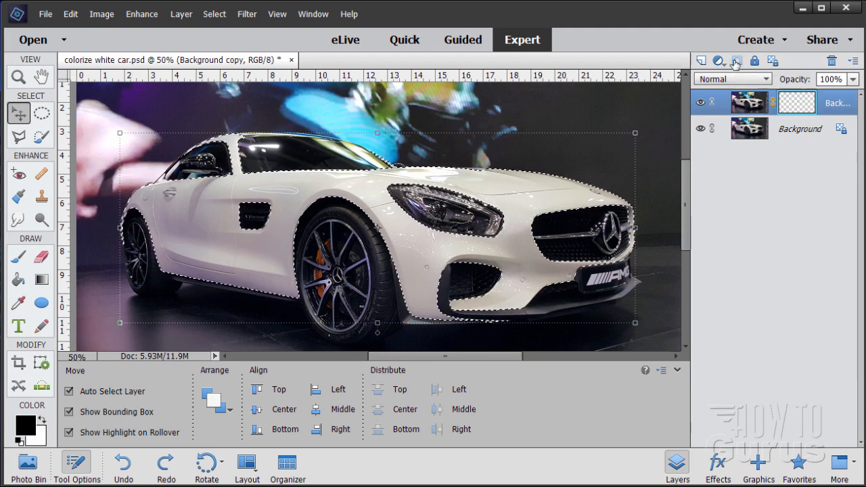
left_click(737, 61)
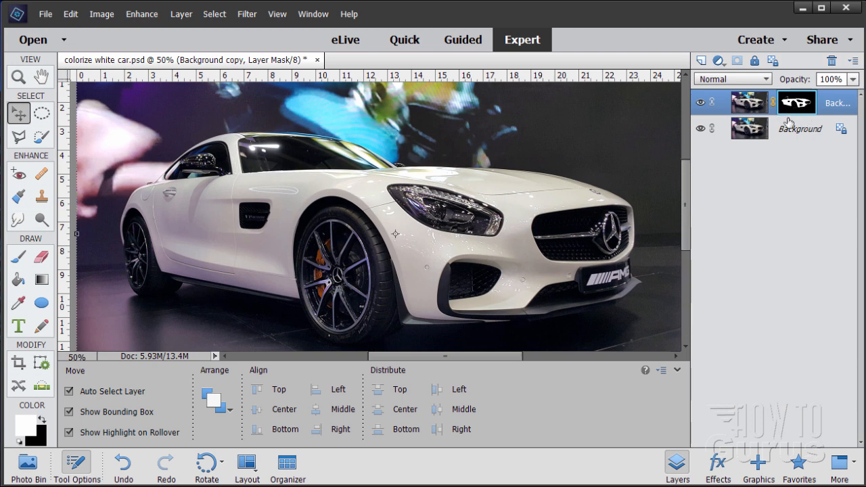
mouse_move(757, 116)
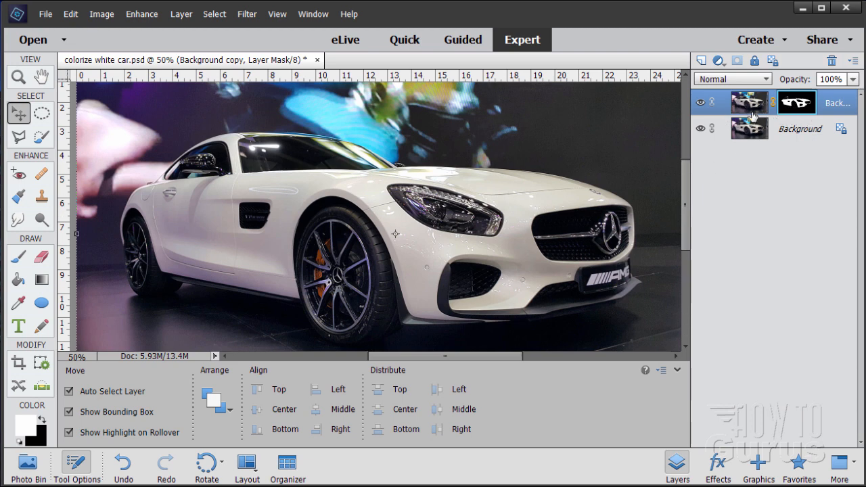
left_click(749, 103)
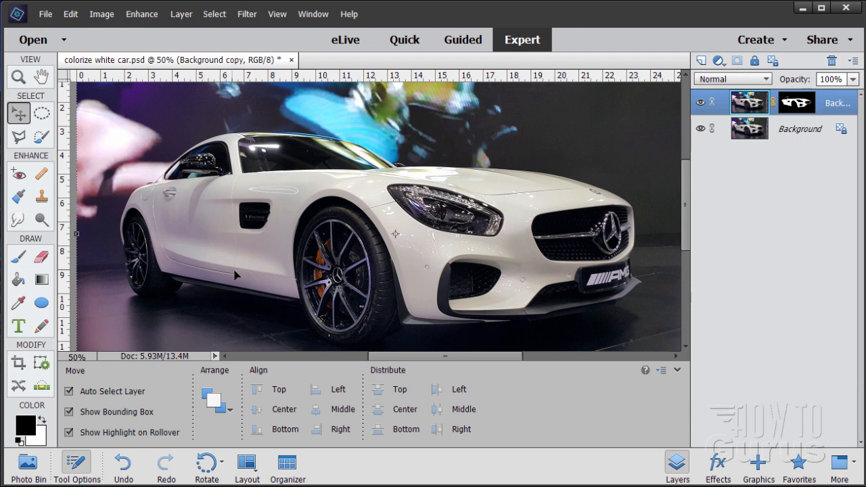
mouse_move(522, 229)
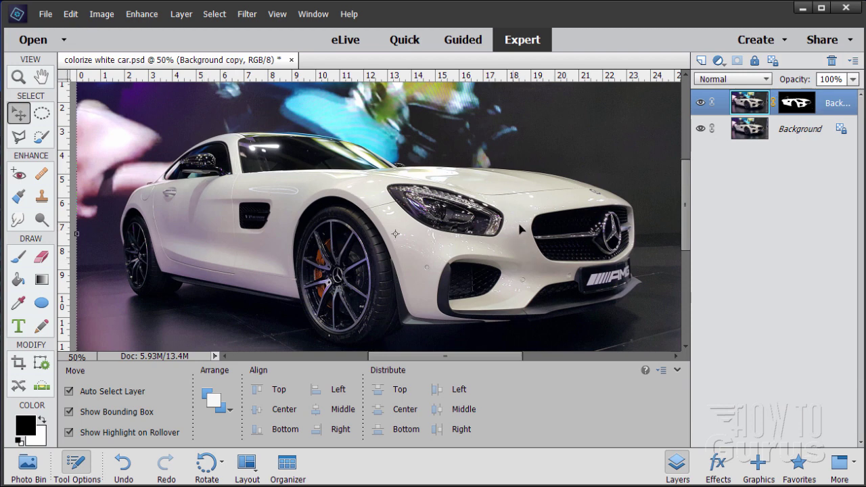
mouse_move(235, 248)
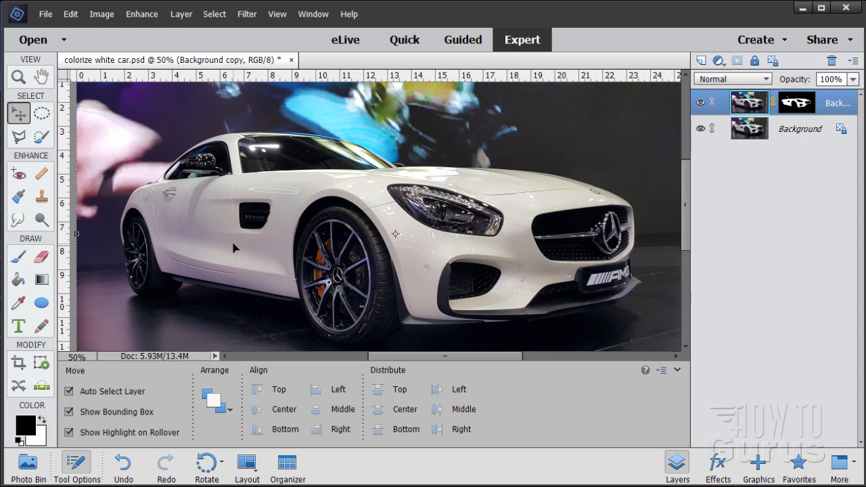
mouse_move(197, 201)
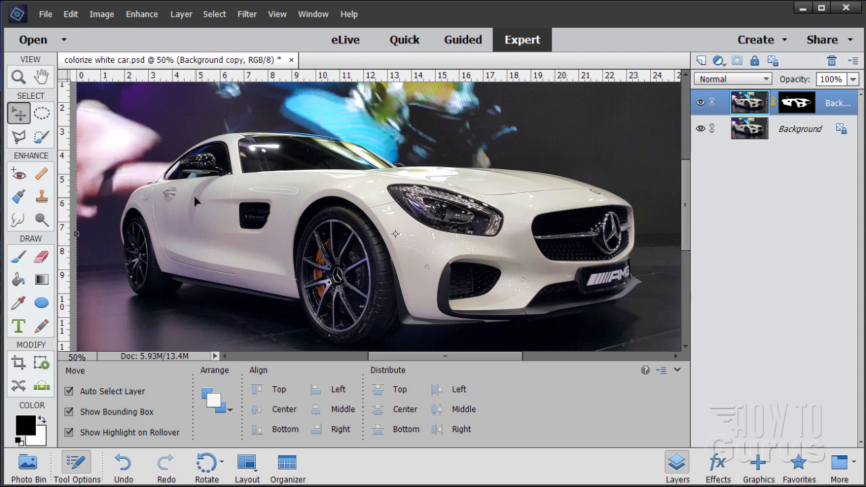
mouse_move(192, 261)
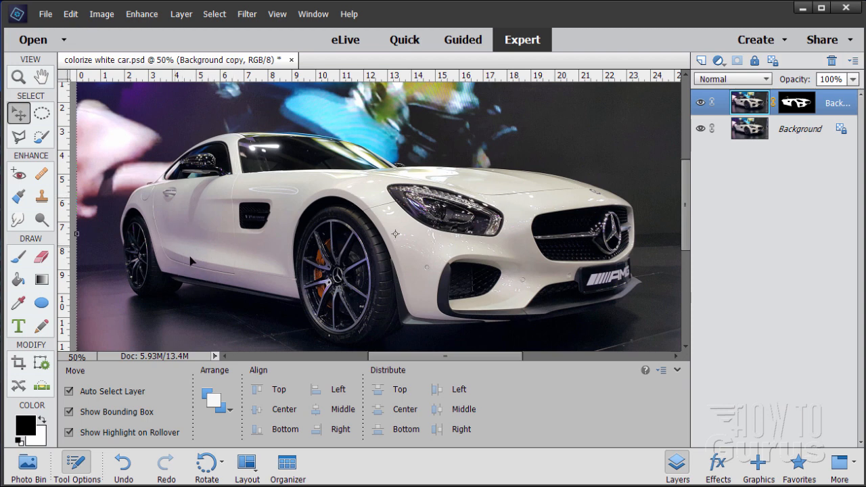
mouse_move(413, 172)
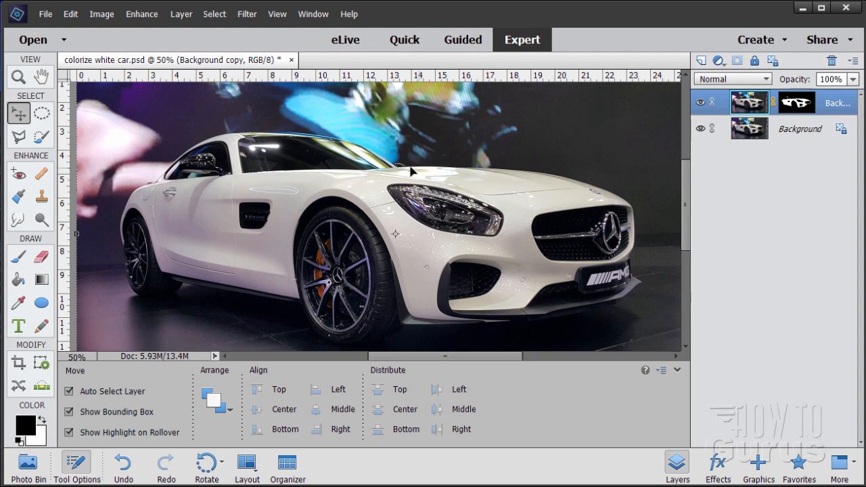
mouse_move(294, 253)
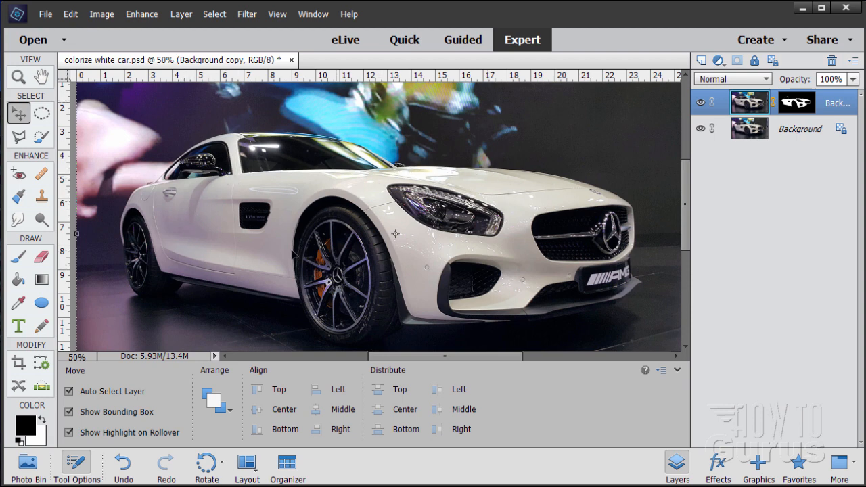
mouse_move(198, 247)
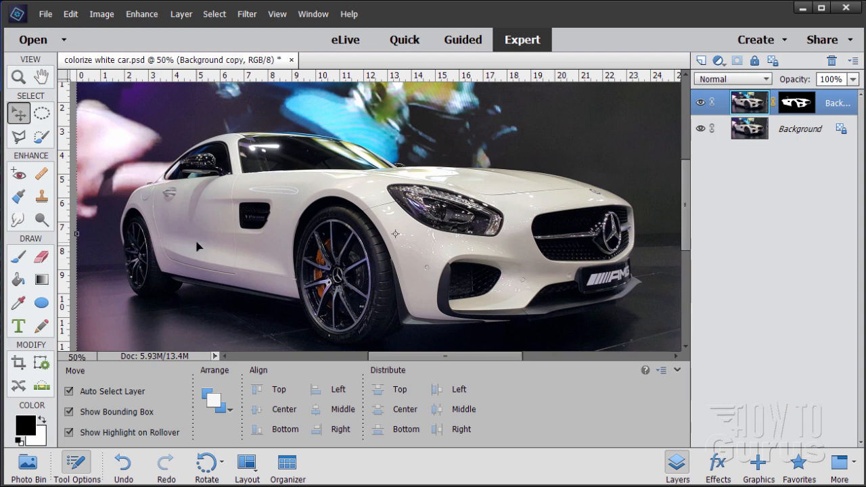
mouse_move(560, 203)
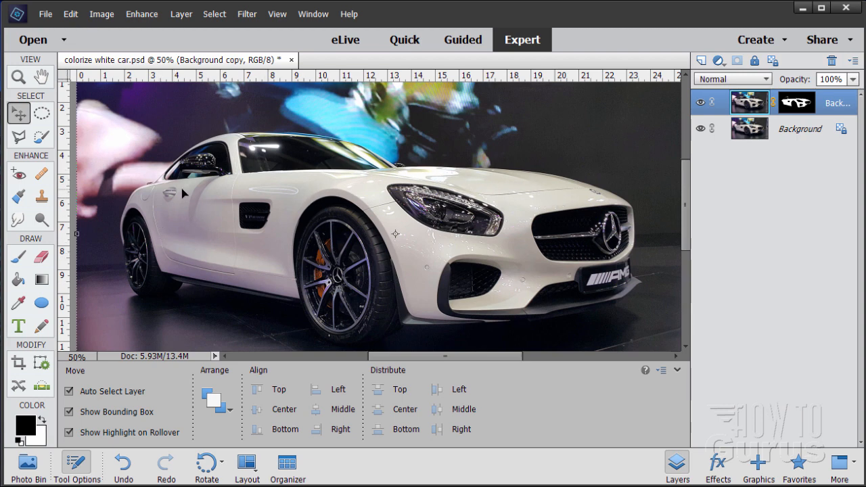
mouse_move(456, 176)
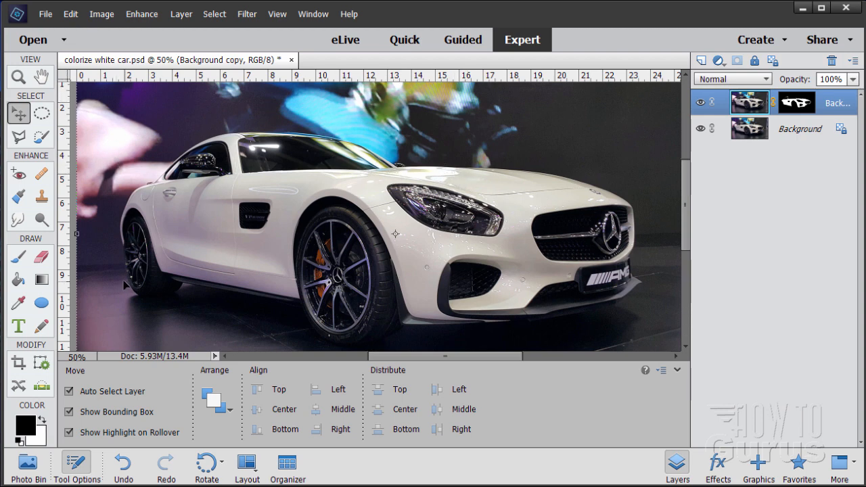
mouse_move(413, 250)
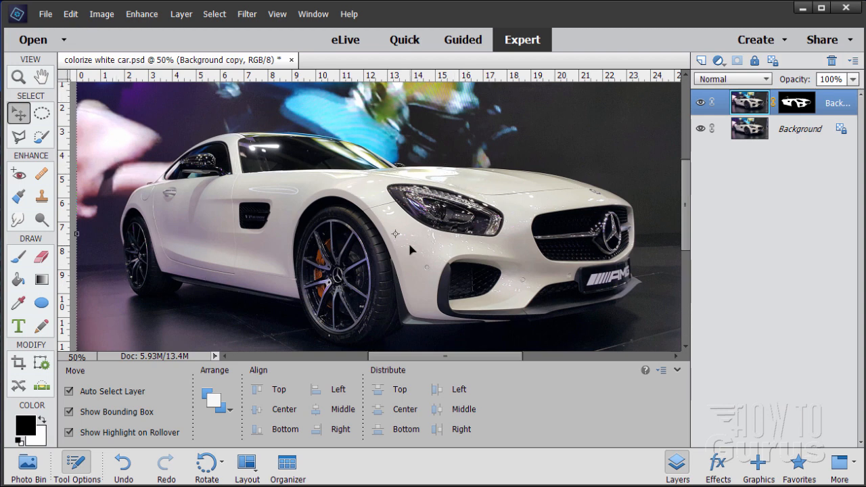
mouse_move(534, 200)
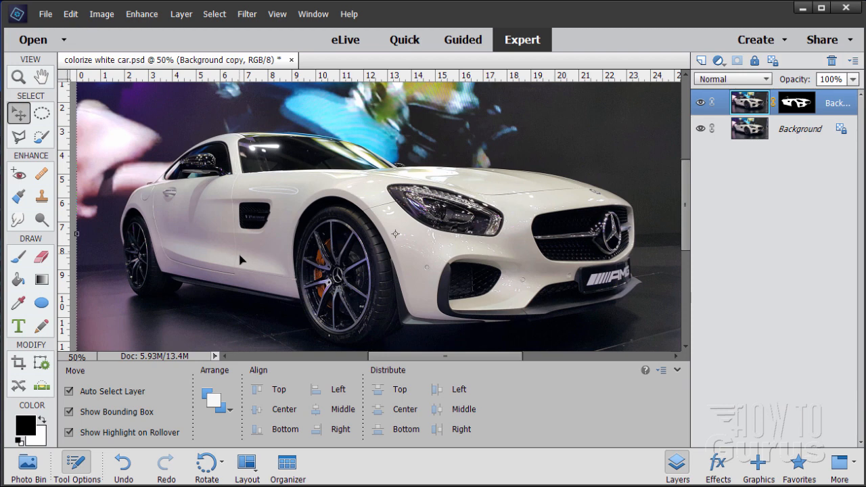
mouse_move(214, 260)
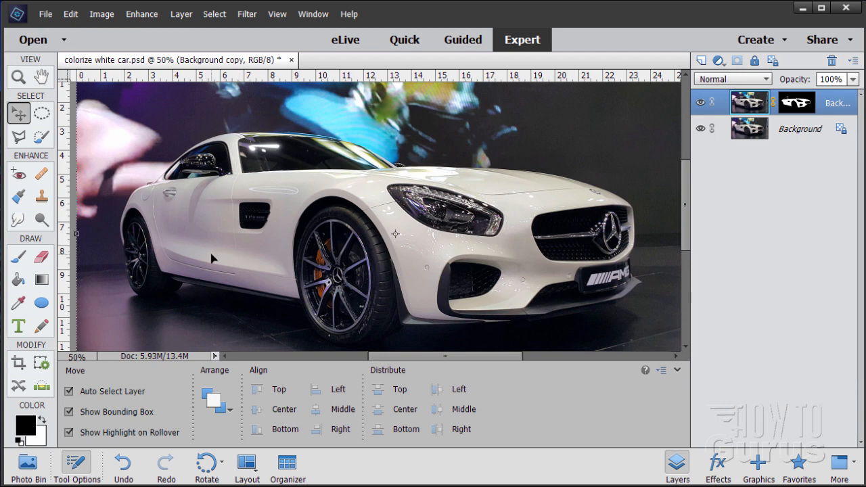
mouse_move(197, 247)
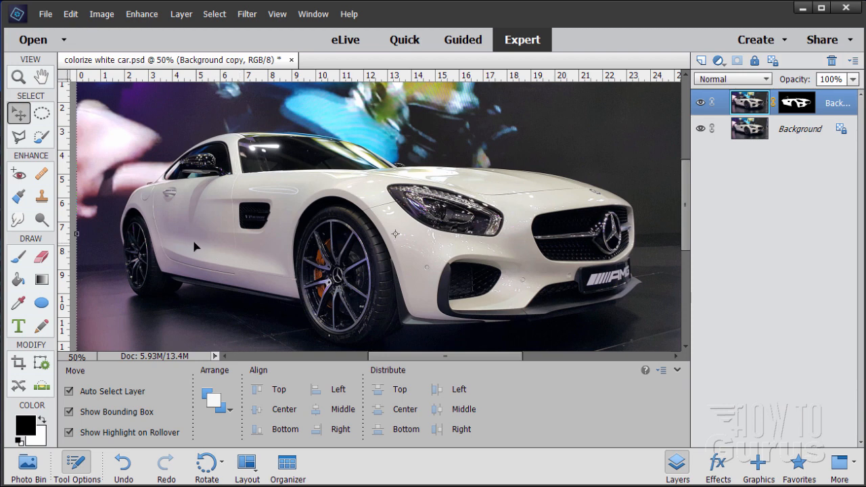
mouse_move(180, 13)
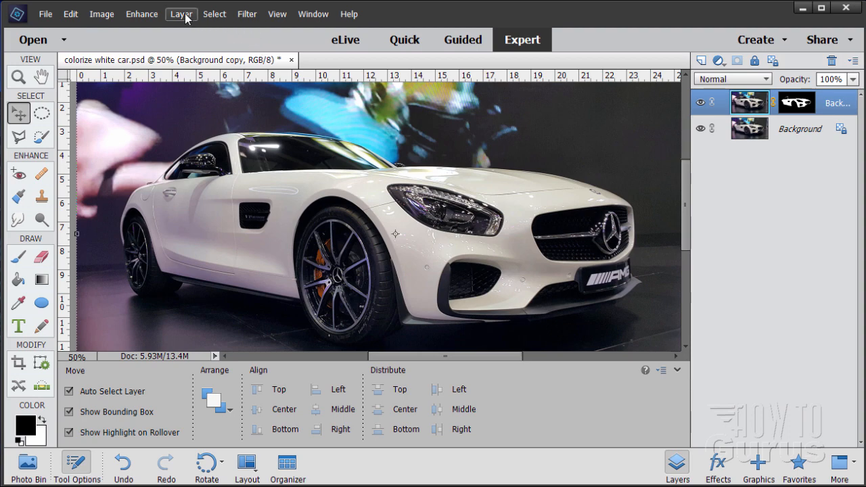
Apply Enhance > Convert to Black and White to the masked car copy.
left_click(142, 13)
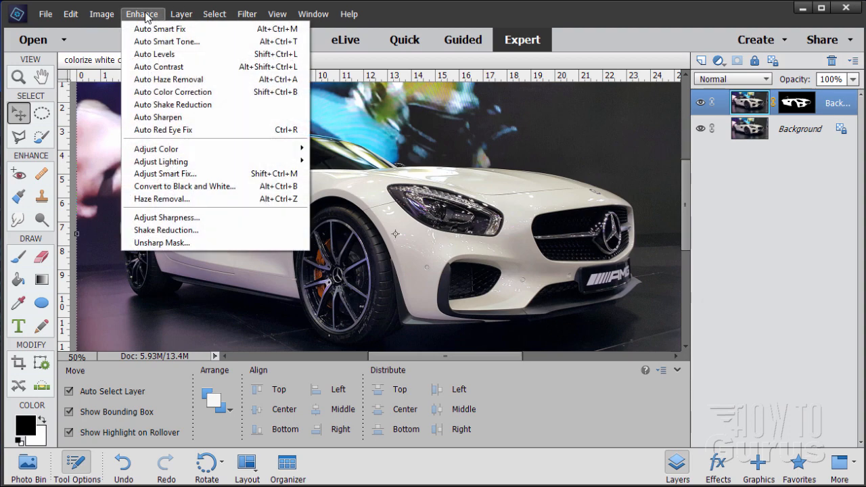
mouse_move(184, 186)
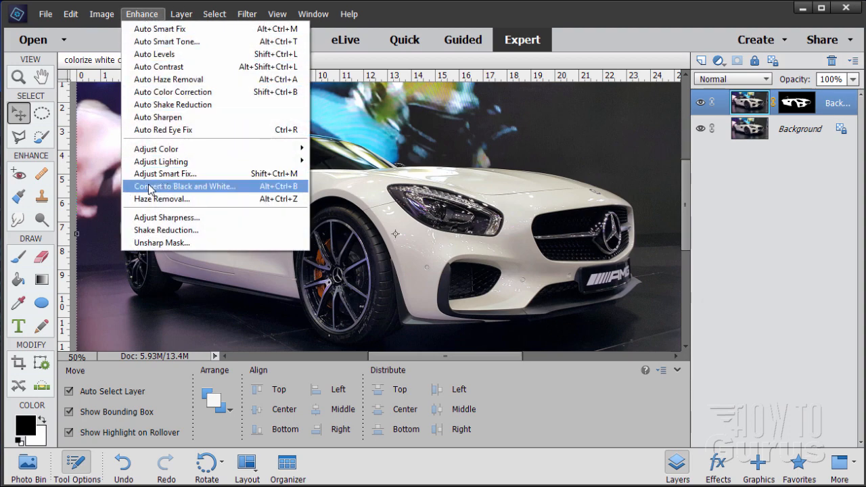
left_click(184, 187)
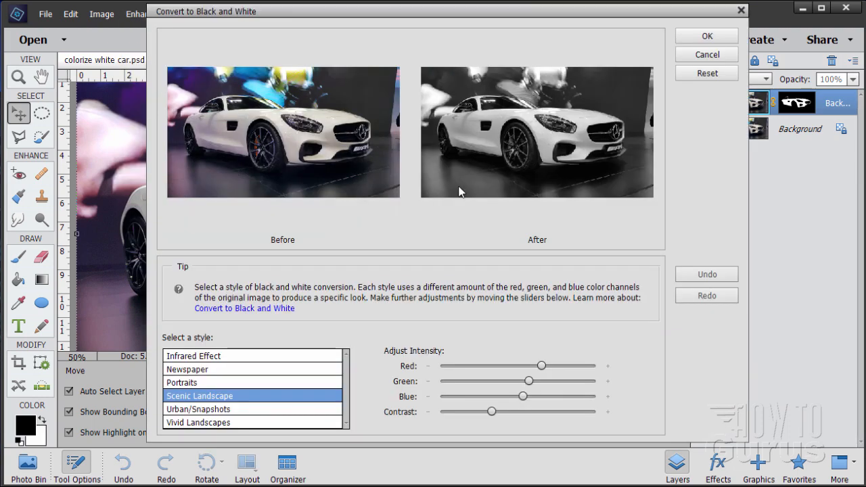
mouse_move(534, 134)
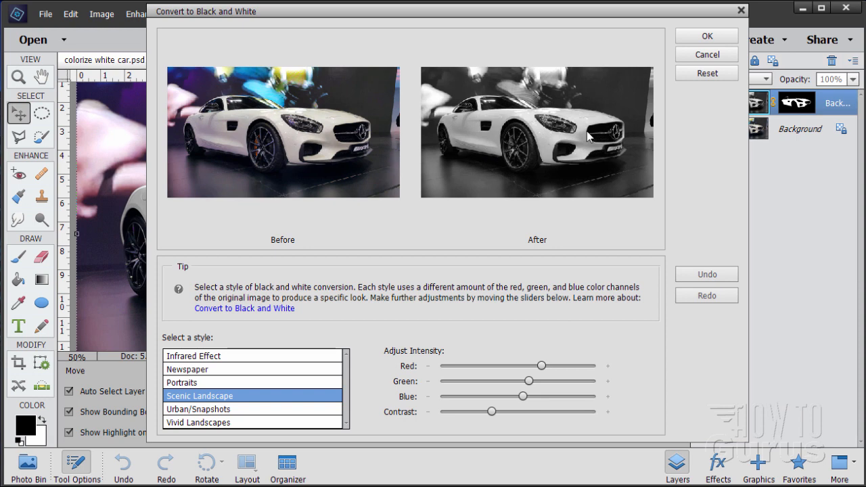
mouse_move(568, 194)
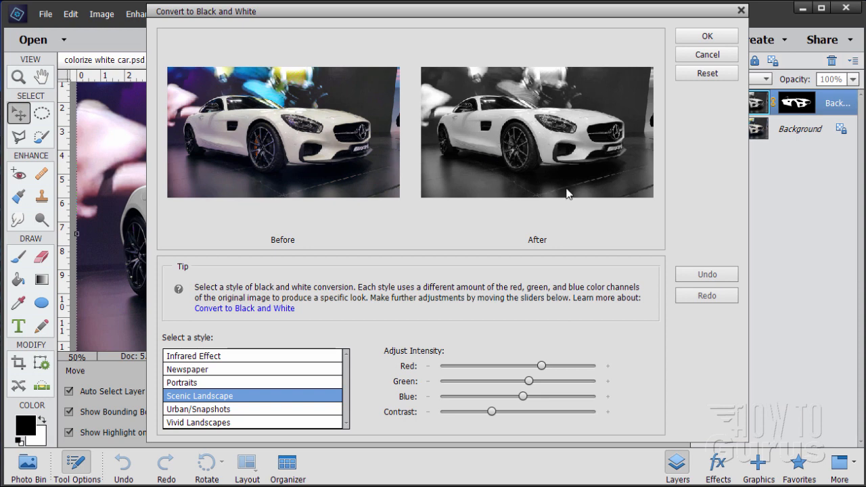
left_click(707, 54)
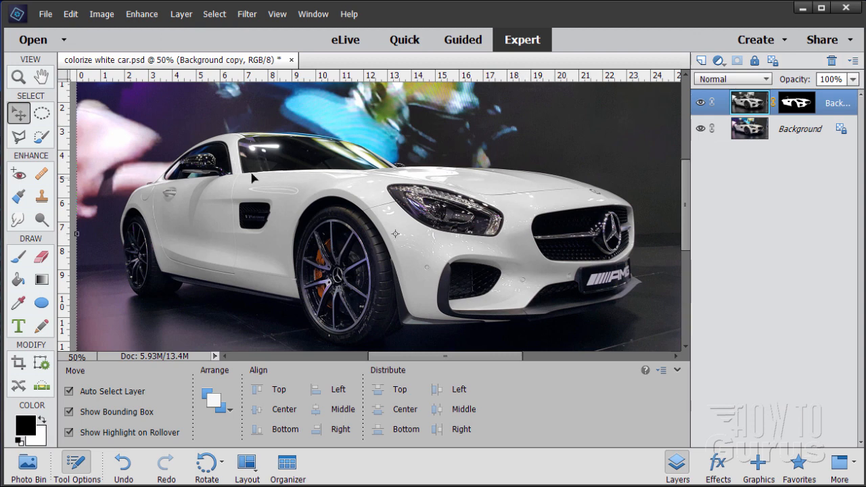
mouse_move(259, 267)
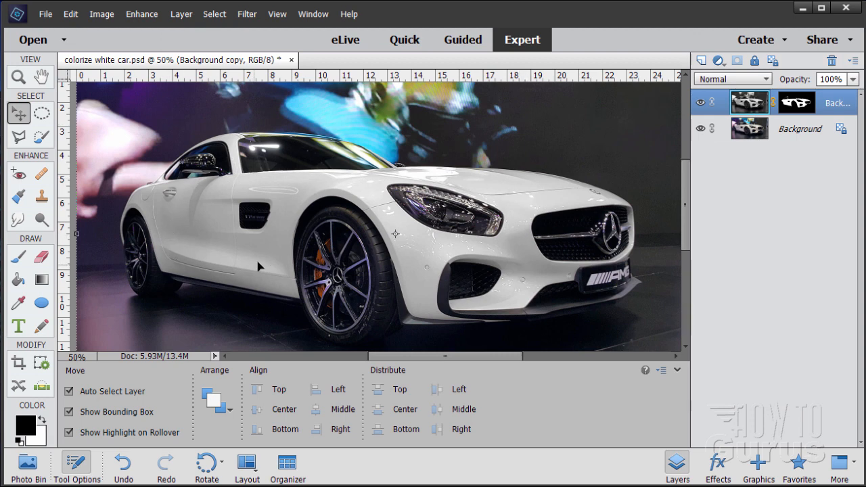
mouse_move(283, 250)
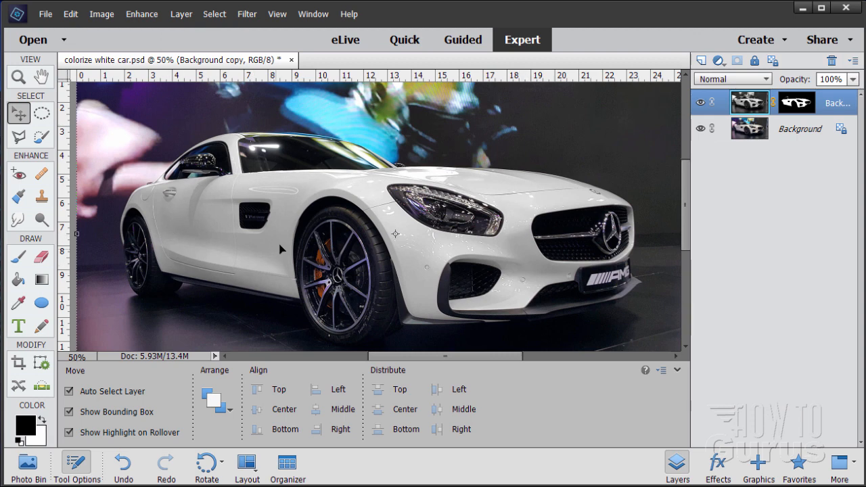
mouse_move(501, 169)
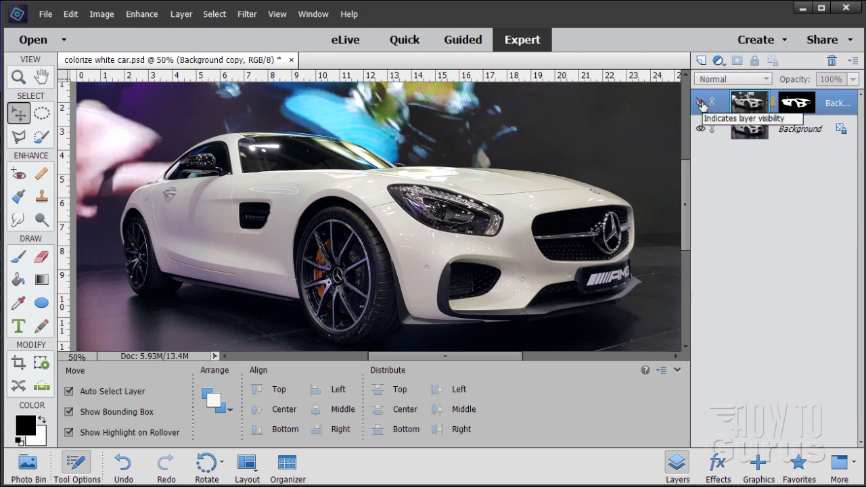
left_click(702, 102)
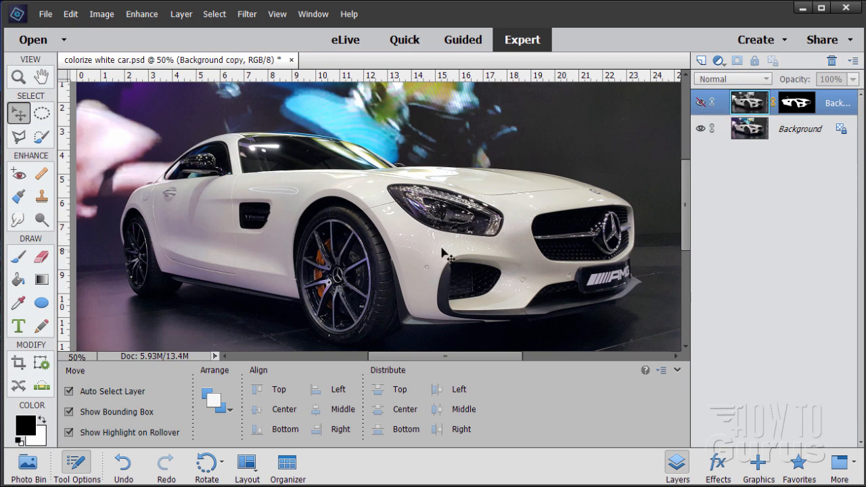
left_click(701, 102)
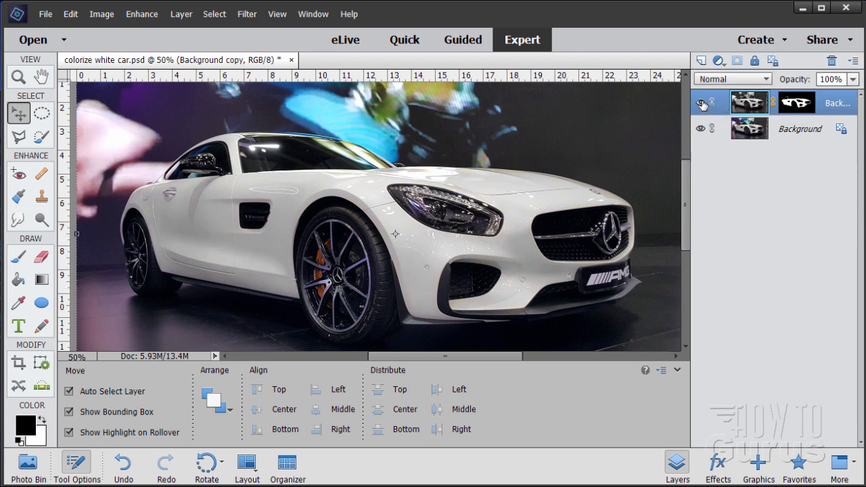
left_click(700, 103)
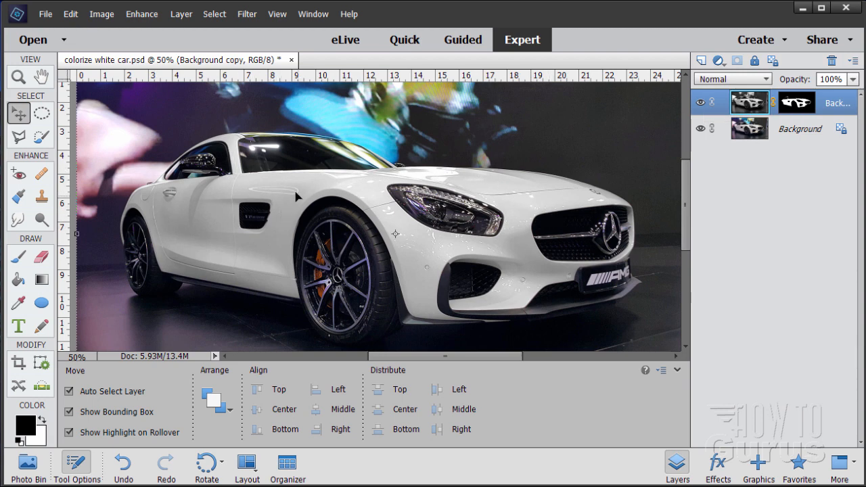
mouse_move(406, 242)
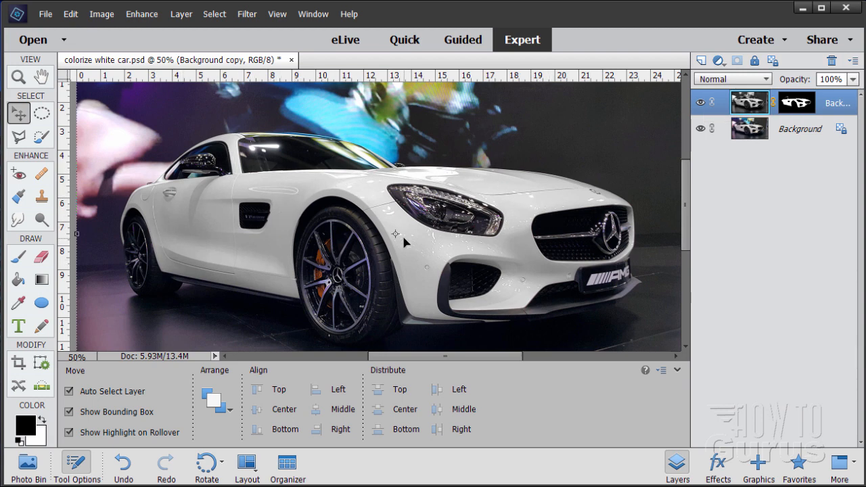
mouse_move(413, 252)
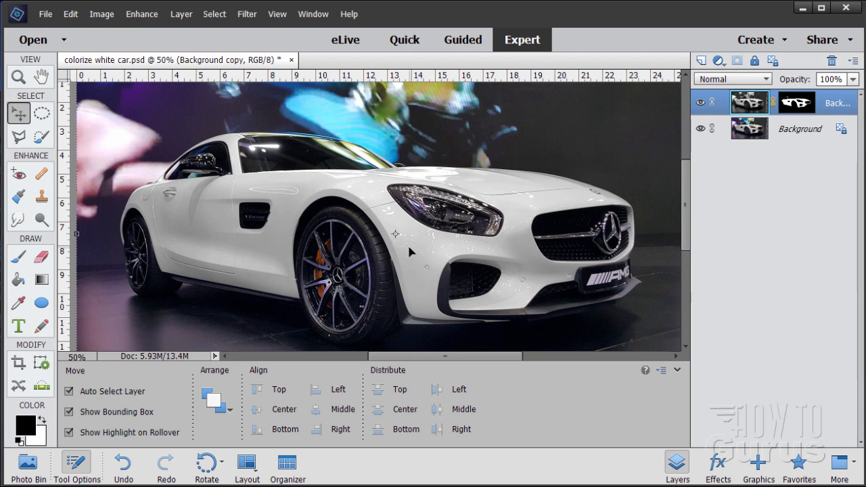
mouse_move(411, 250)
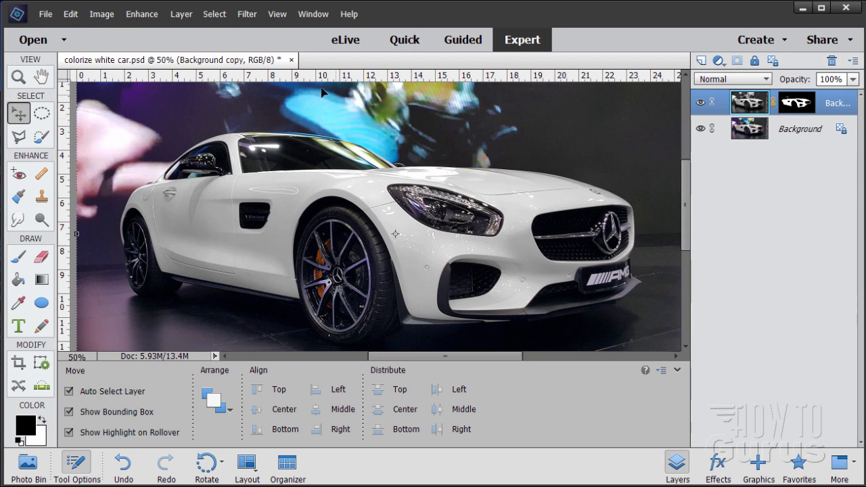
Add a Hue/Saturation adjustment layer clipped to the car copy below.
left_click(180, 14)
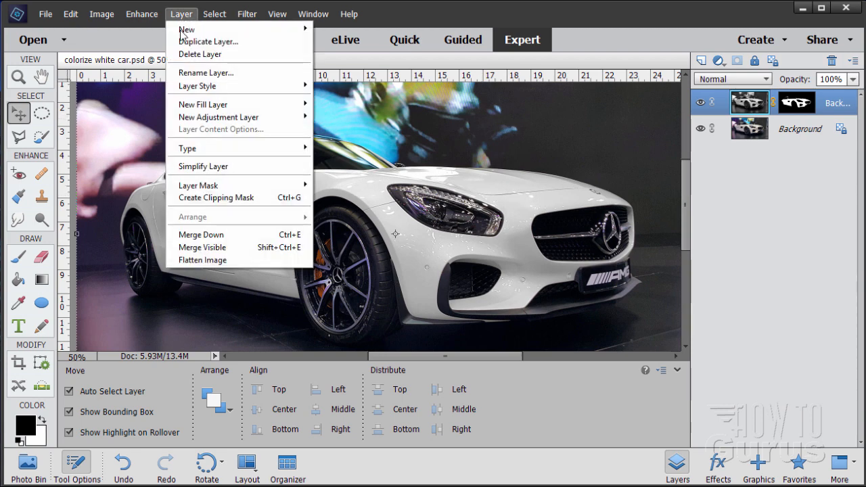
mouse_move(218, 117)
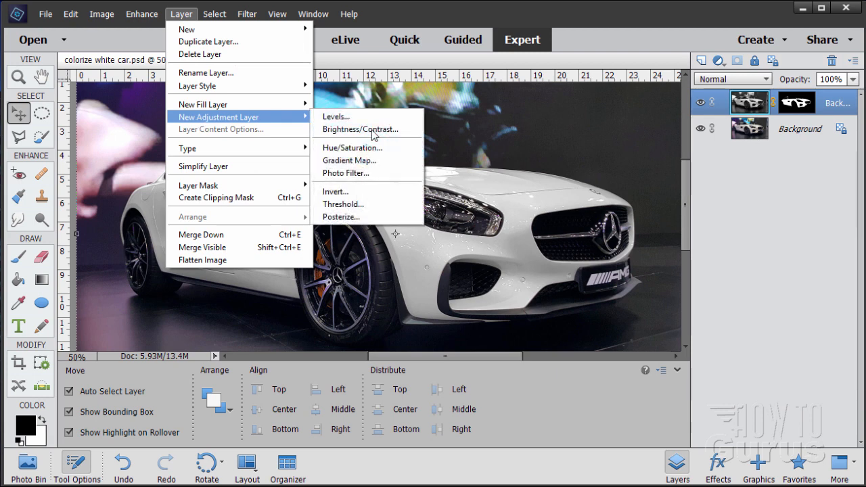
left_click(352, 148)
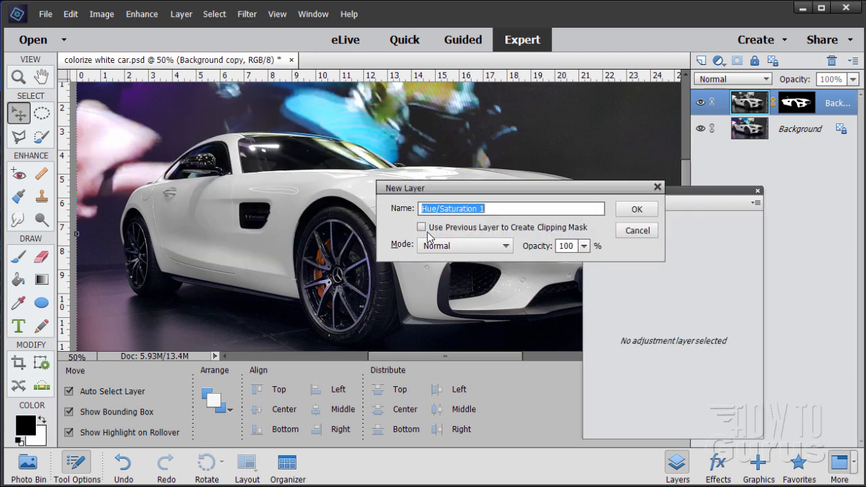
left_click(422, 227)
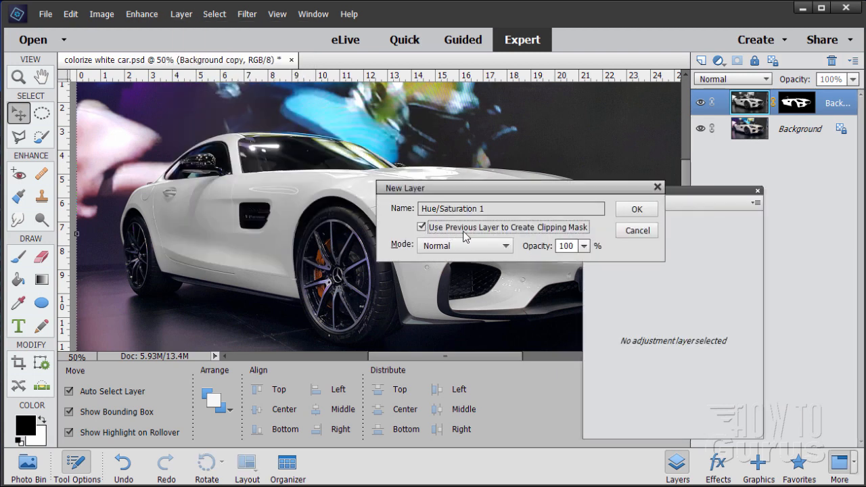
mouse_move(560, 239)
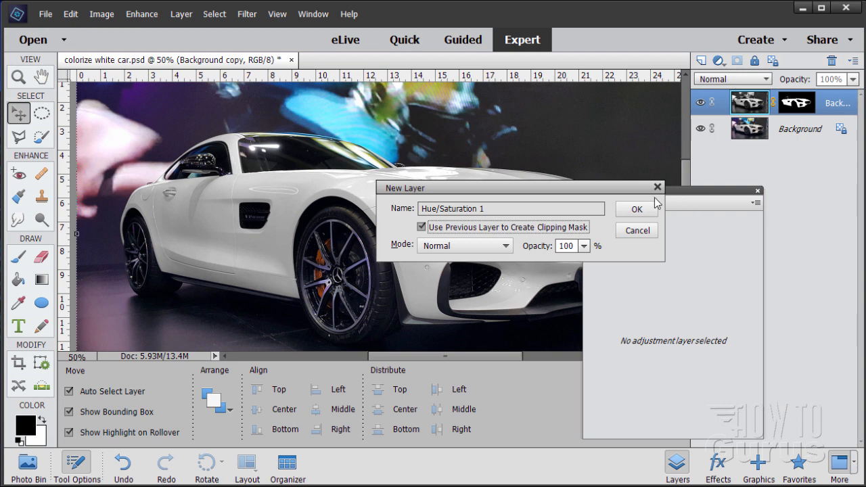
left_click(635, 208)
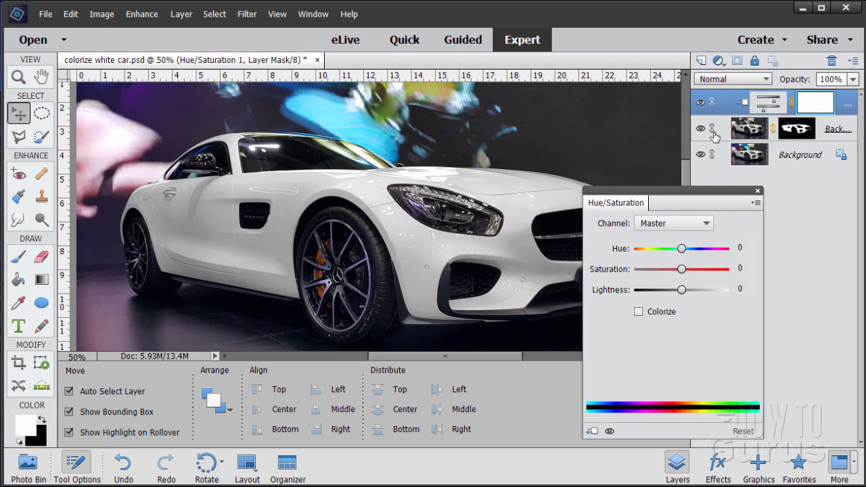
left_click_drag(616, 202, 706, 203)
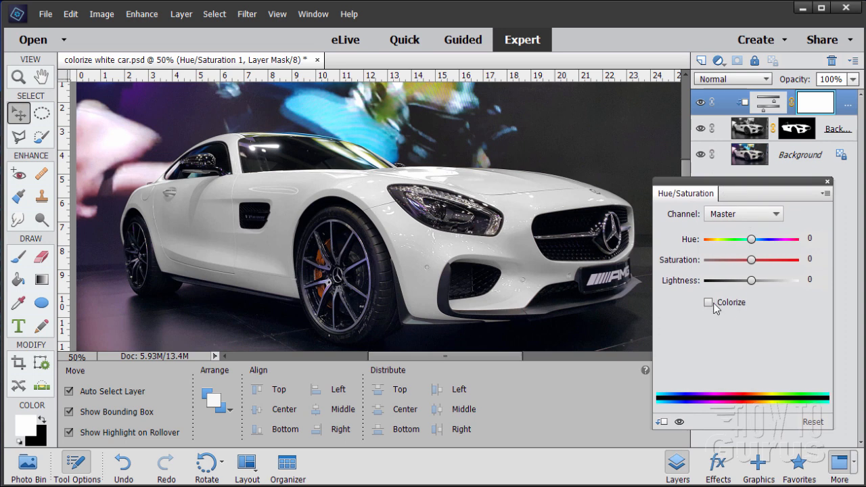
Colorize the car with Hue 206, Saturation 57 and Lightness about -17.
left_click(710, 302)
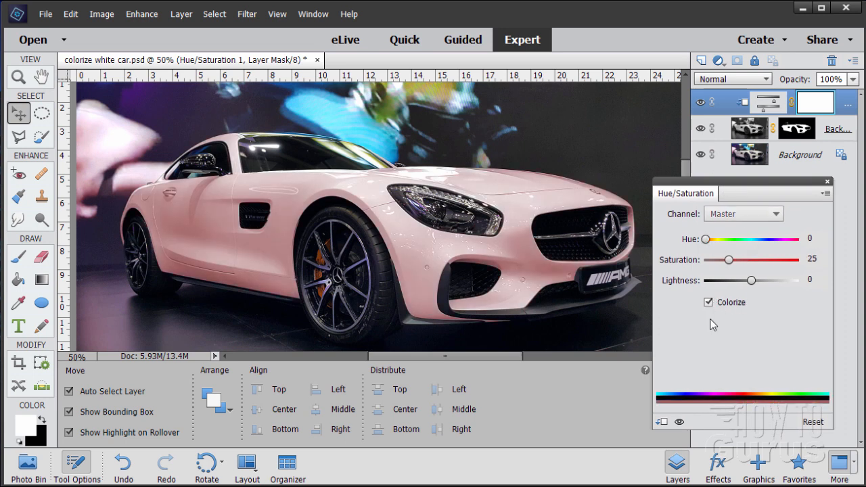
mouse_move(215, 244)
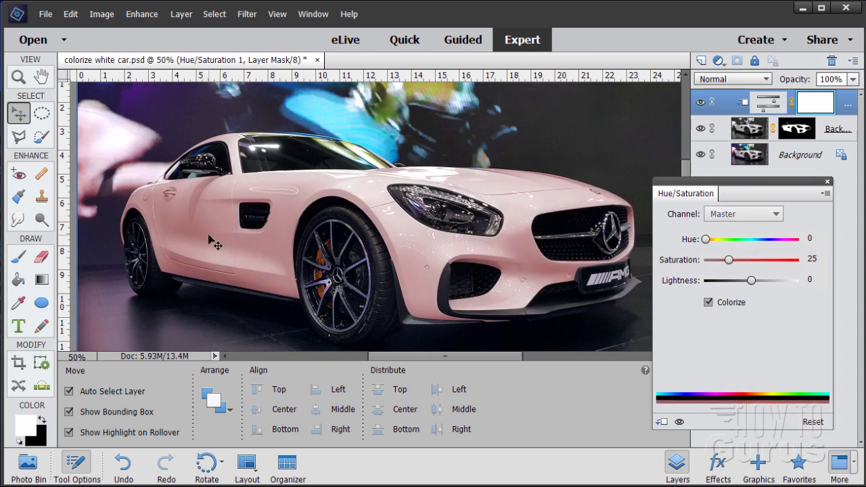
mouse_move(541, 206)
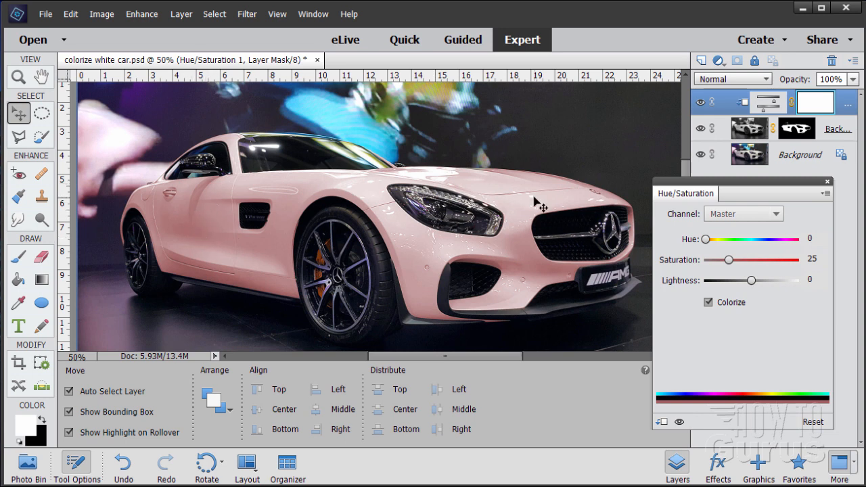
mouse_move(711, 249)
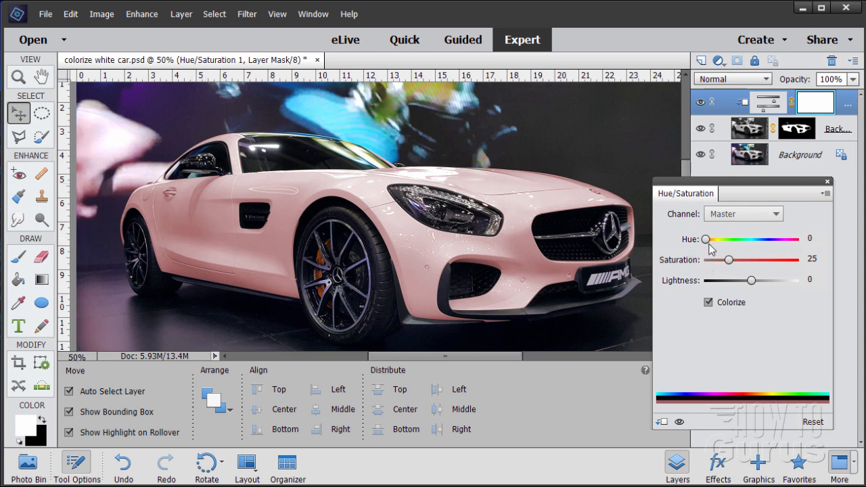
left_click_drag(706, 239, 742, 239)
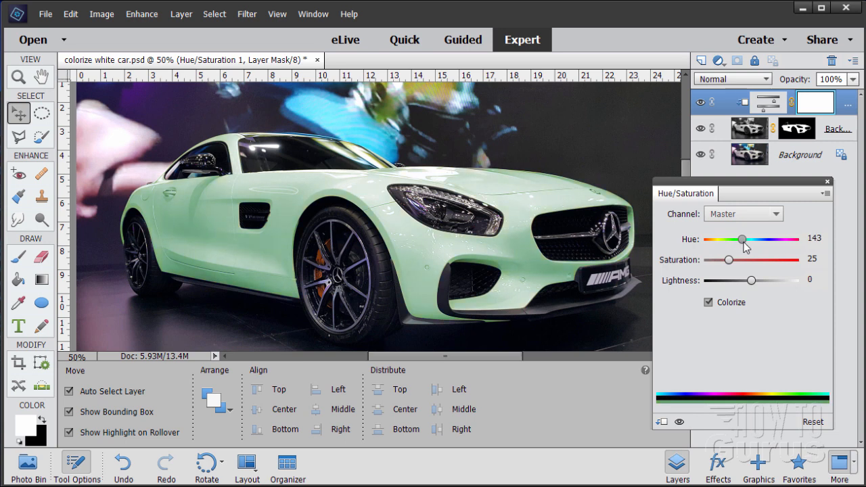
left_click_drag(742, 241, 758, 240)
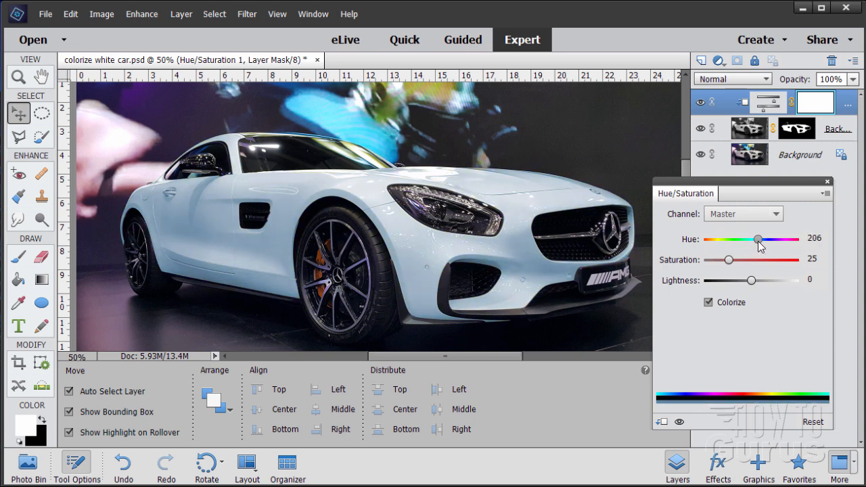
left_click_drag(728, 260, 741, 260)
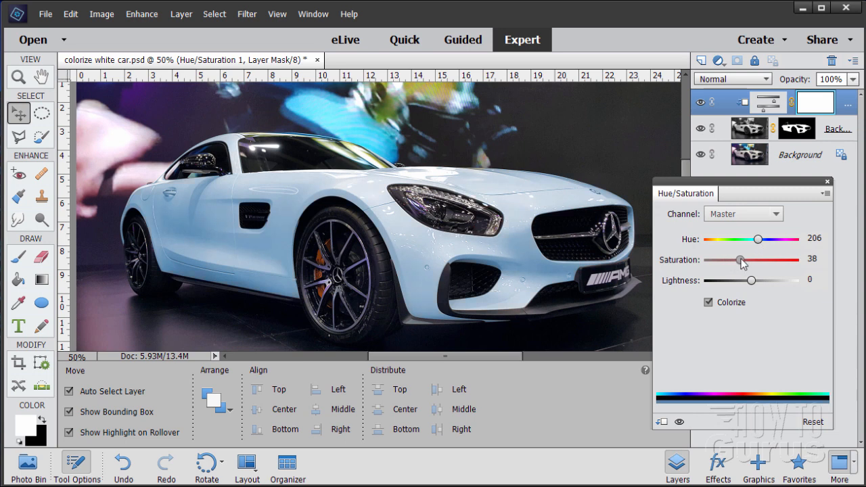
left_click_drag(742, 260, 758, 260)
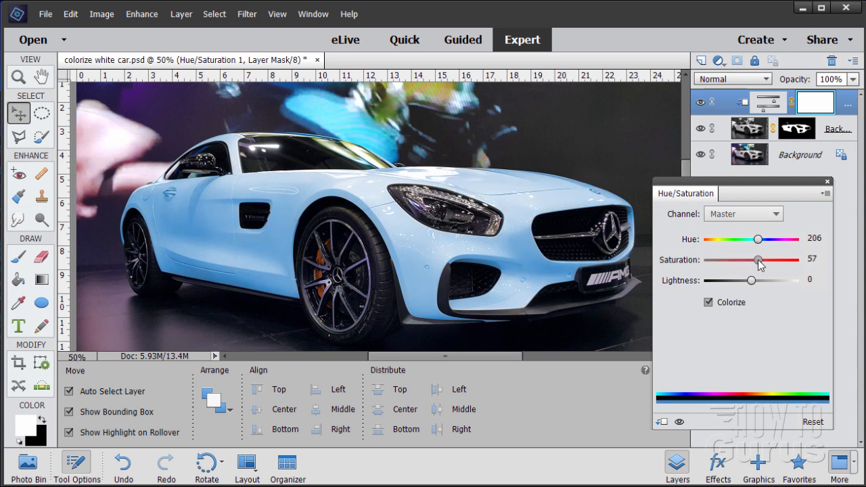
left_click_drag(753, 280, 754, 280)
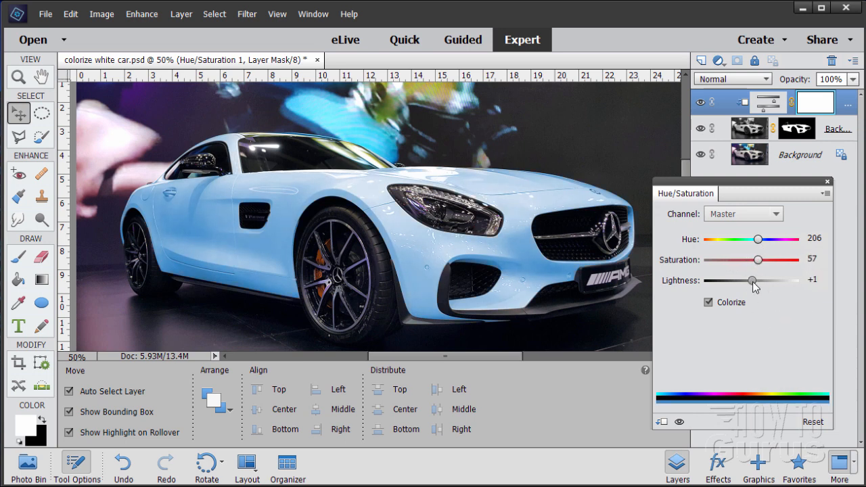
left_click_drag(754, 281, 744, 281)
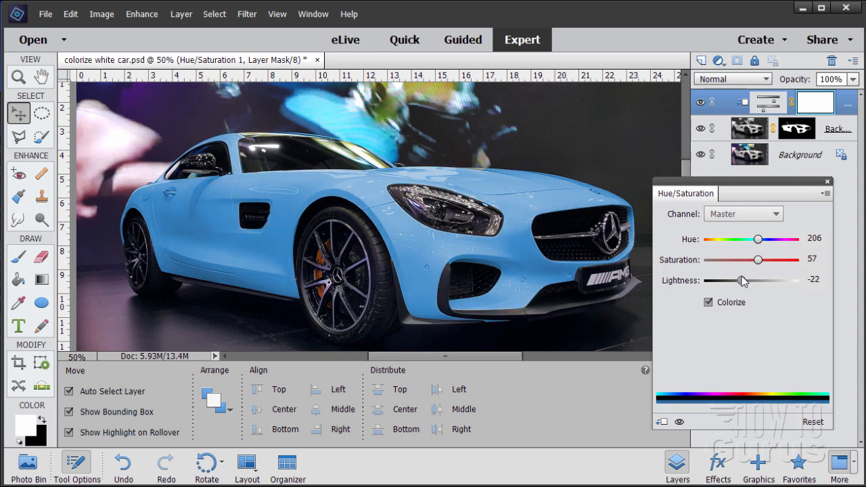
left_click_drag(740, 281, 744, 281)
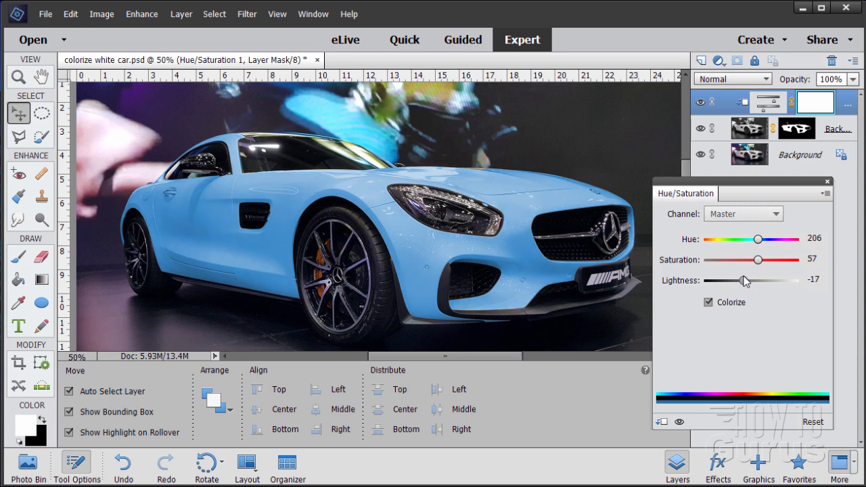
mouse_move(758, 289)
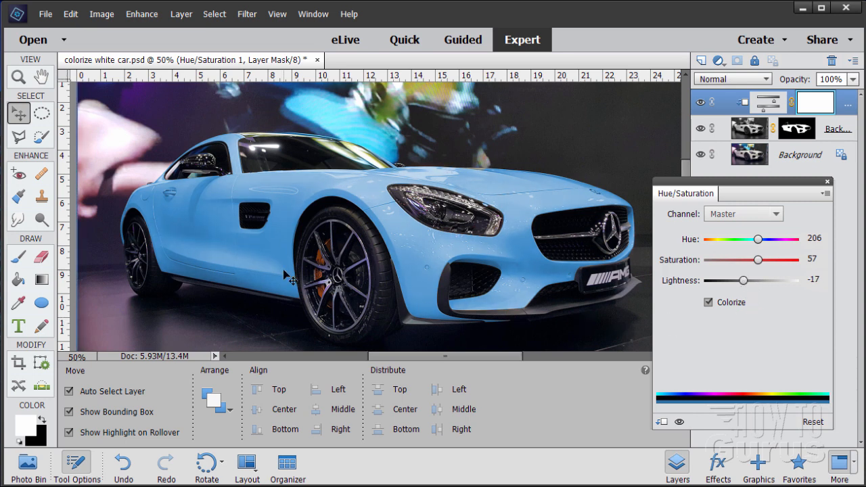
mouse_move(506, 275)
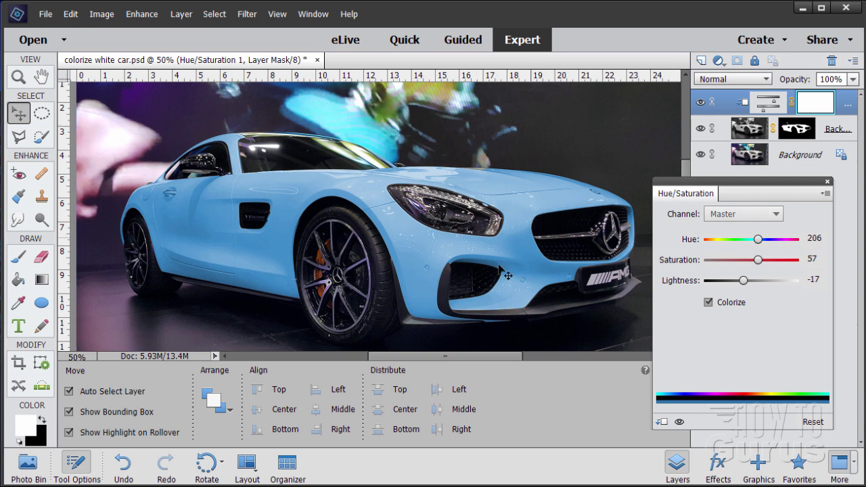
mouse_move(511, 239)
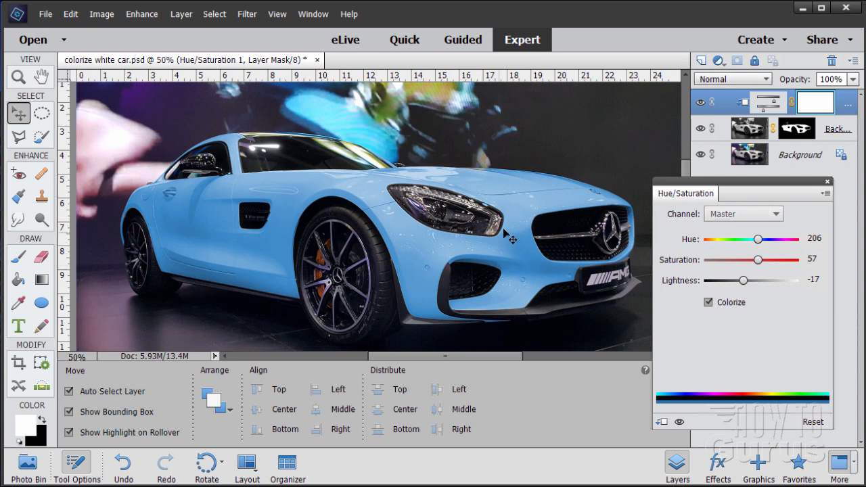
mouse_move(417, 178)
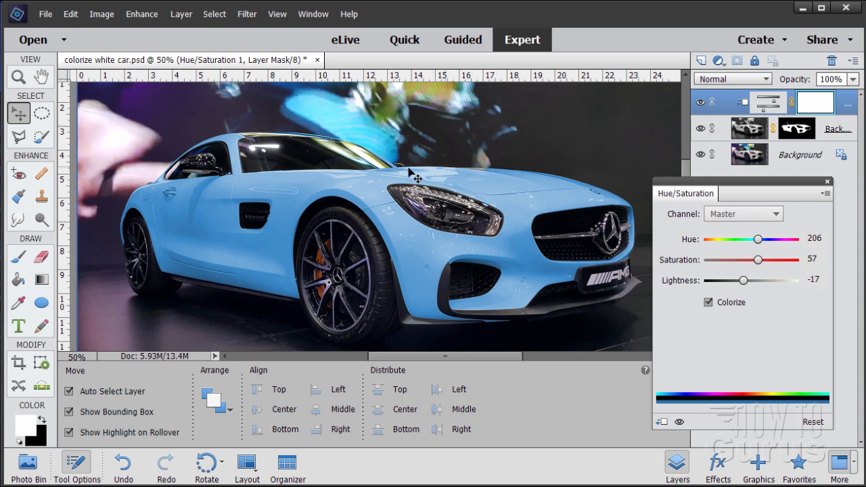
mouse_move(322, 188)
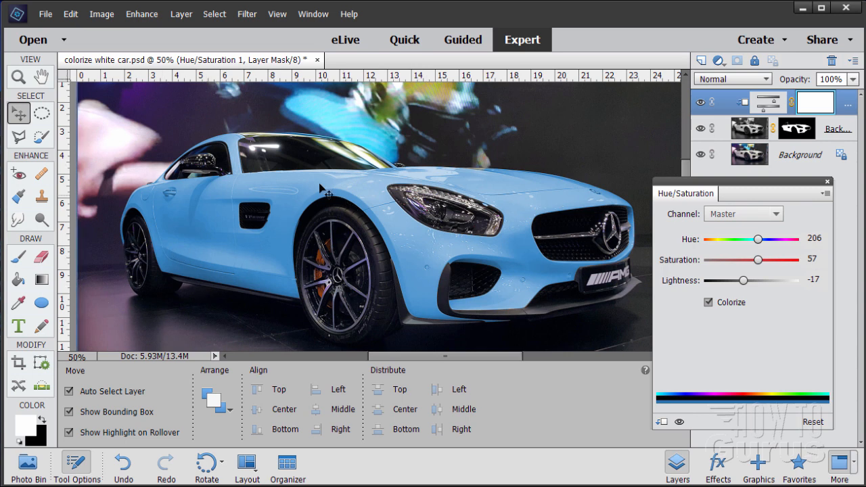
mouse_move(216, 260)
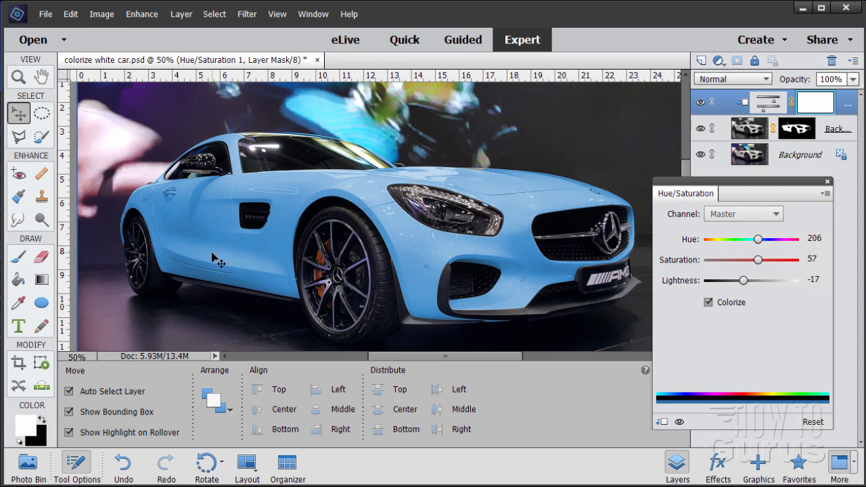
mouse_move(174, 209)
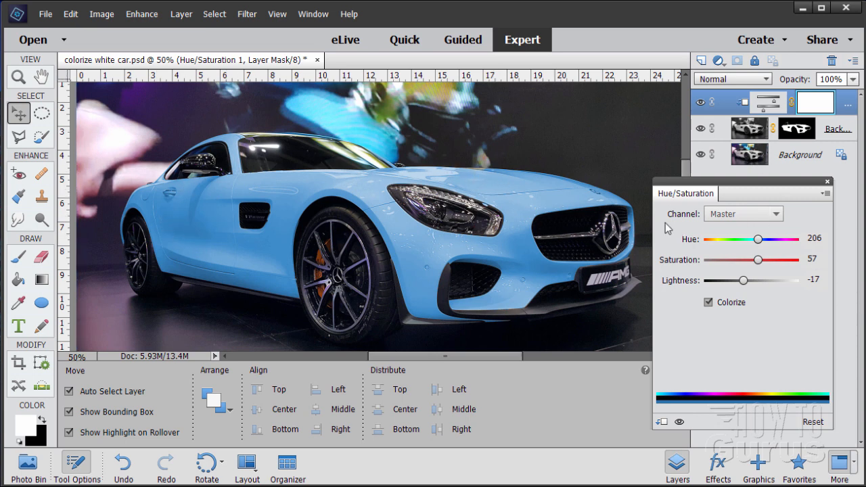
mouse_move(256, 259)
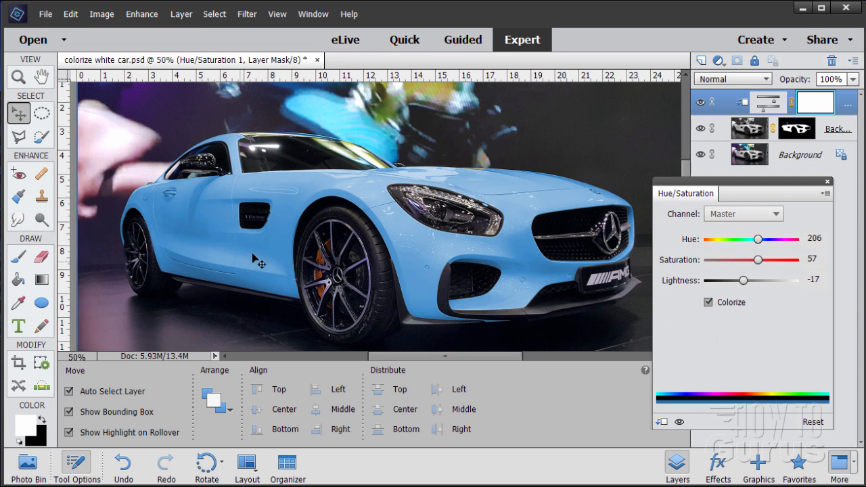
mouse_move(540, 210)
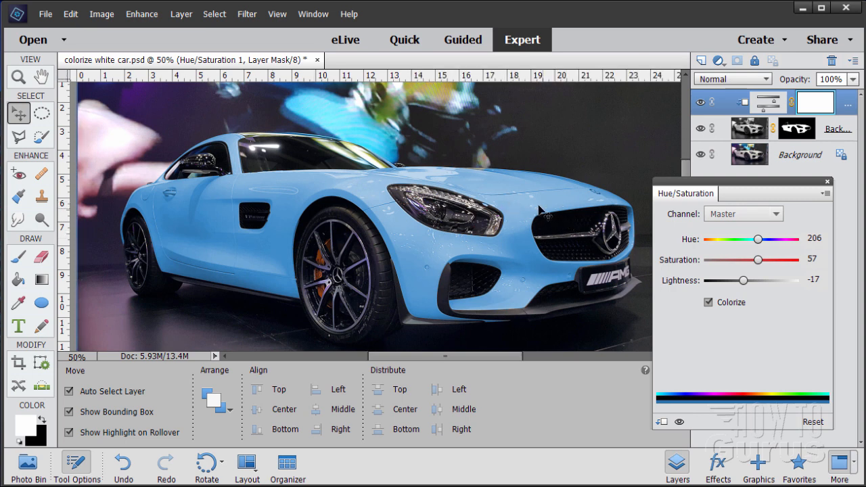
mouse_move(542, 210)
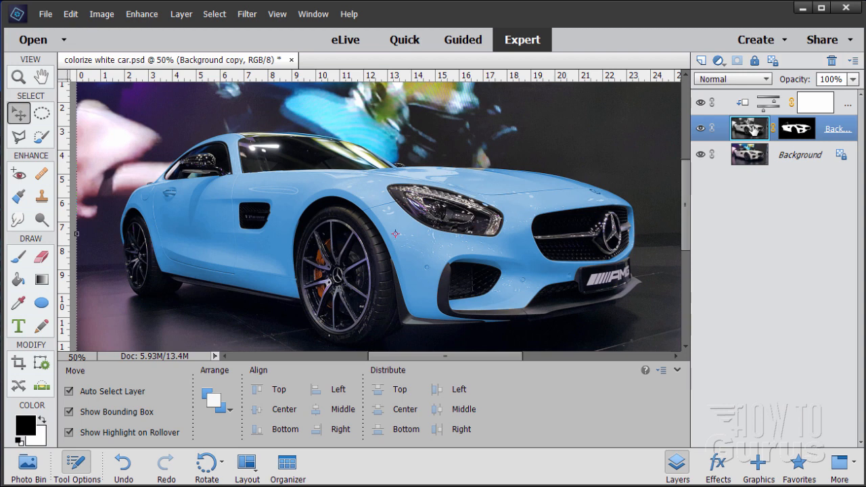
mouse_move(752, 158)
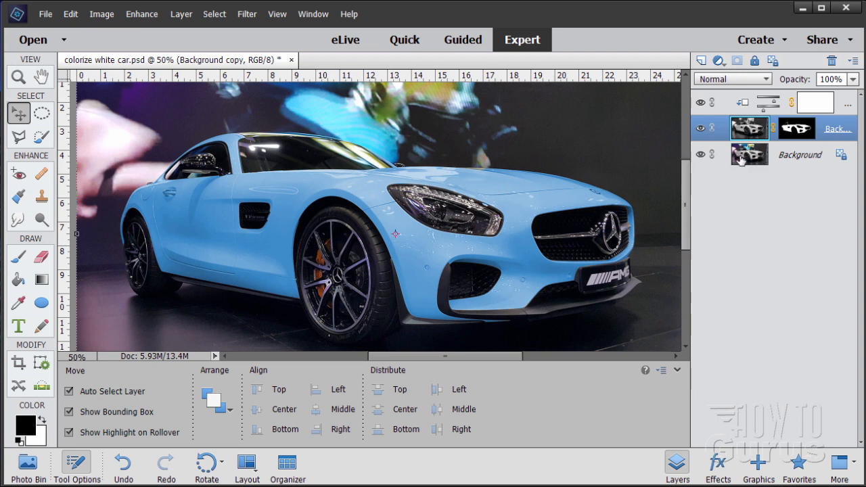
Try the Dissolve through Darker Color blend modes on the car copy layer.
left_click(732, 78)
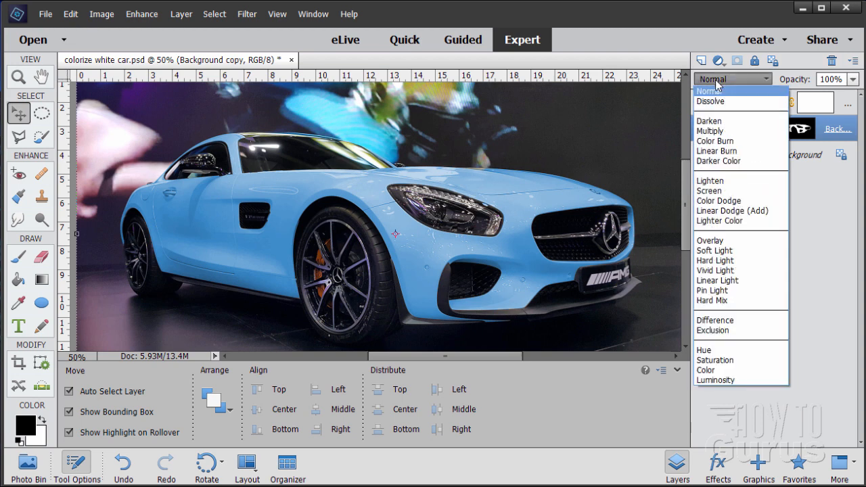
left_click(710, 101)
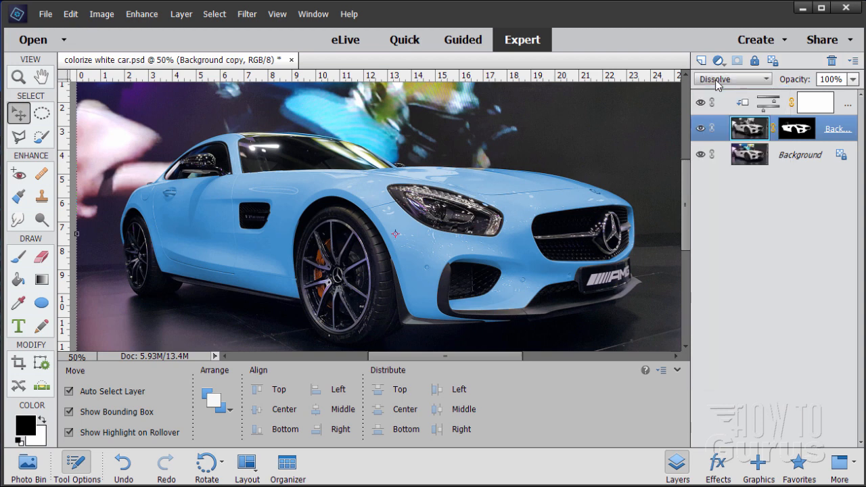
left_click(732, 79)
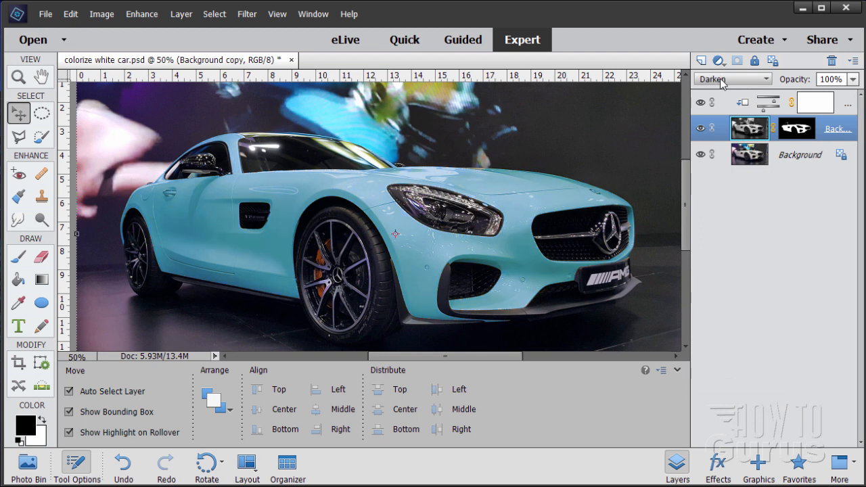
left_click(731, 79)
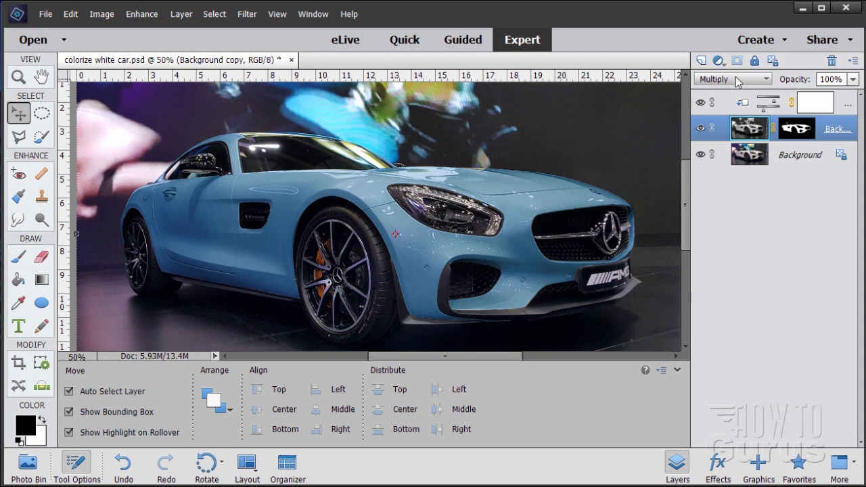
left_click(731, 79)
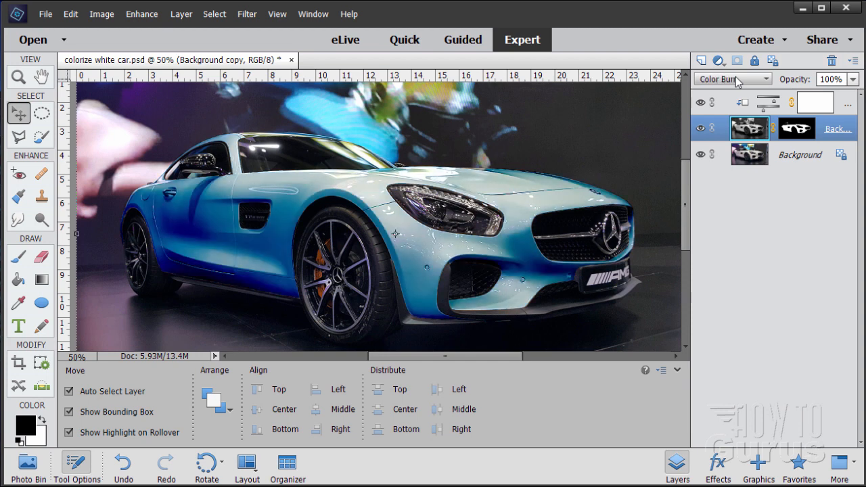
mouse_move(748, 84)
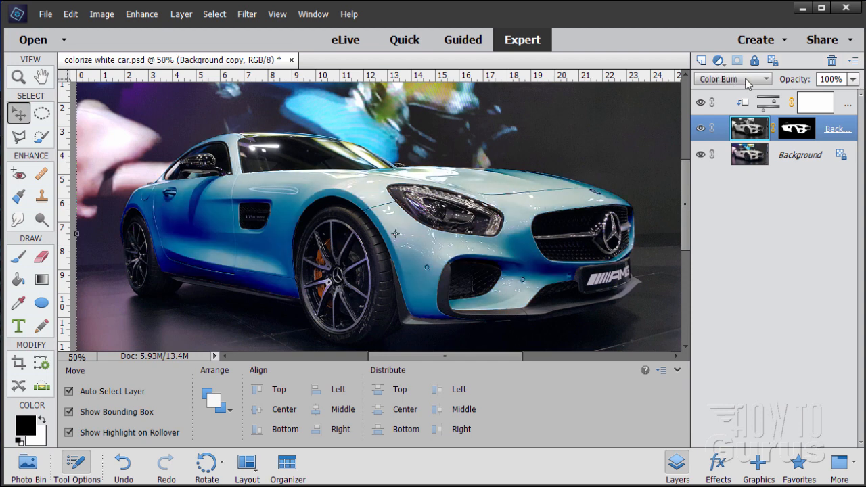
left_click(731, 79)
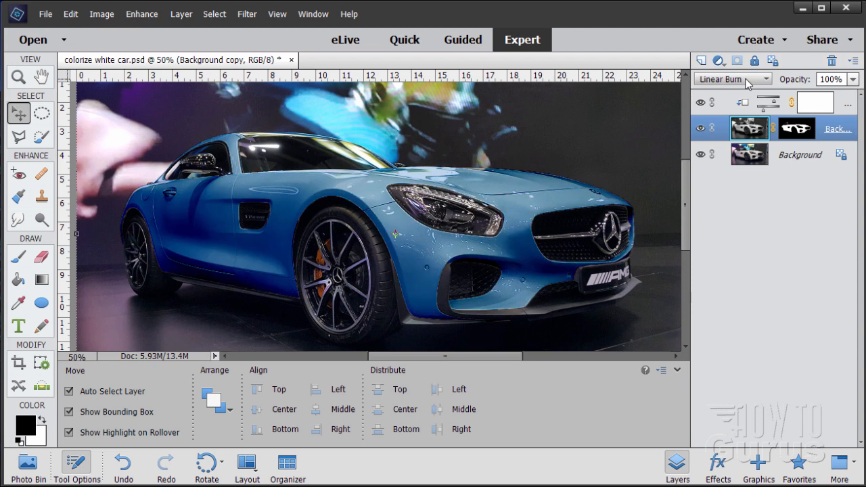
left_click(732, 79)
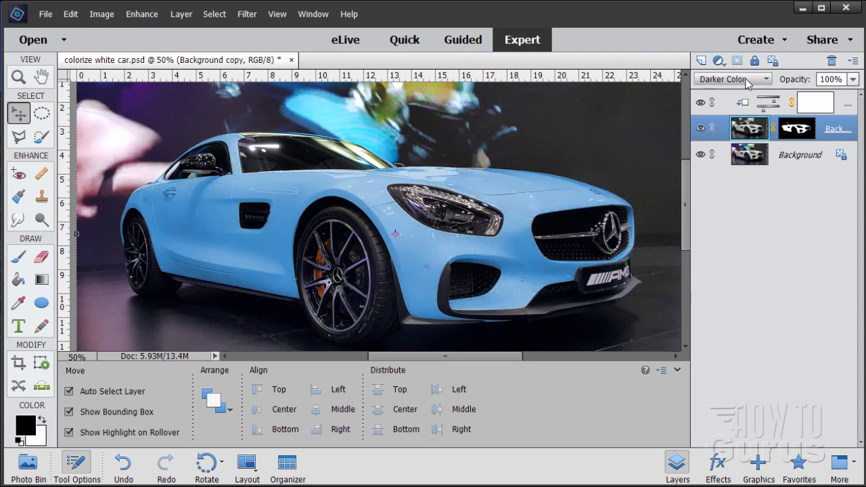
Continue through Lighten to Soft Light blend modes and settle on Hard Light.
left_click(732, 79)
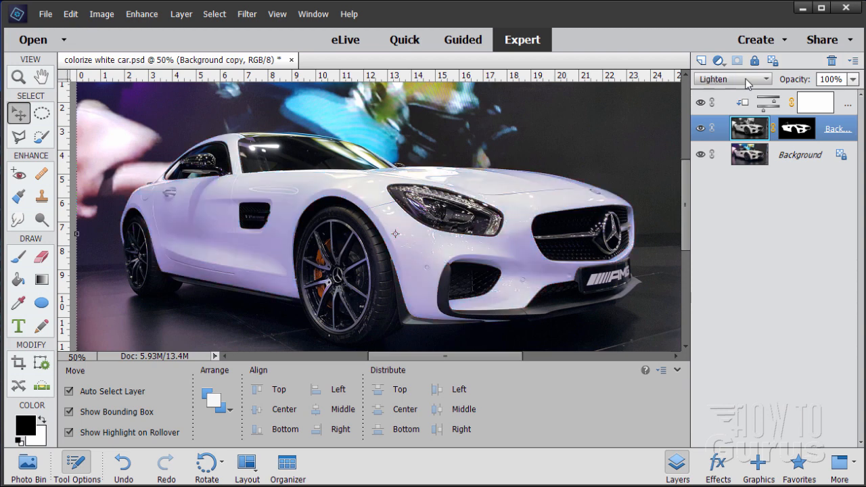
left_click(731, 79)
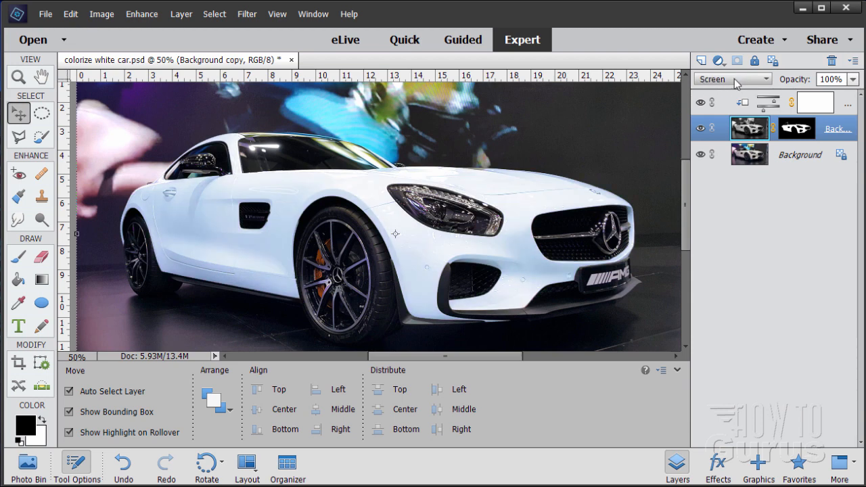
left_click(731, 80)
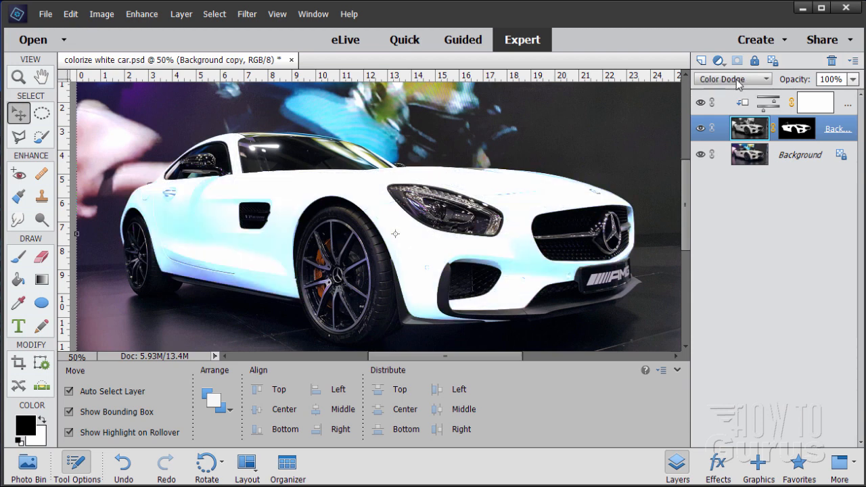
left_click(732, 79)
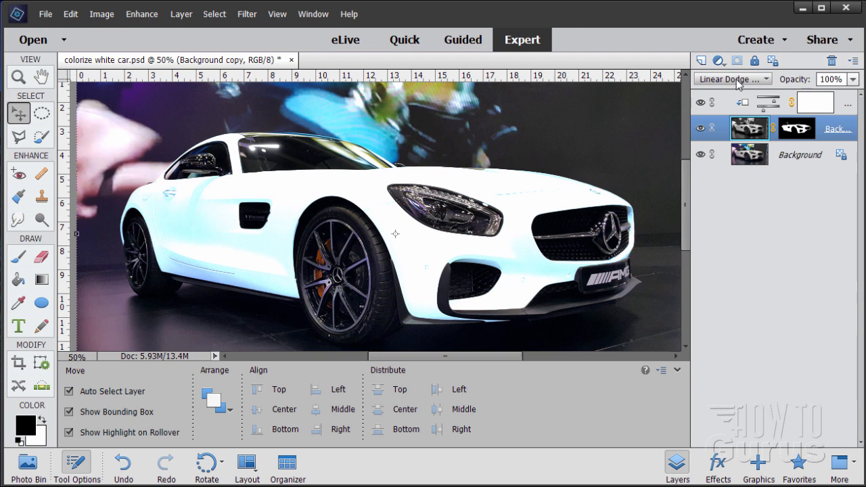
left_click(733, 79)
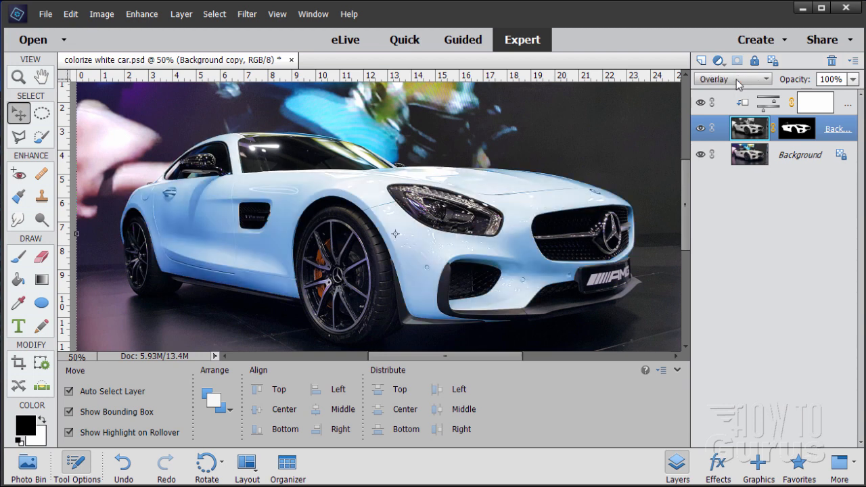
left_click(733, 79)
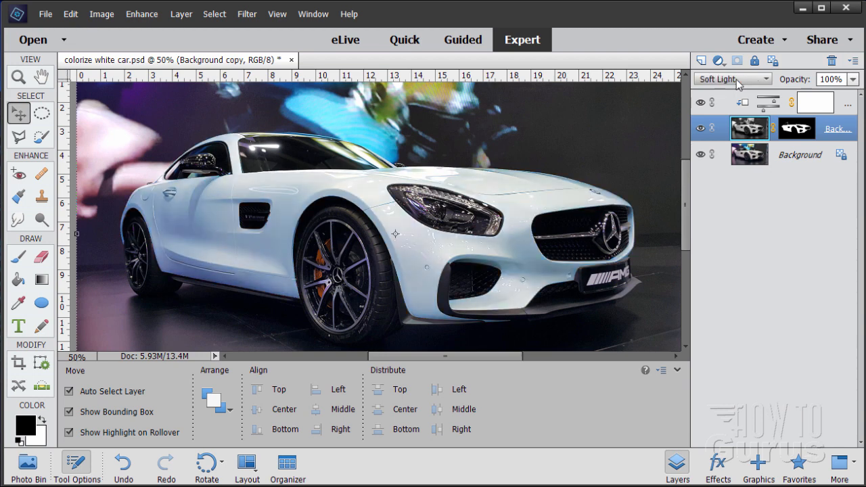
left_click(731, 79)
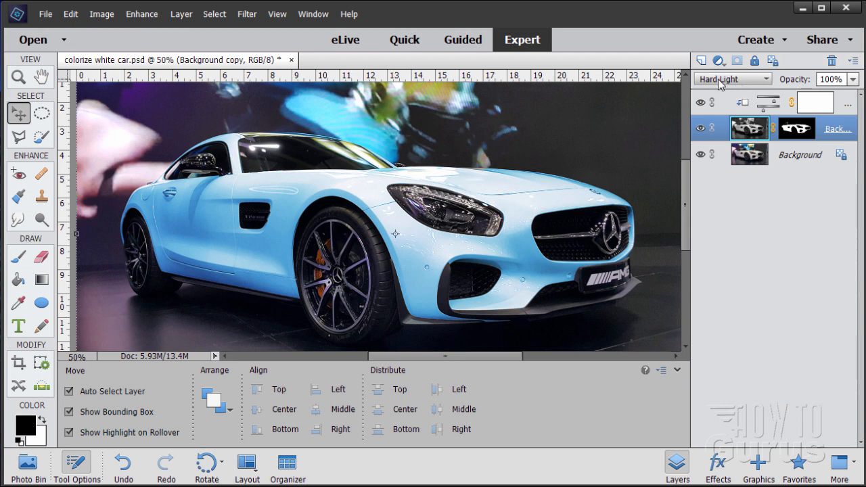
left_click(731, 78)
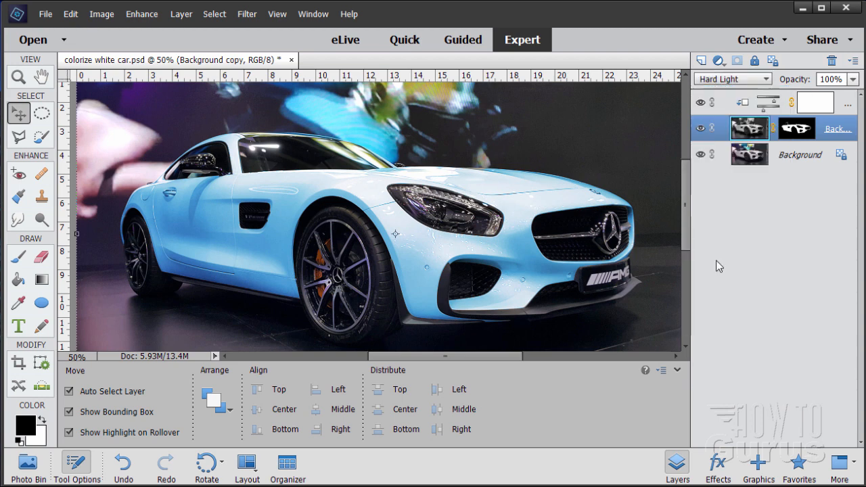
mouse_move(532, 207)
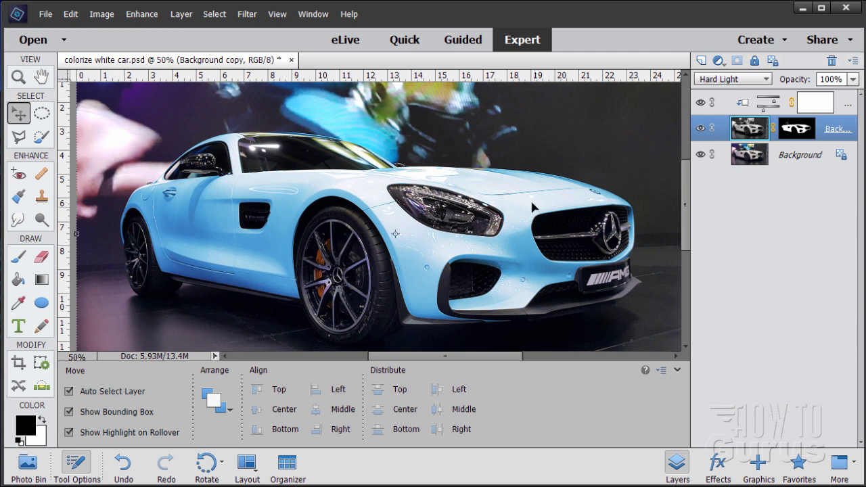
mouse_move(731, 181)
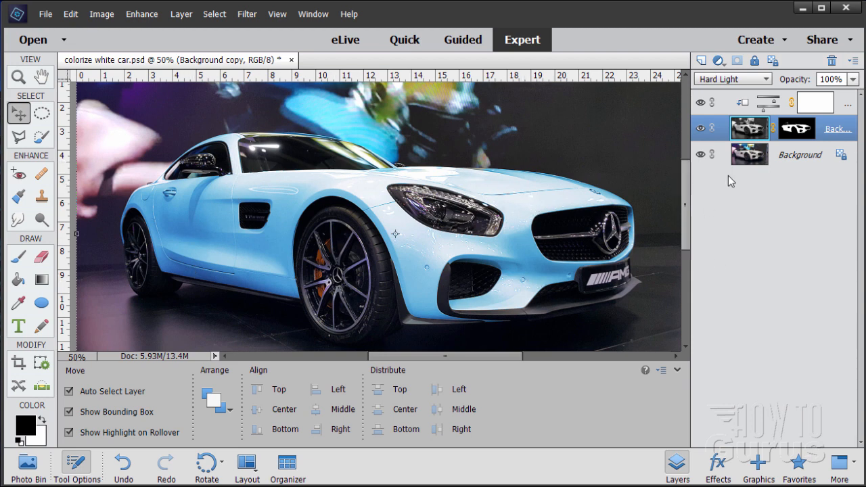
mouse_move(240, 184)
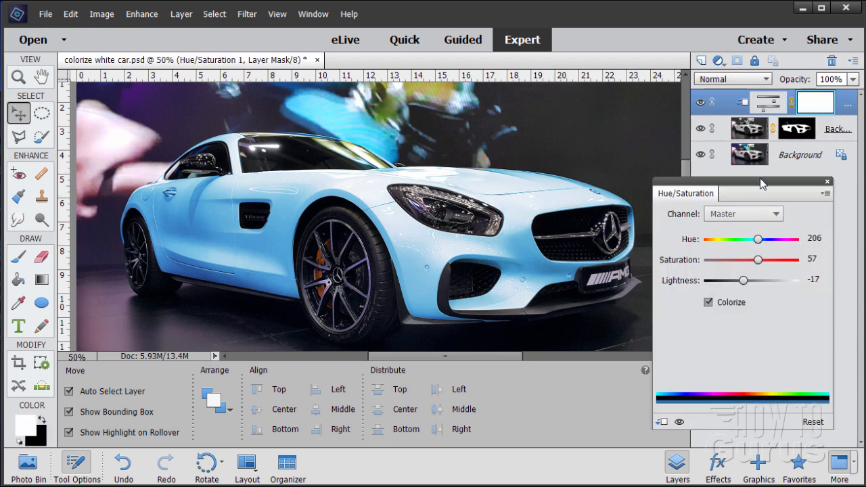
In the colorized Hue/Saturation panel, set Saturation to 100 and Lightness to -52.
left_click_drag(741, 193, 673, 210)
type("203")
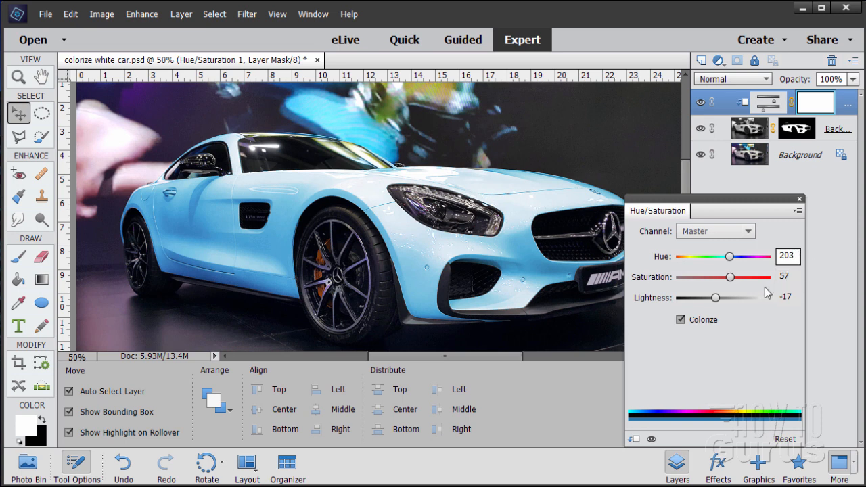
left_click_drag(729, 277, 733, 277)
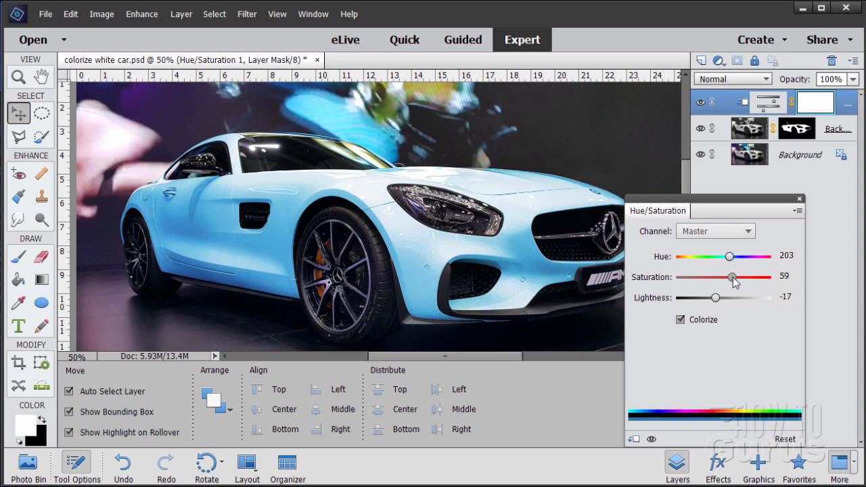
left_click_drag(731, 276, 750, 277)
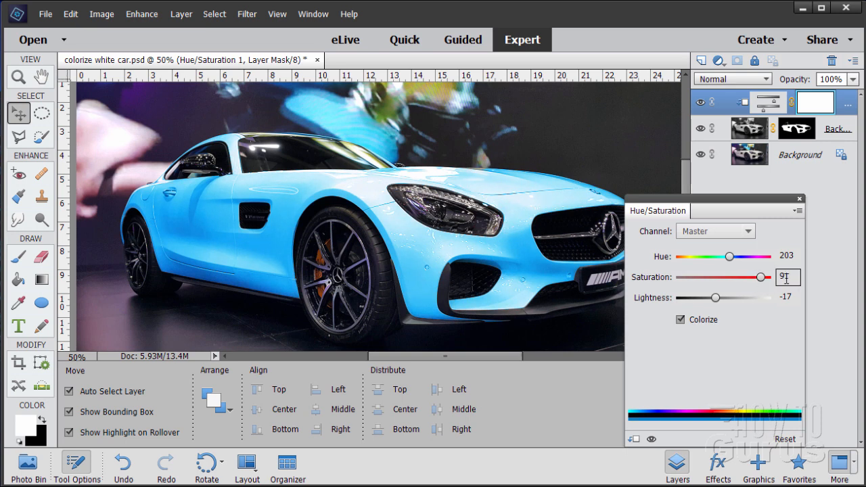
left_click_drag(761, 277, 687, 277)
type("100")
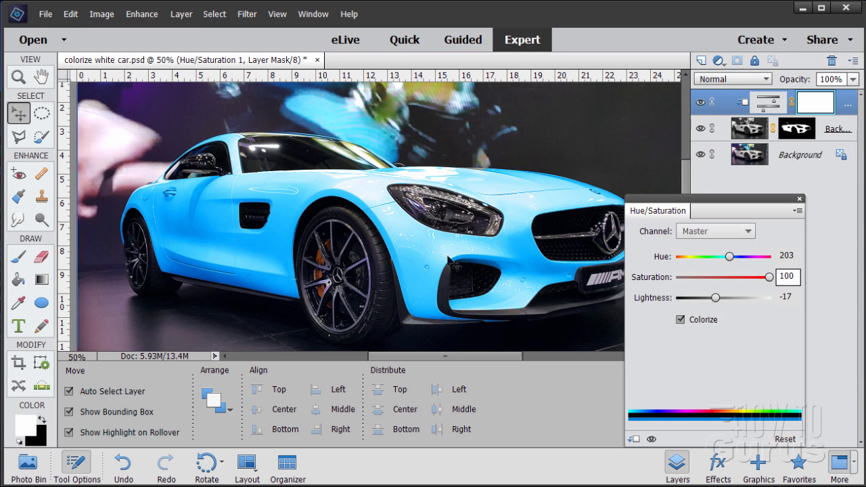
mouse_move(681, 293)
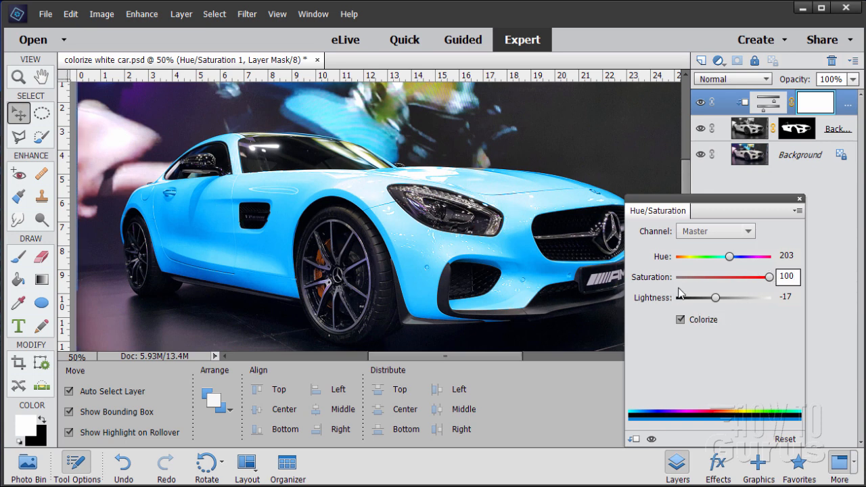
left_click_drag(717, 297, 711, 298)
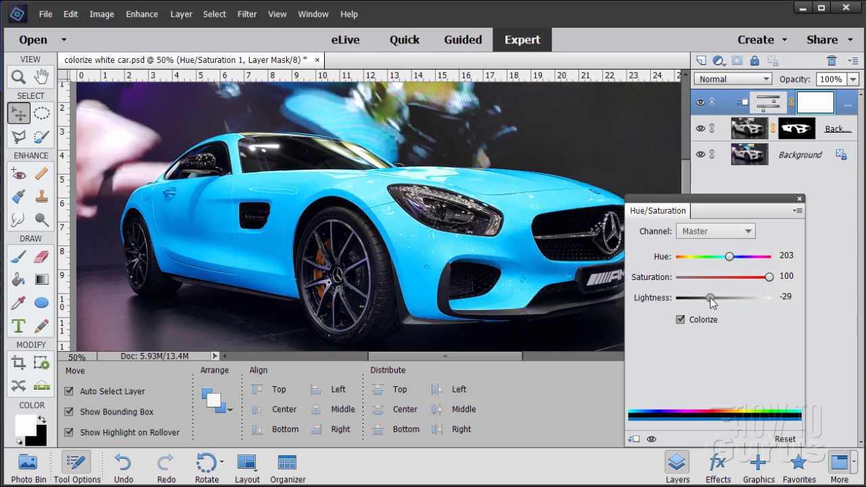
left_click_drag(711, 298, 701, 298)
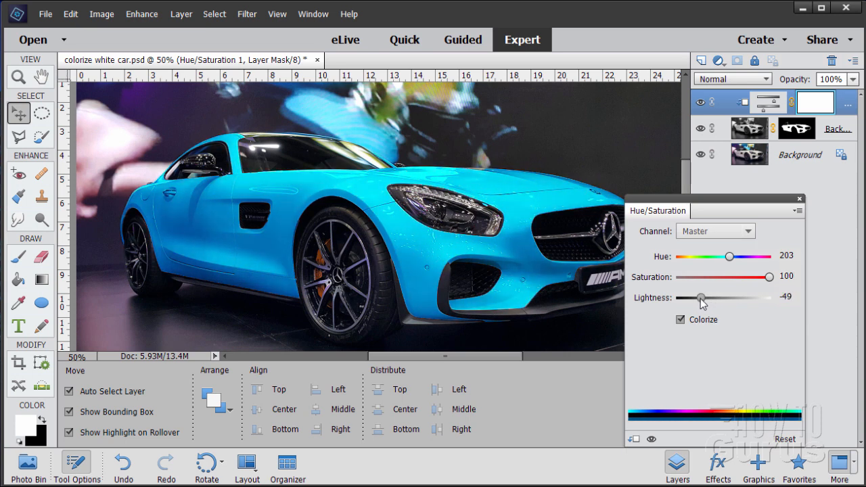
left_click_drag(704, 297, 700, 297)
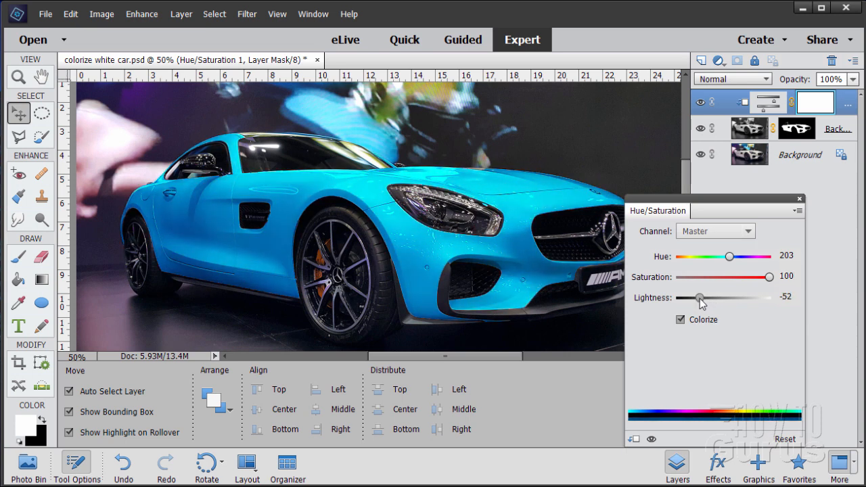
mouse_move(521, 284)
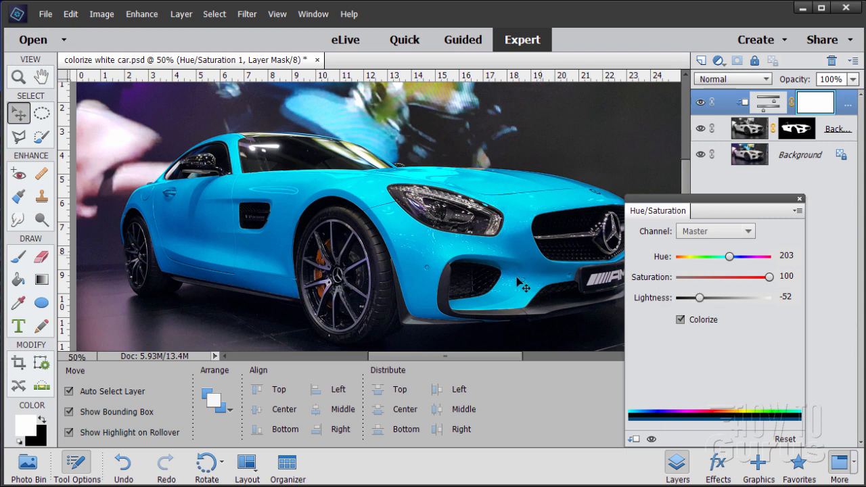
mouse_move(653, 206)
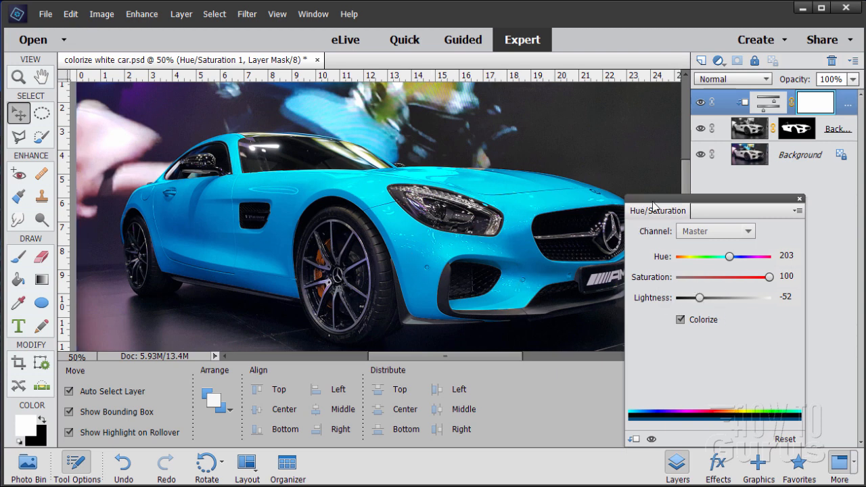
left_click_drag(658, 210, 685, 210)
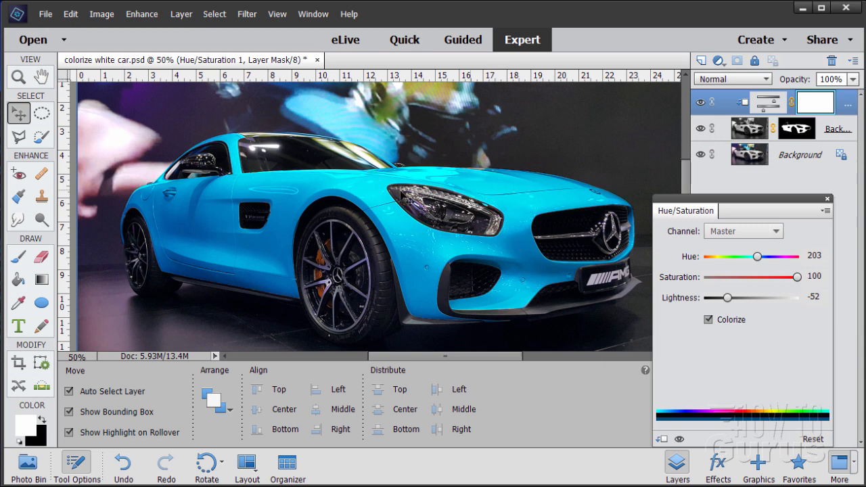
mouse_move(257, 290)
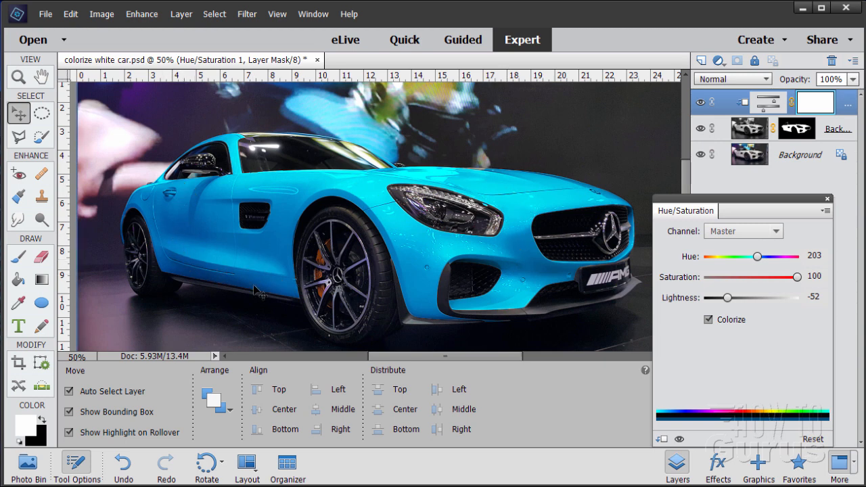
mouse_move(462, 192)
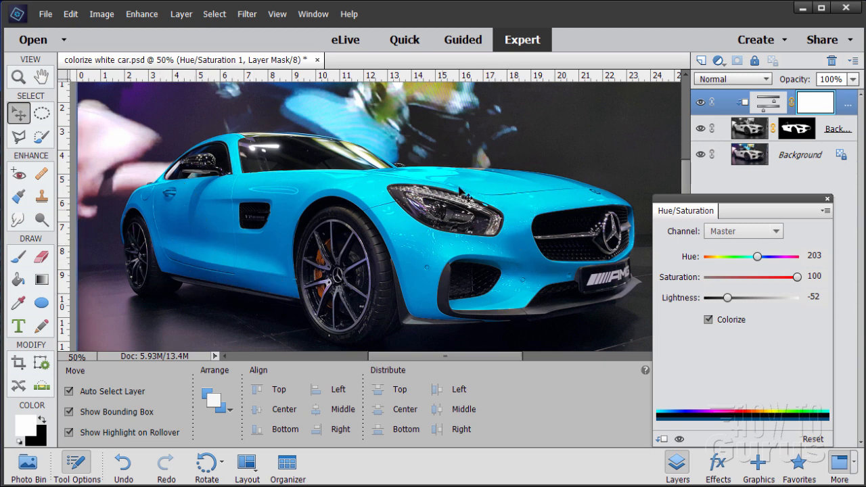
mouse_move(516, 205)
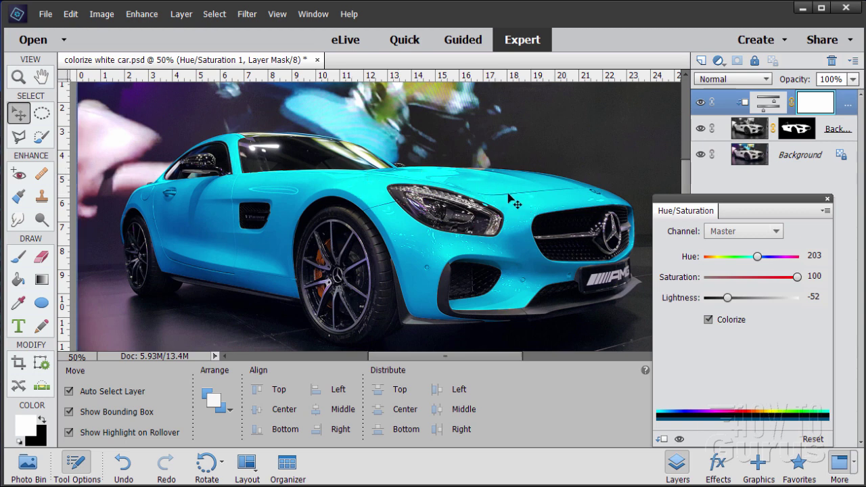
mouse_move(584, 283)
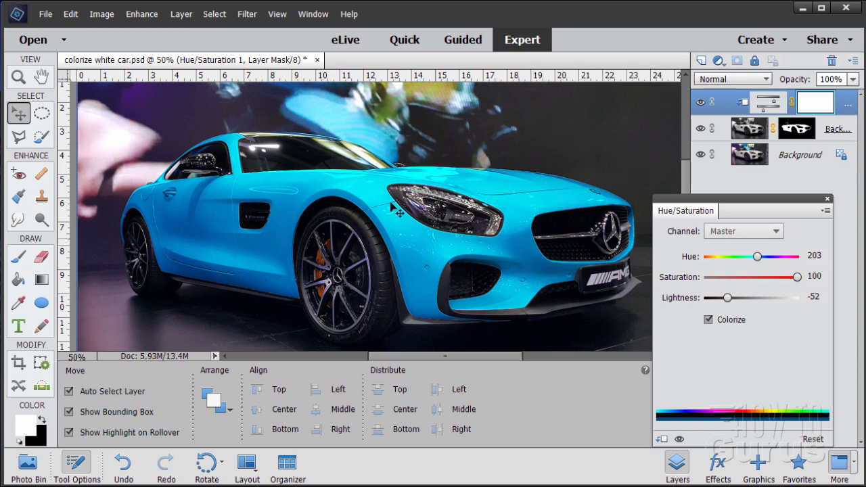
mouse_move(209, 217)
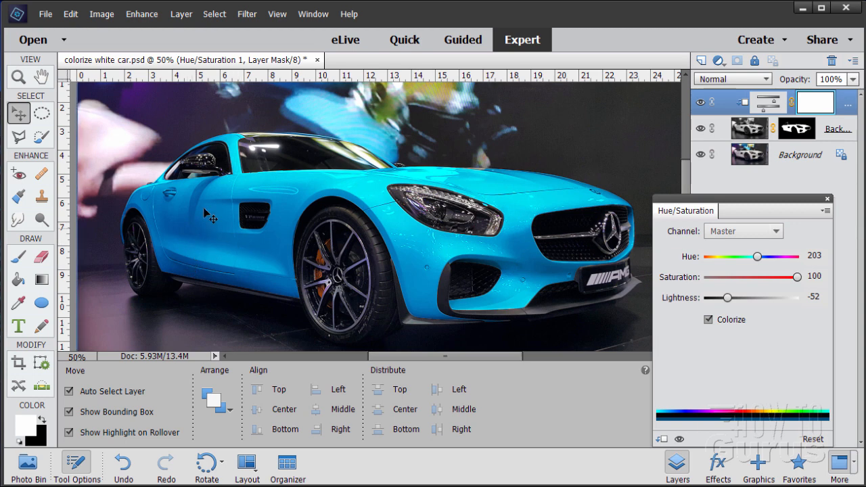
mouse_move(382, 205)
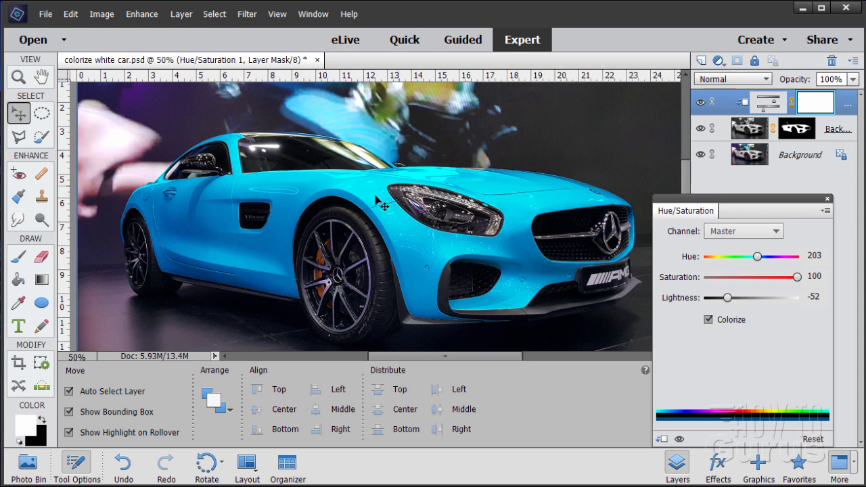
mouse_move(548, 194)
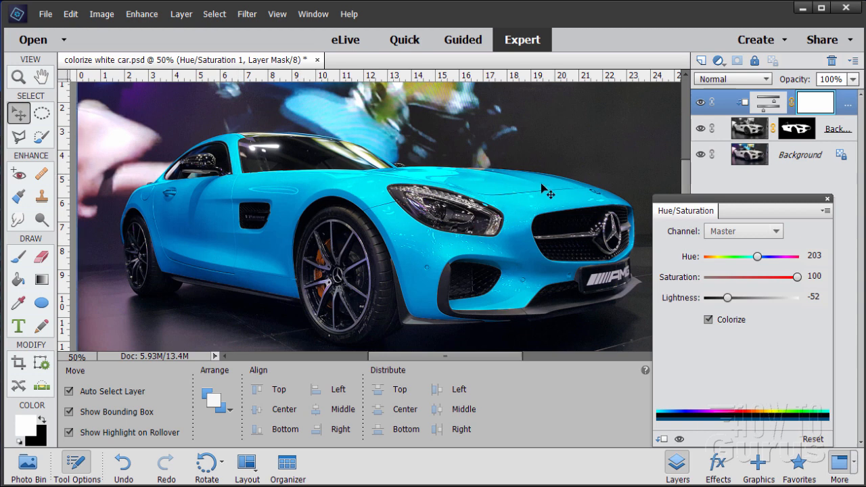
mouse_move(562, 144)
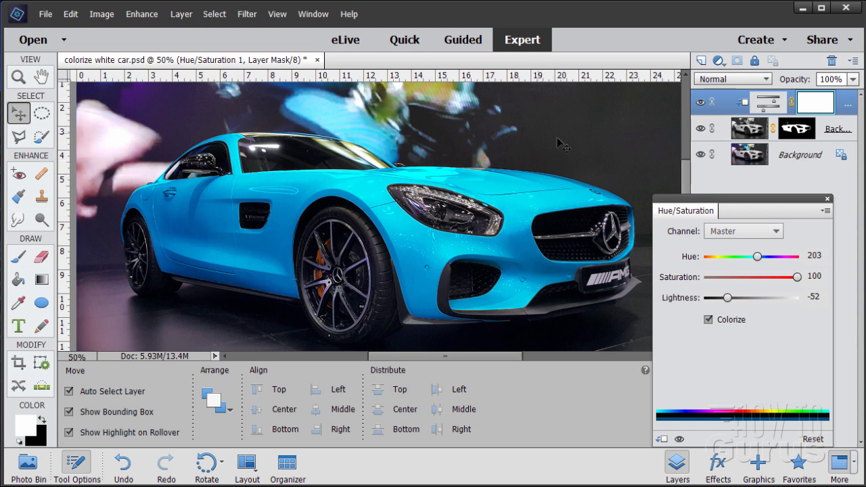
mouse_move(306, 132)
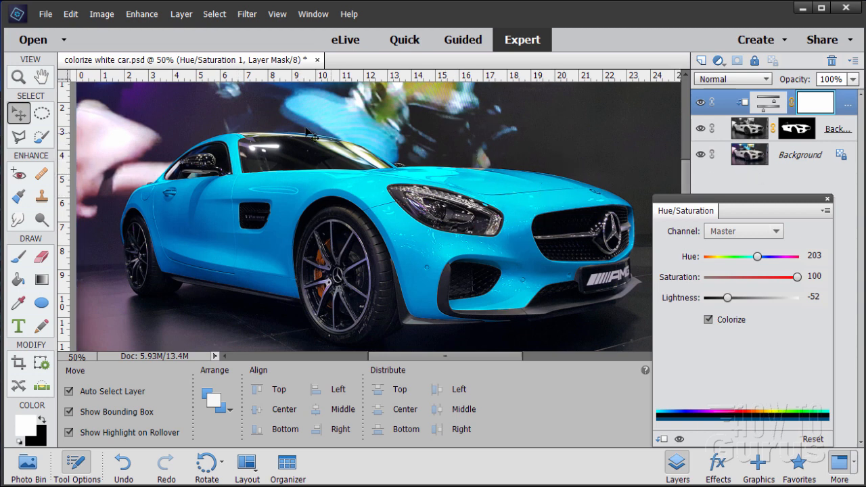
mouse_move(594, 335)
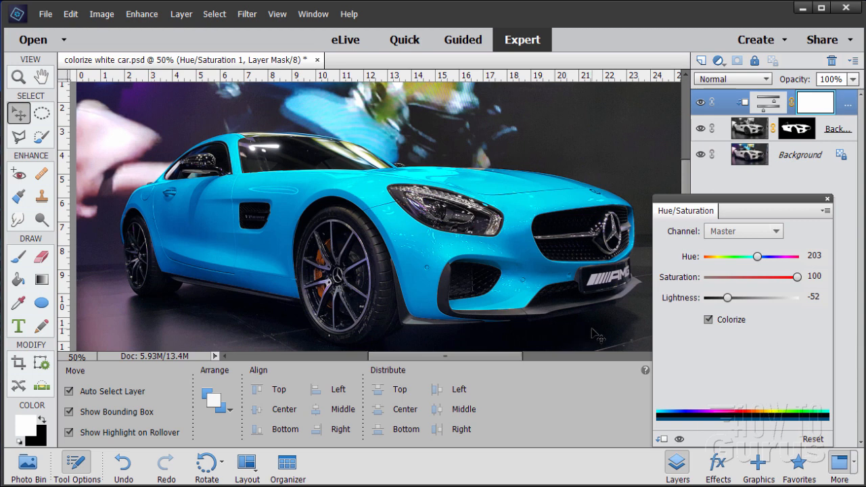
mouse_move(681, 305)
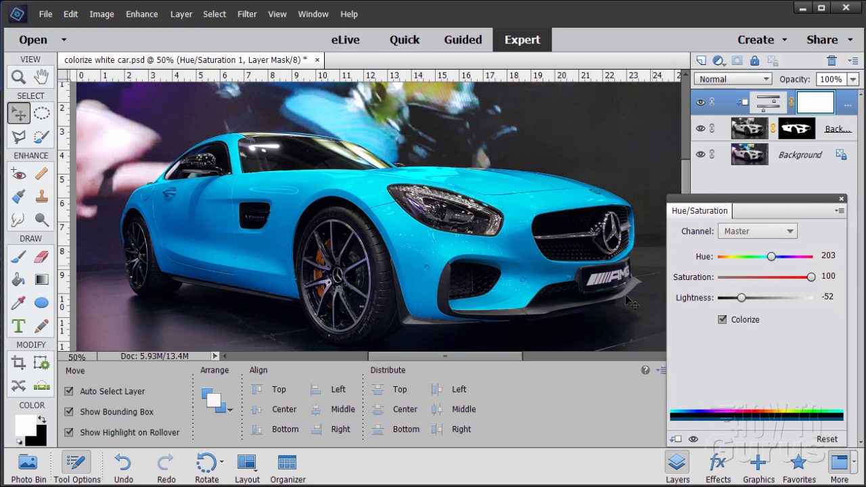
mouse_move(568, 330)
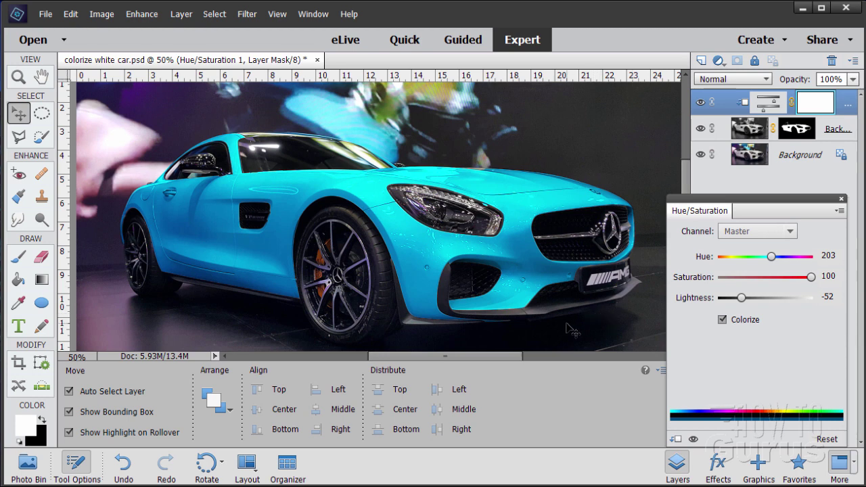
mouse_move(514, 161)
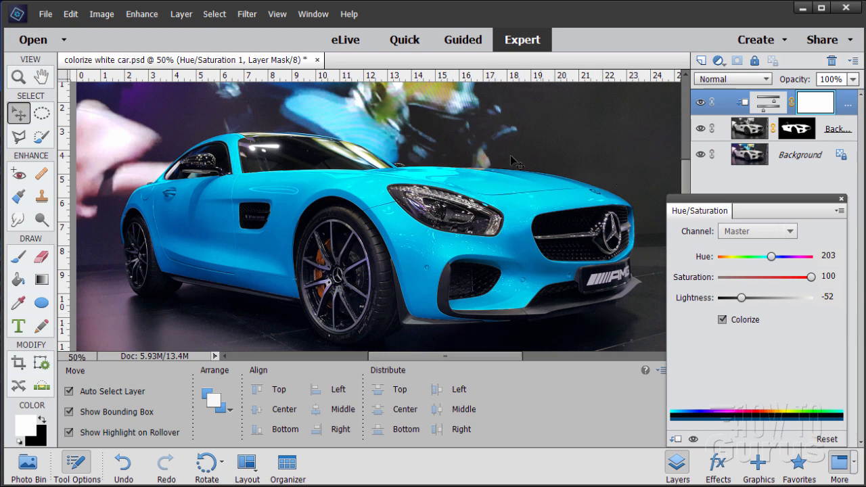
mouse_move(427, 327)
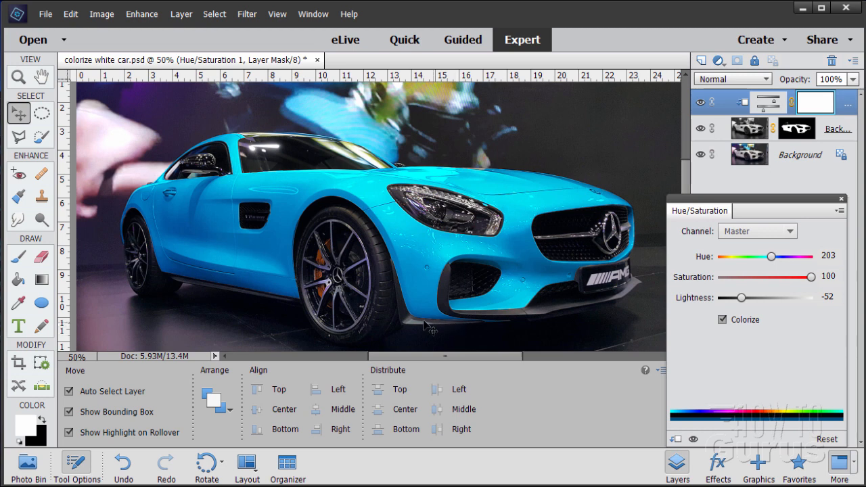
mouse_move(430, 328)
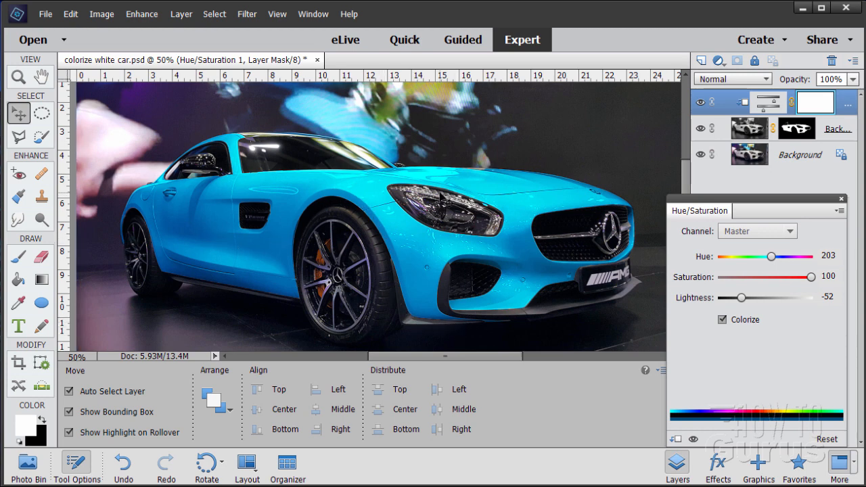
mouse_move(756, 172)
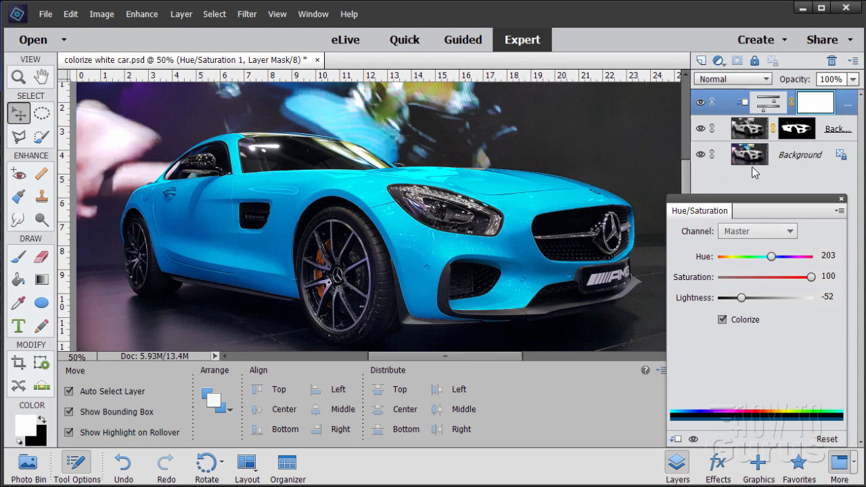
mouse_move(755, 132)
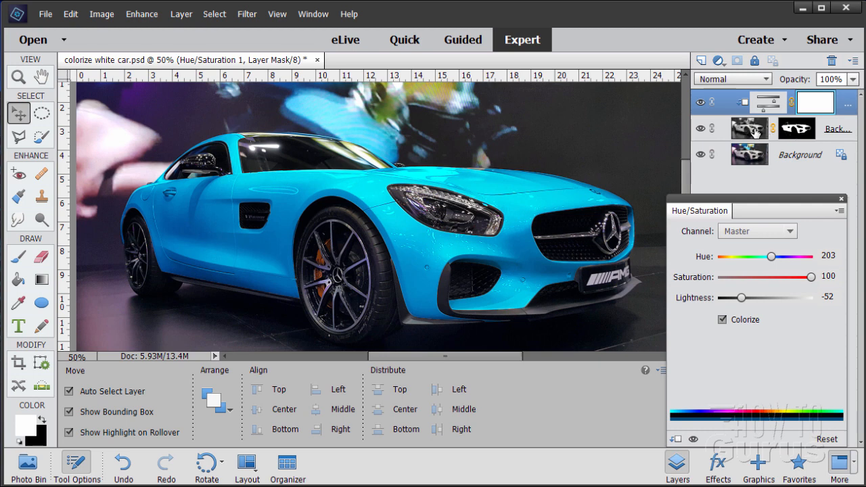
mouse_move(754, 110)
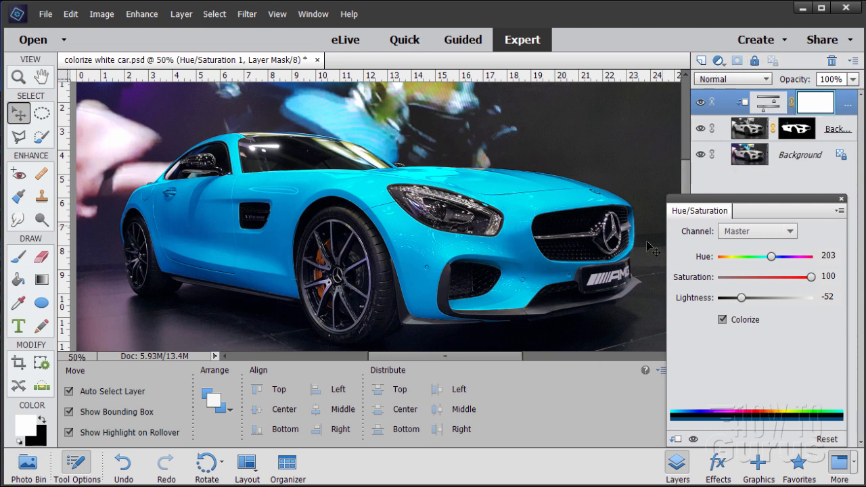
mouse_move(121, 281)
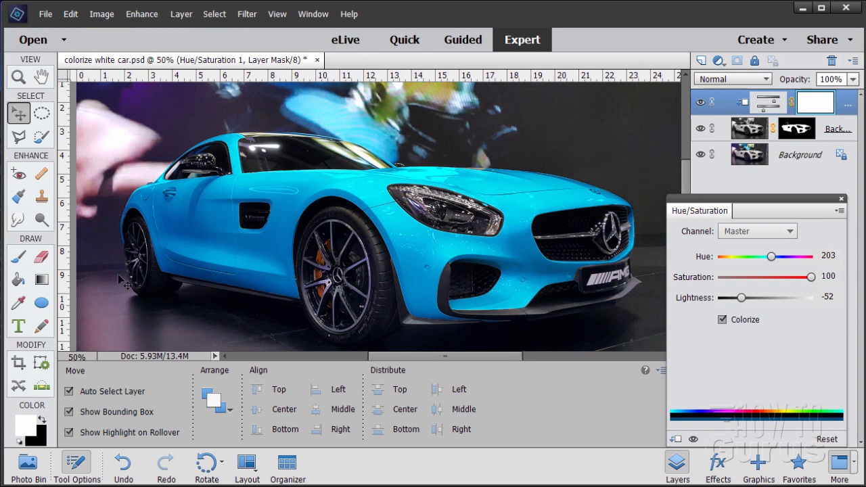
mouse_move(378, 186)
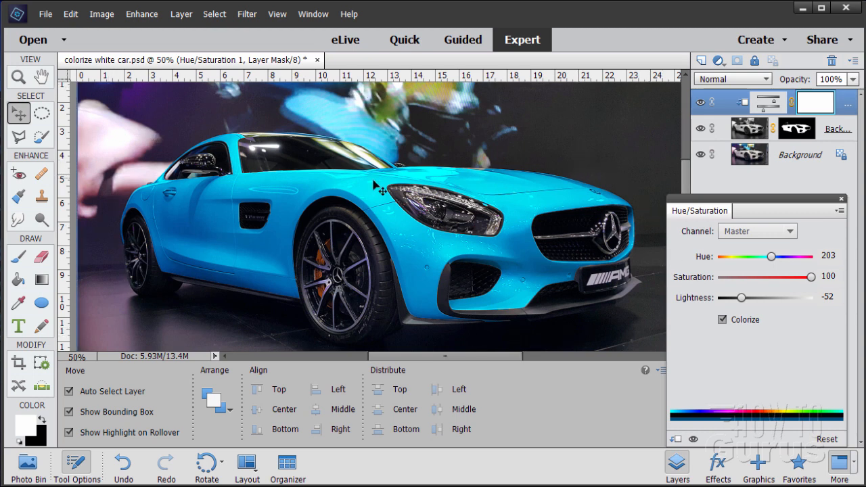
mouse_move(579, 231)
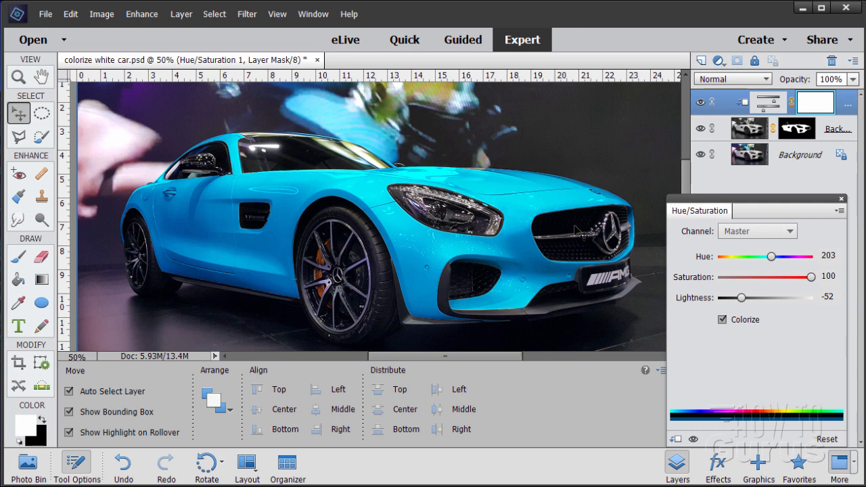
mouse_move(592, 332)
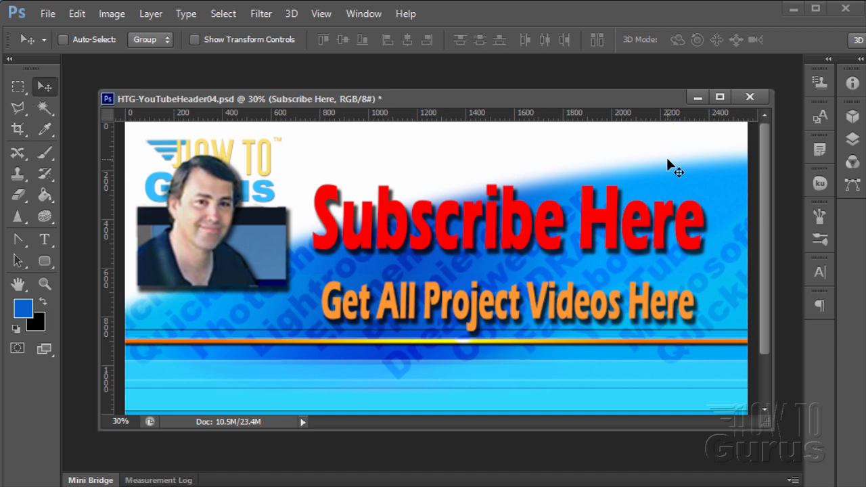
mouse_move(376, 242)
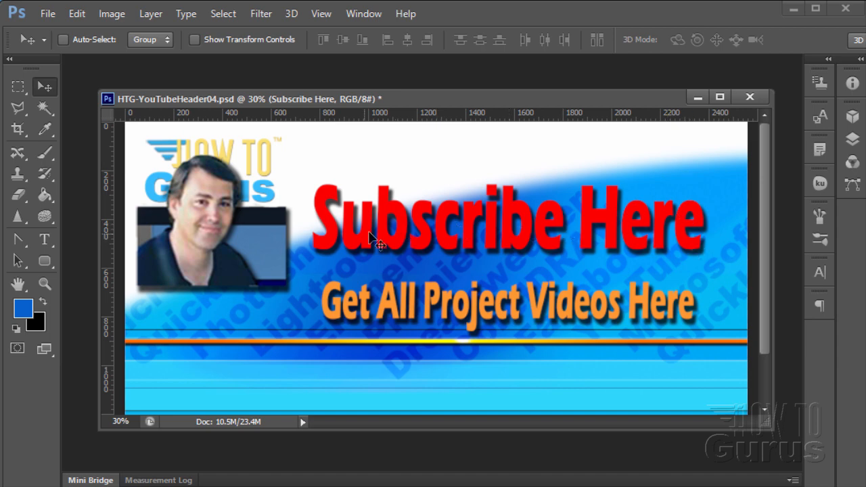
mouse_move(640, 230)
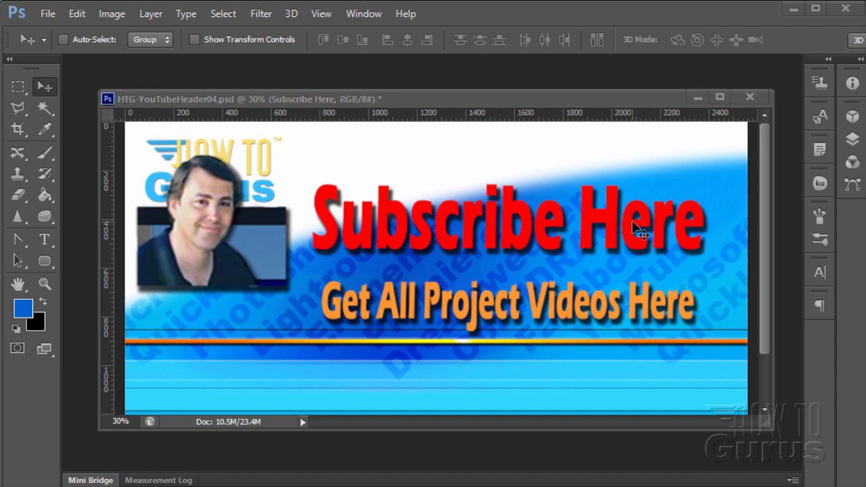
mouse_move(594, 299)
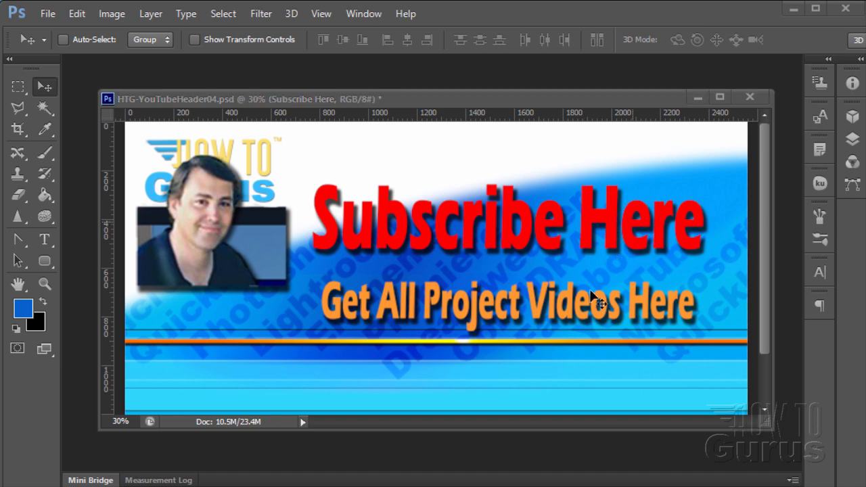
mouse_move(504, 357)
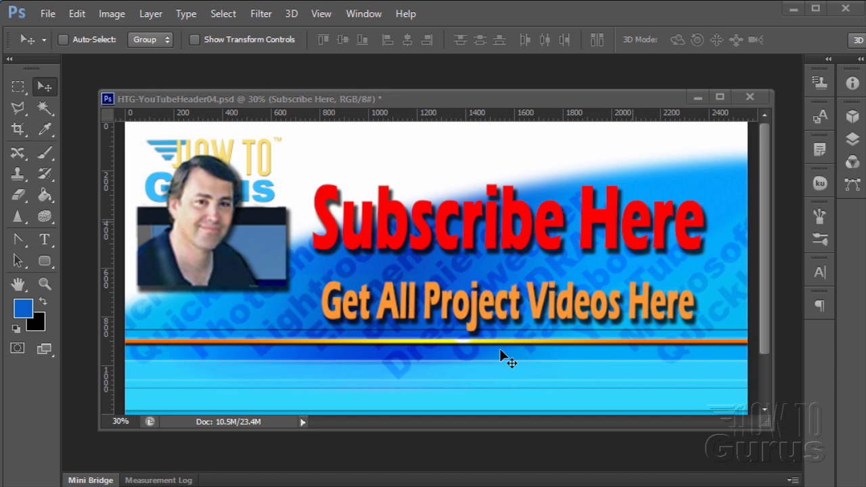
mouse_move(413, 362)
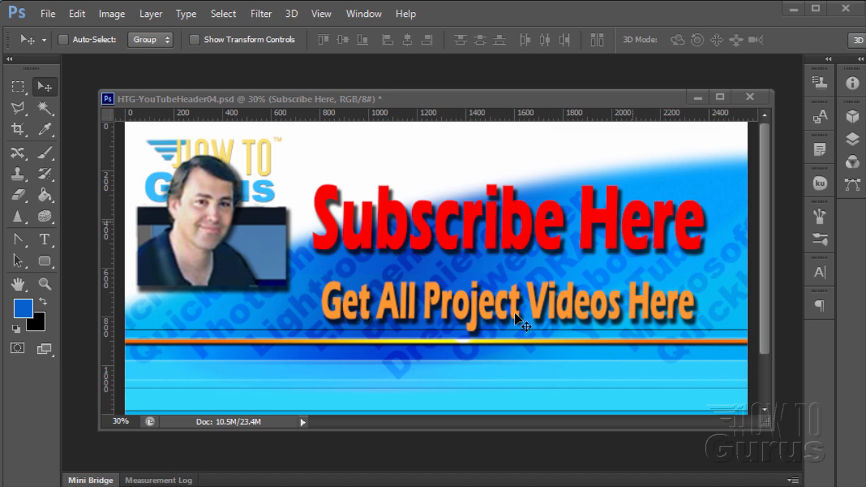
mouse_move(512, 337)
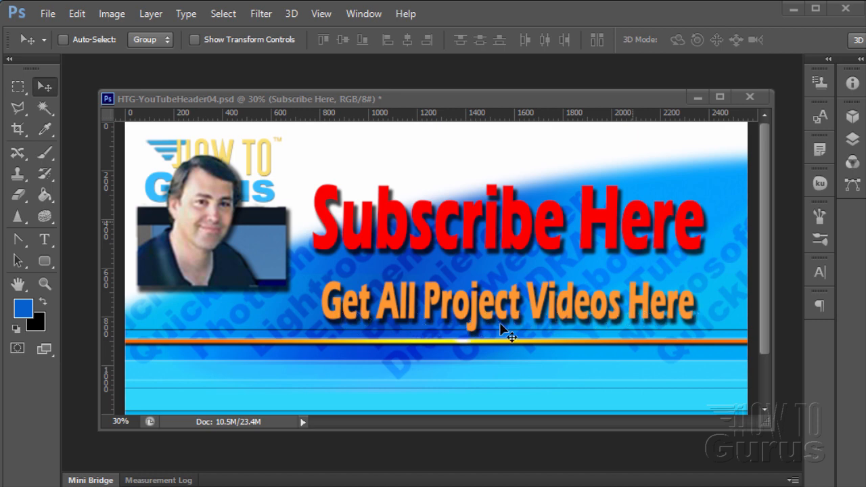
mouse_move(476, 397)
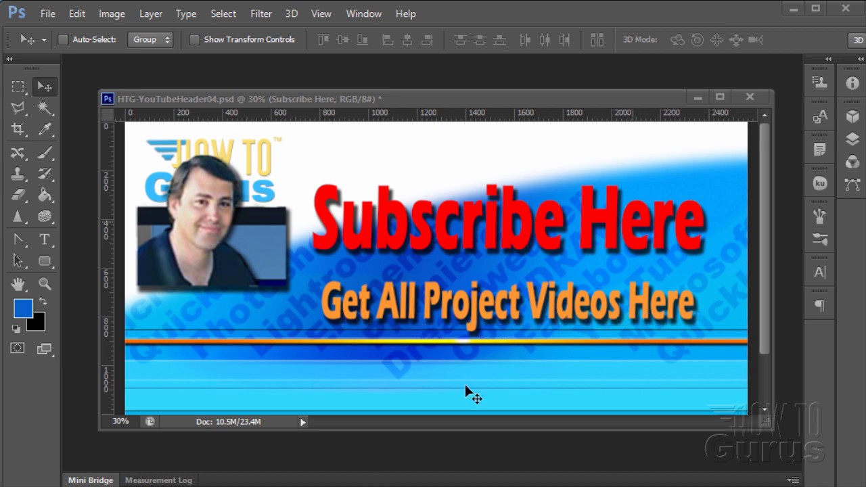